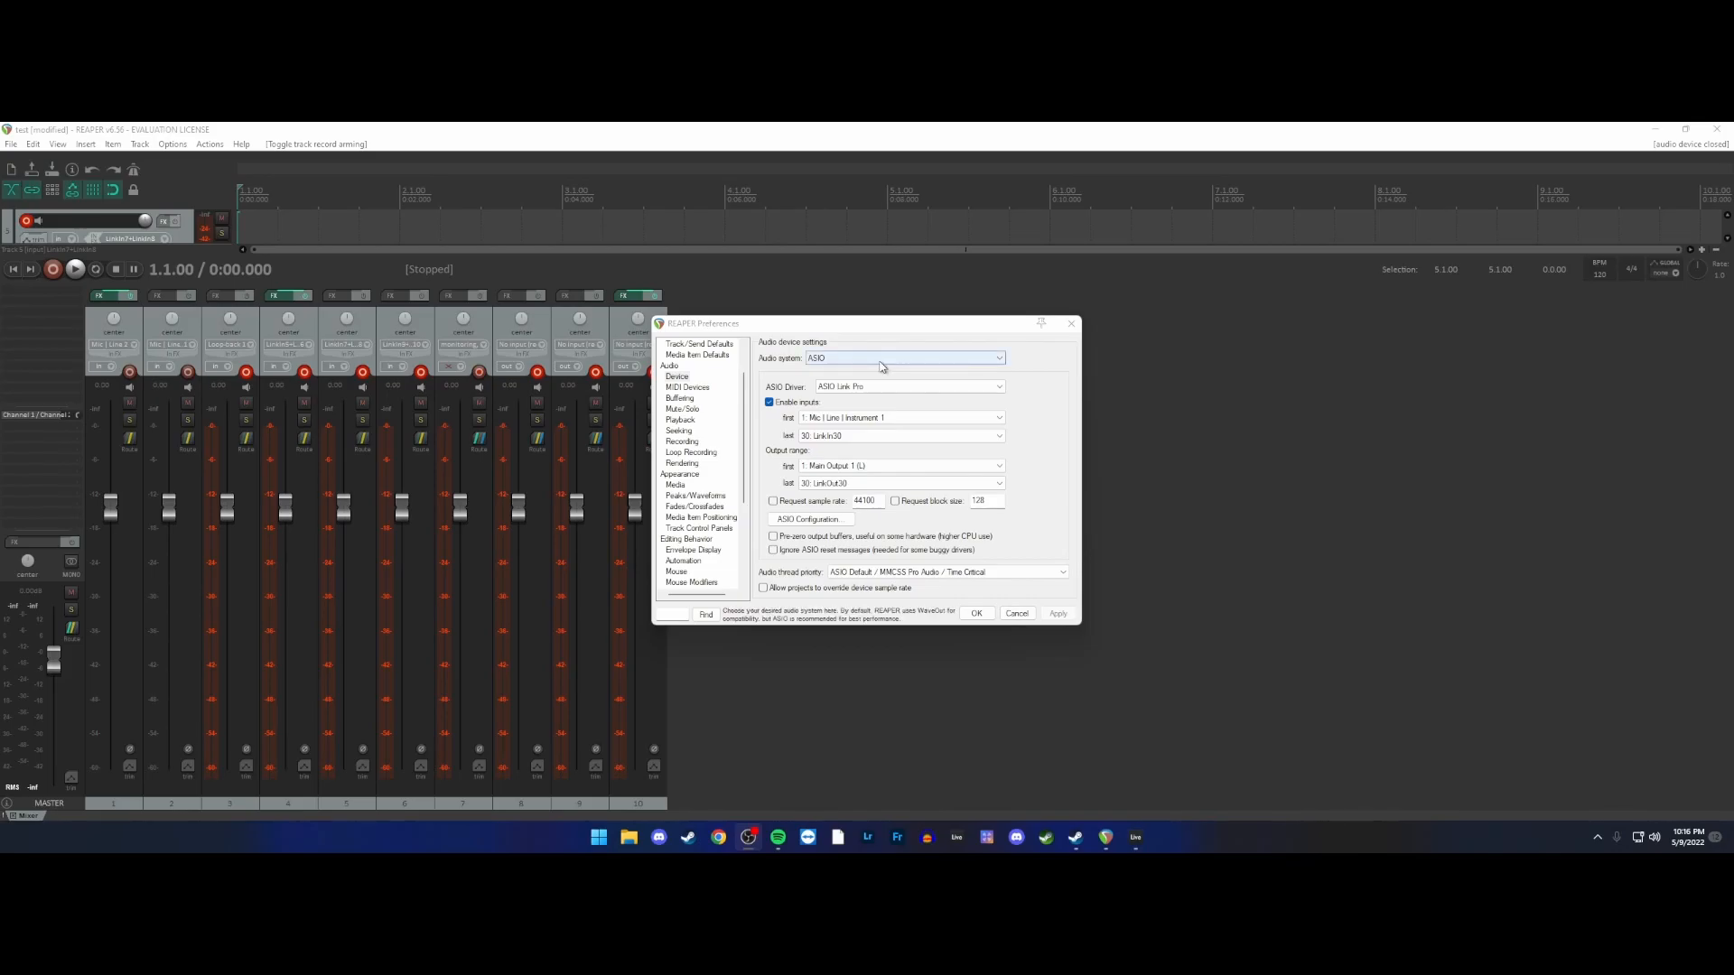
- Enable 'Use audio driver reported latency' on the Recording preferences page
{"action": "left_click", "coordinate": [900, 417]}
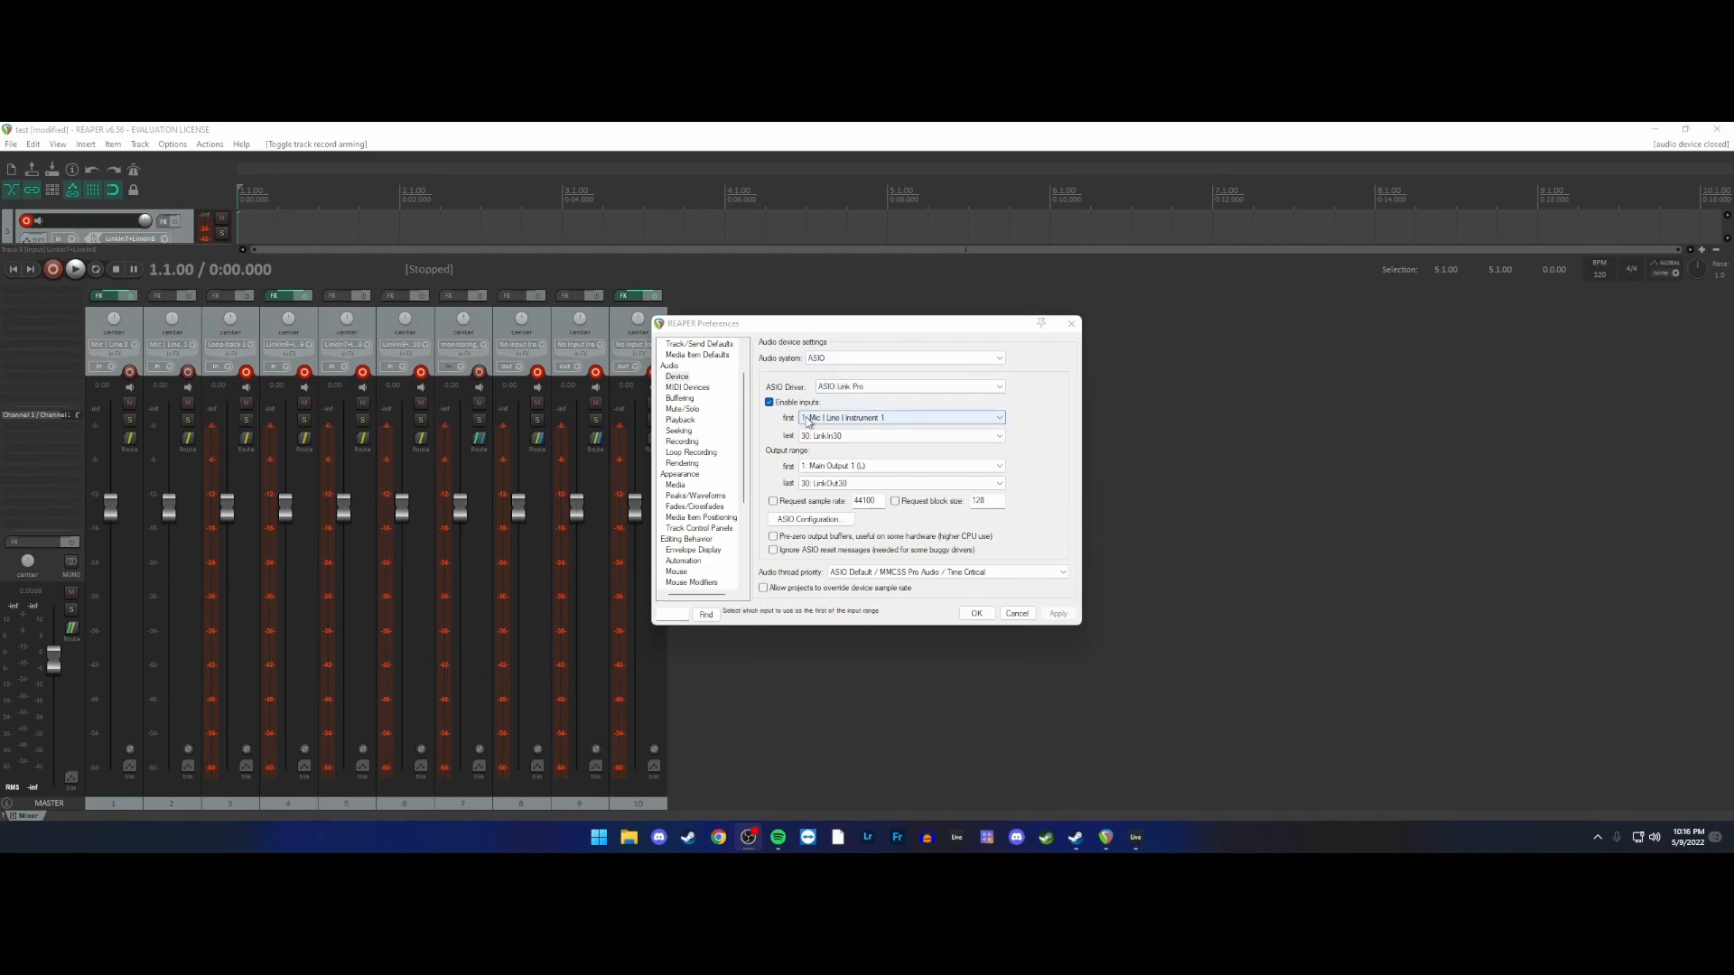
{"action": "left_click", "coordinate": [997, 417]}
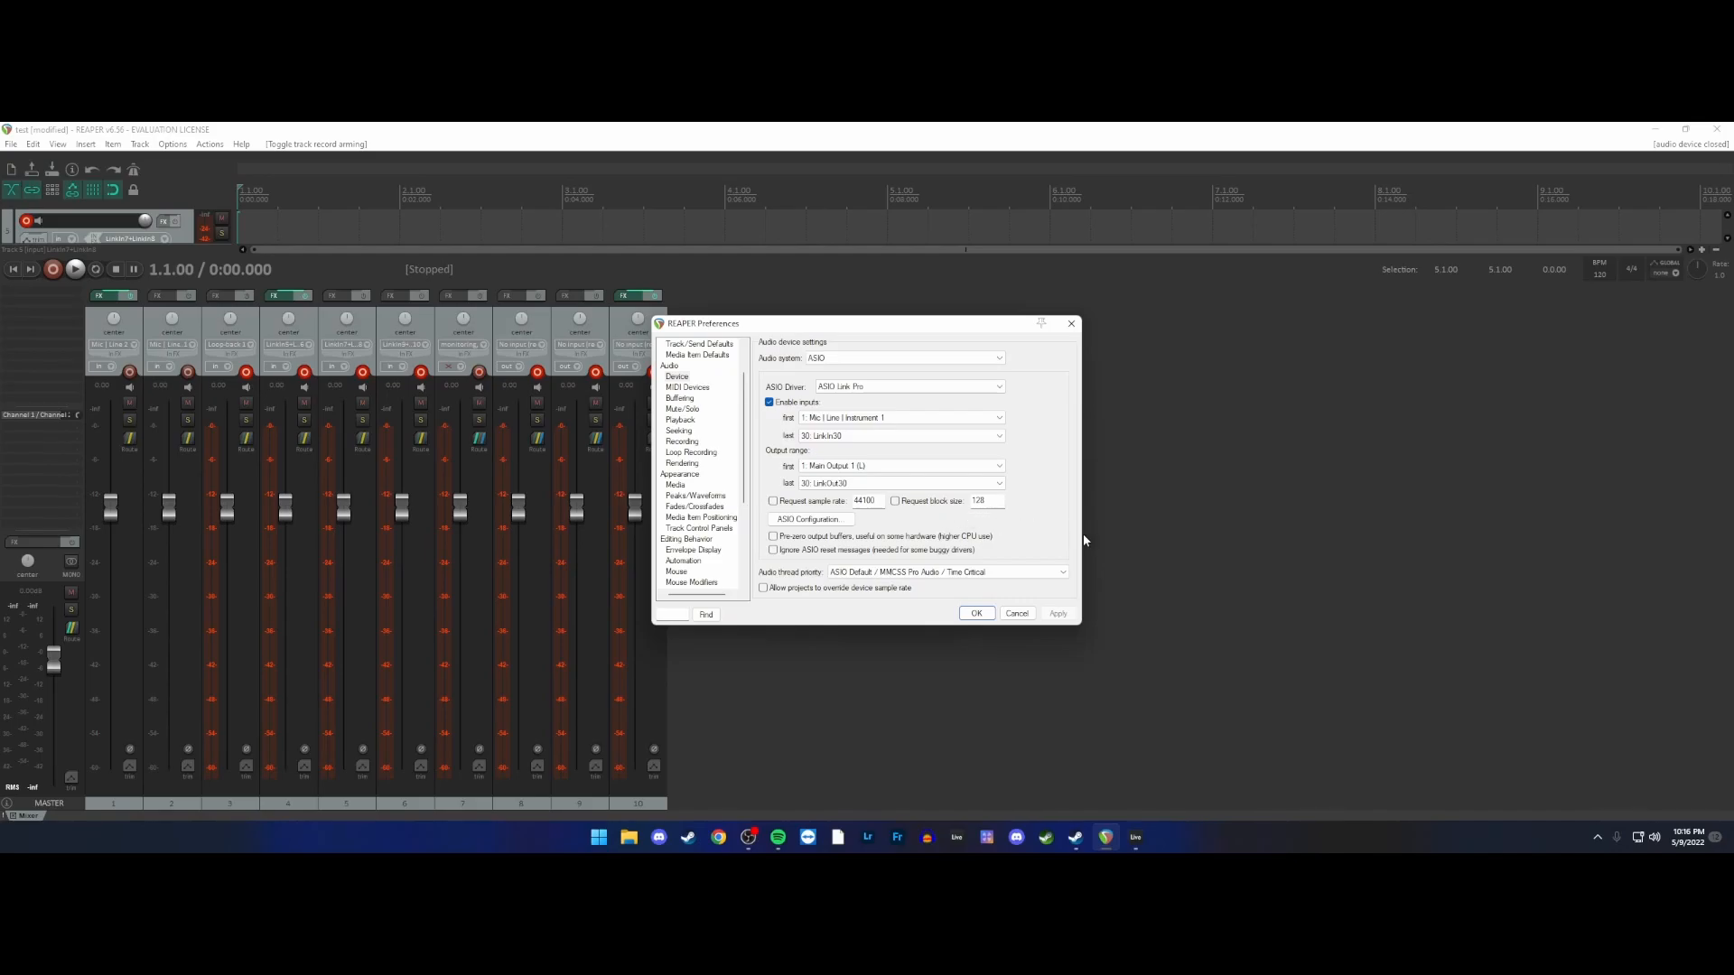
{"action": "mouse_move", "coordinate": [683, 442]}
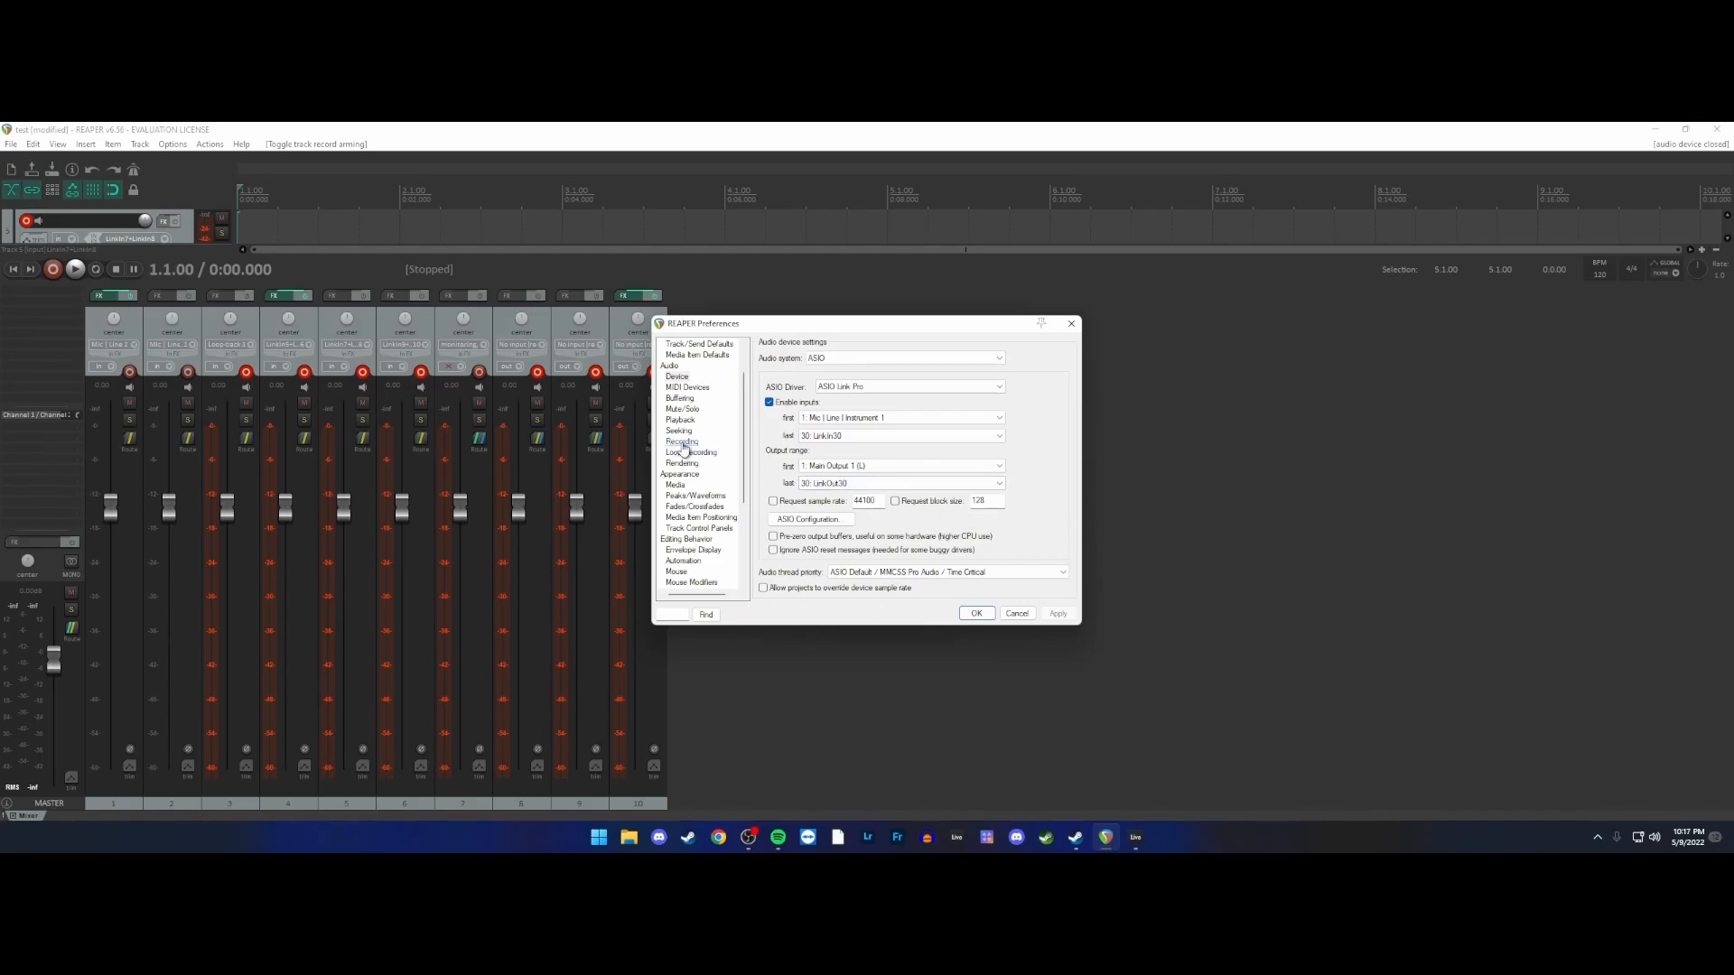
{"action": "left_click", "coordinate": [683, 440]}
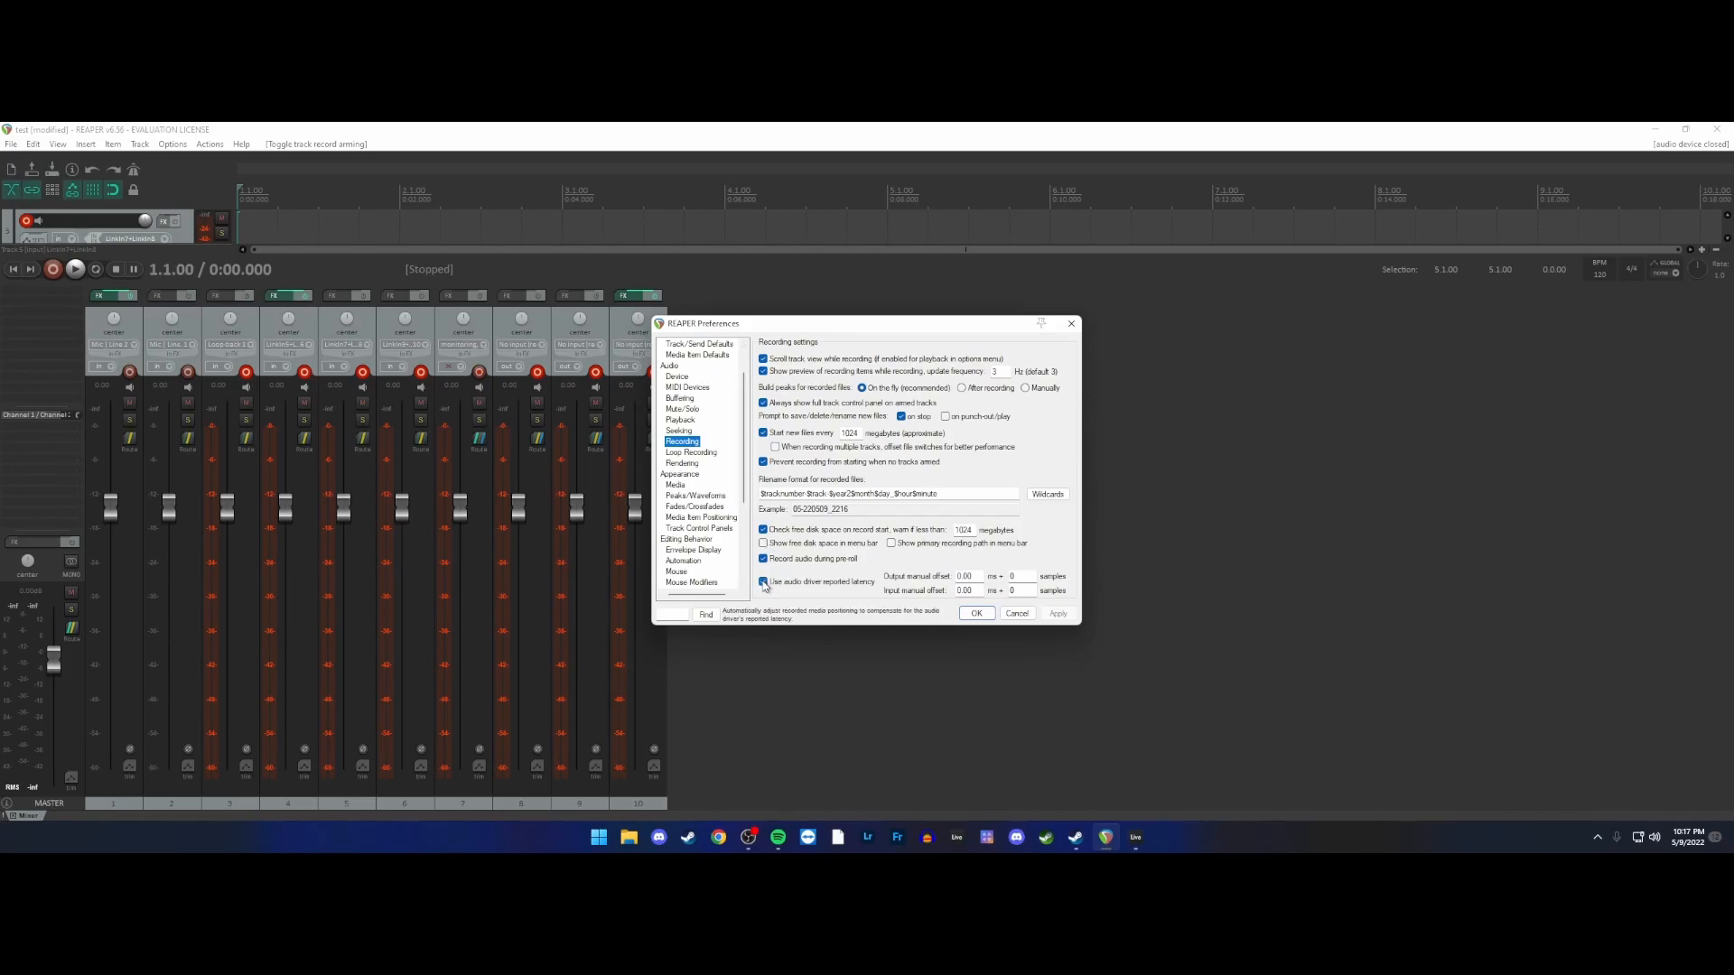
{"action": "left_click", "coordinate": [762, 582]}
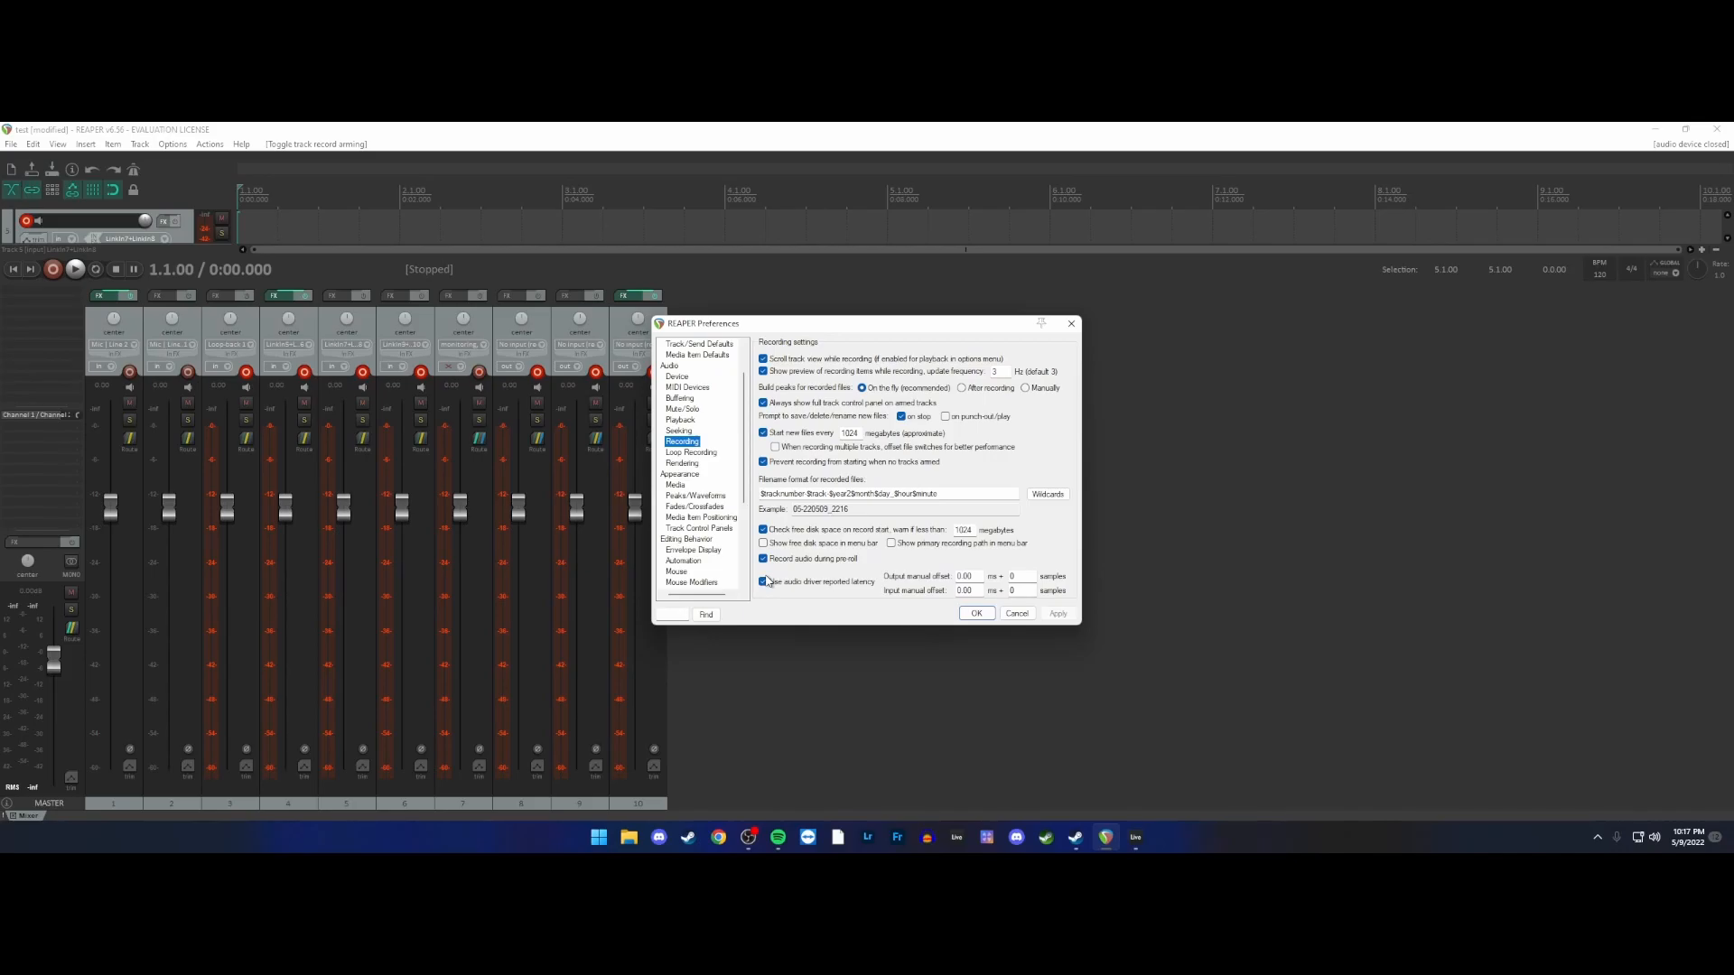
{"action": "left_click", "coordinate": [764, 581]}
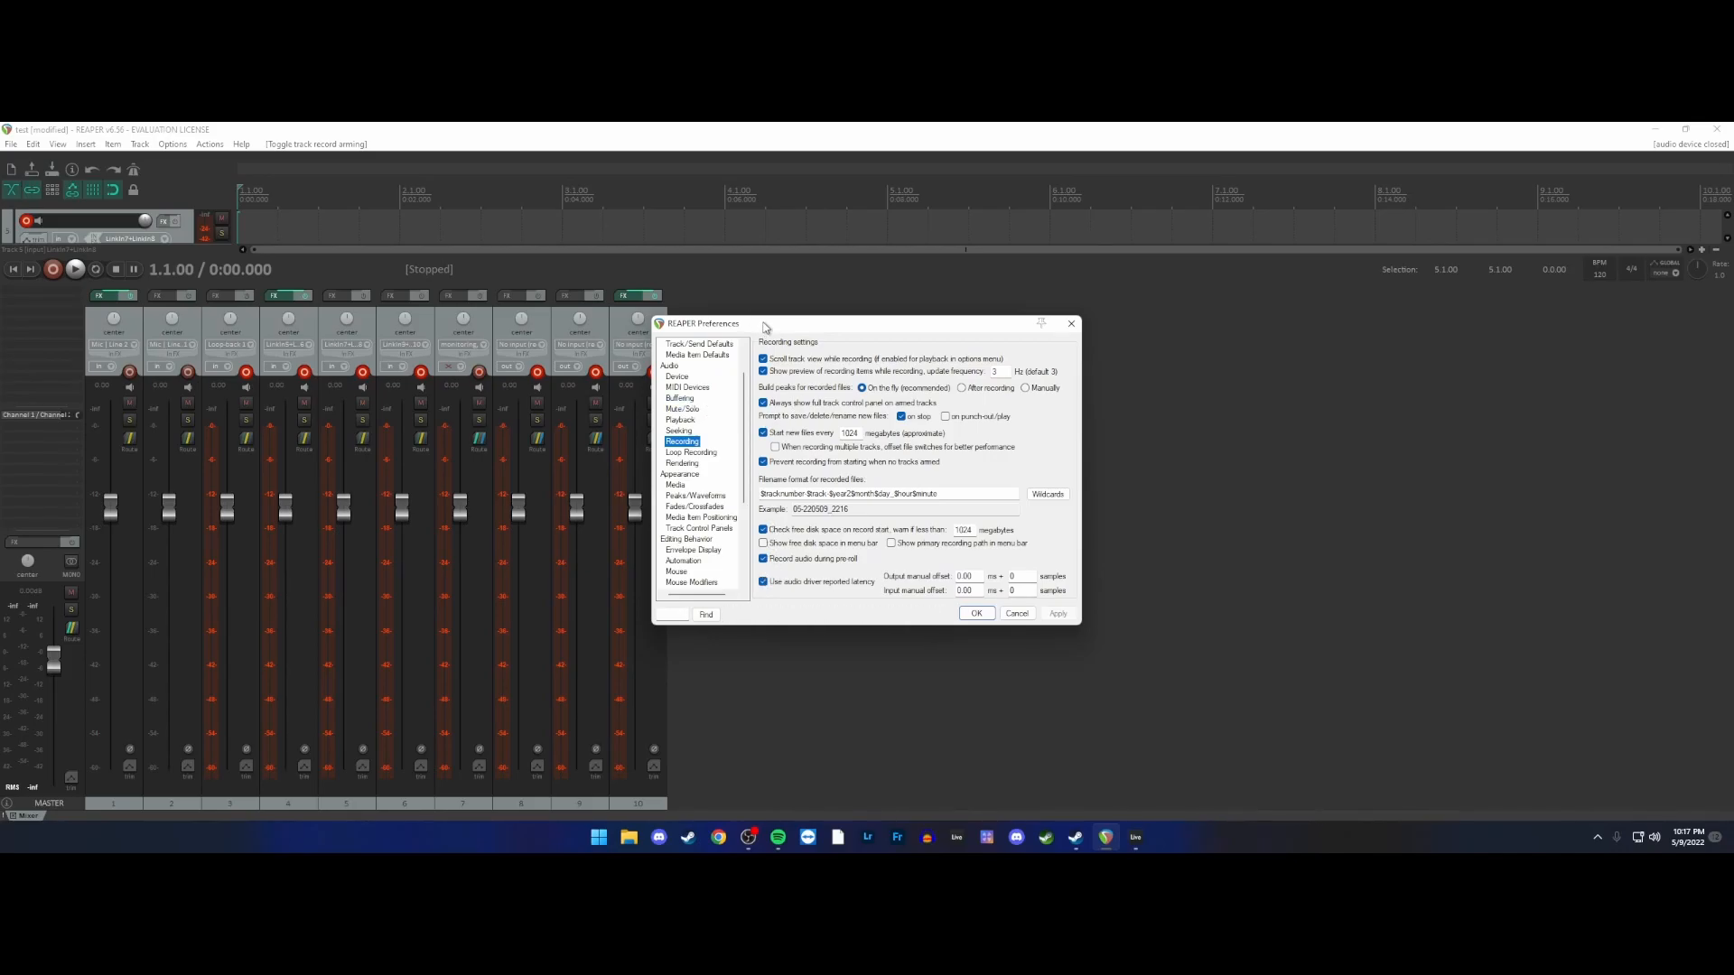
- Review the Device and Loop Recording preference pages
{"action": "left_click", "coordinate": [675, 376]}
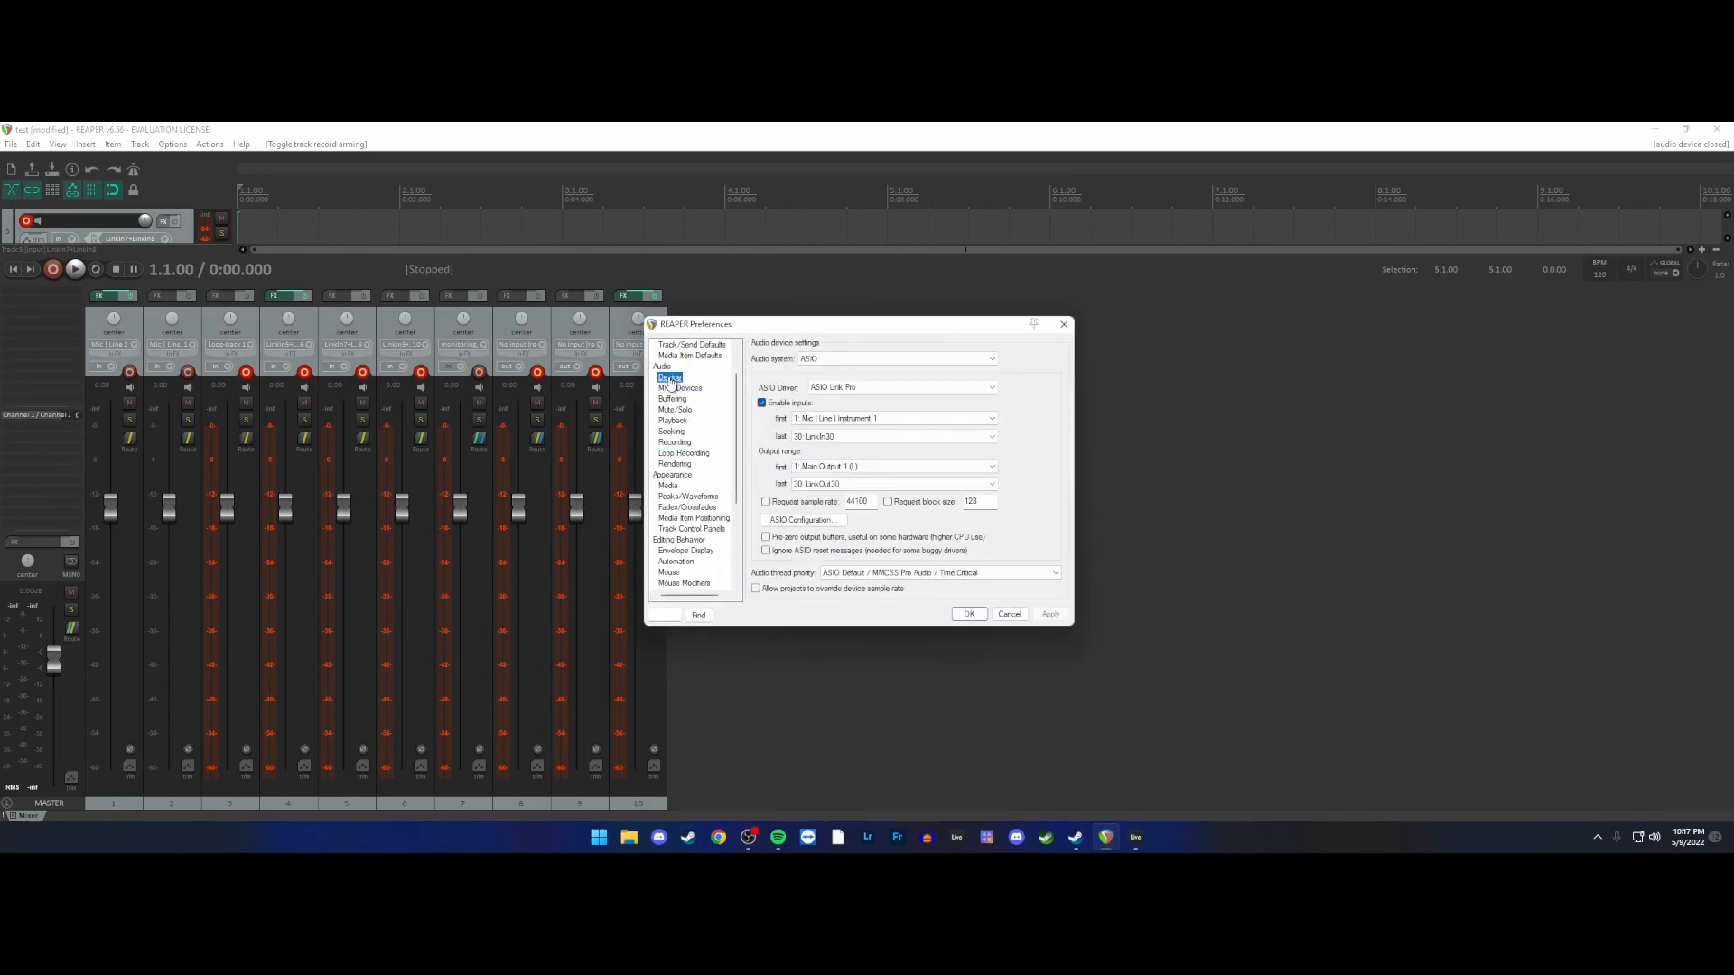
{"action": "left_click", "coordinate": [682, 451]}
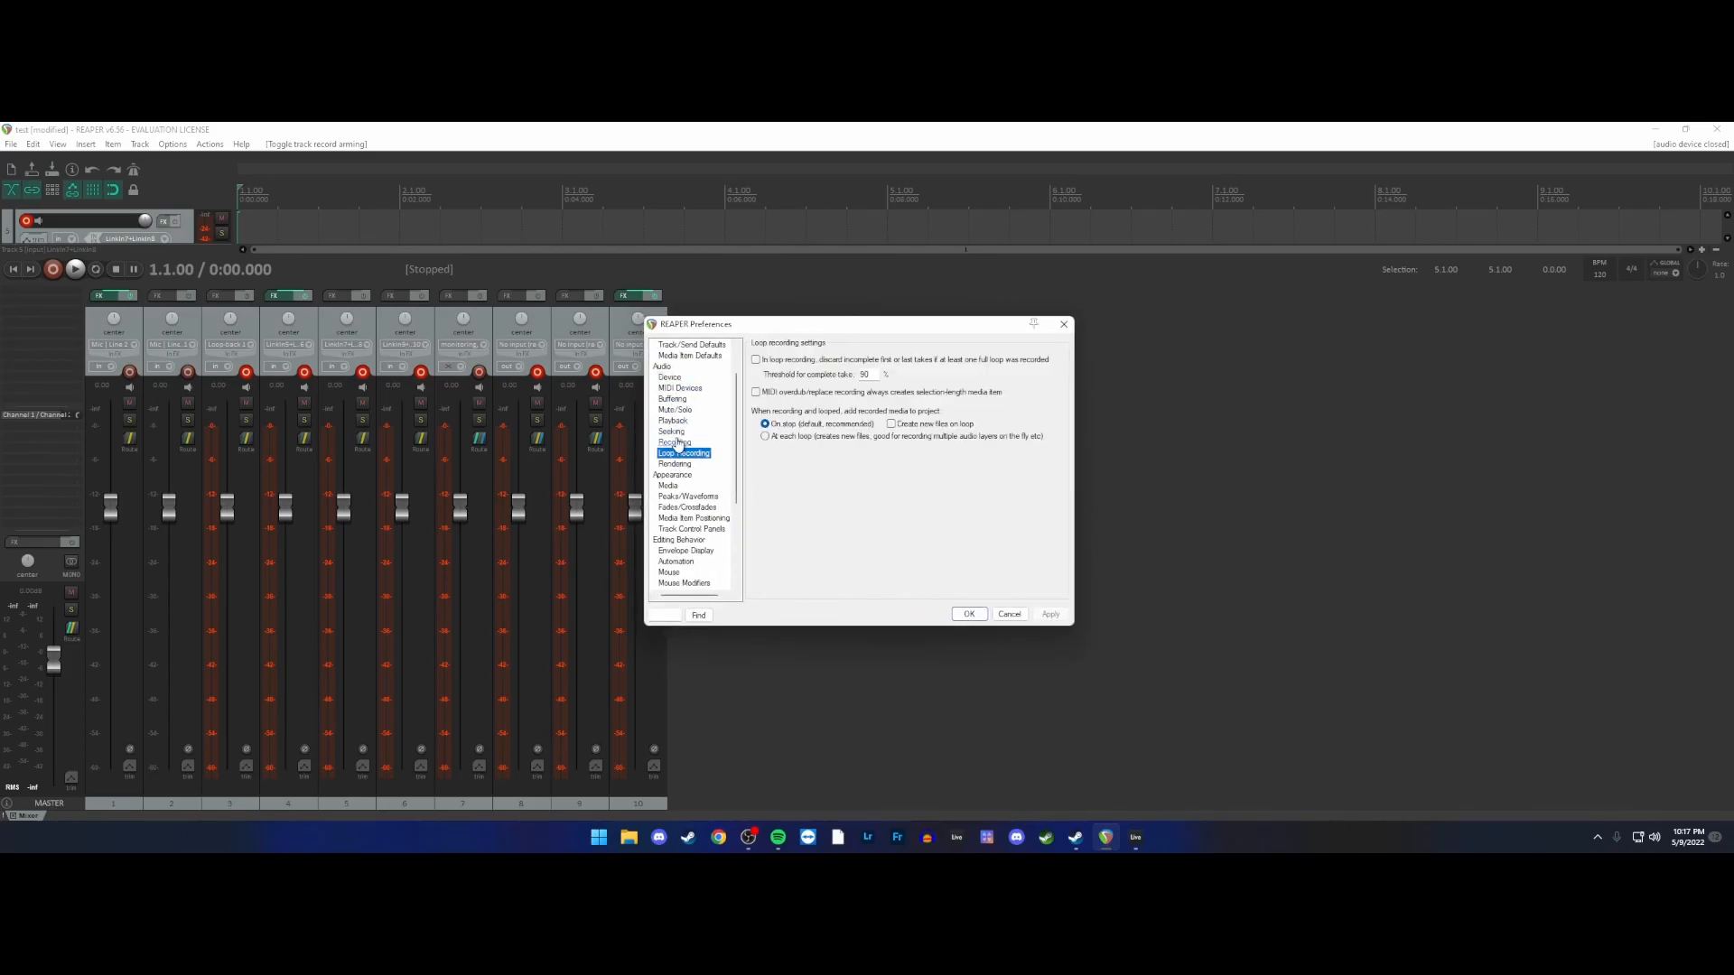
{"action": "left_click", "coordinate": [675, 441]}
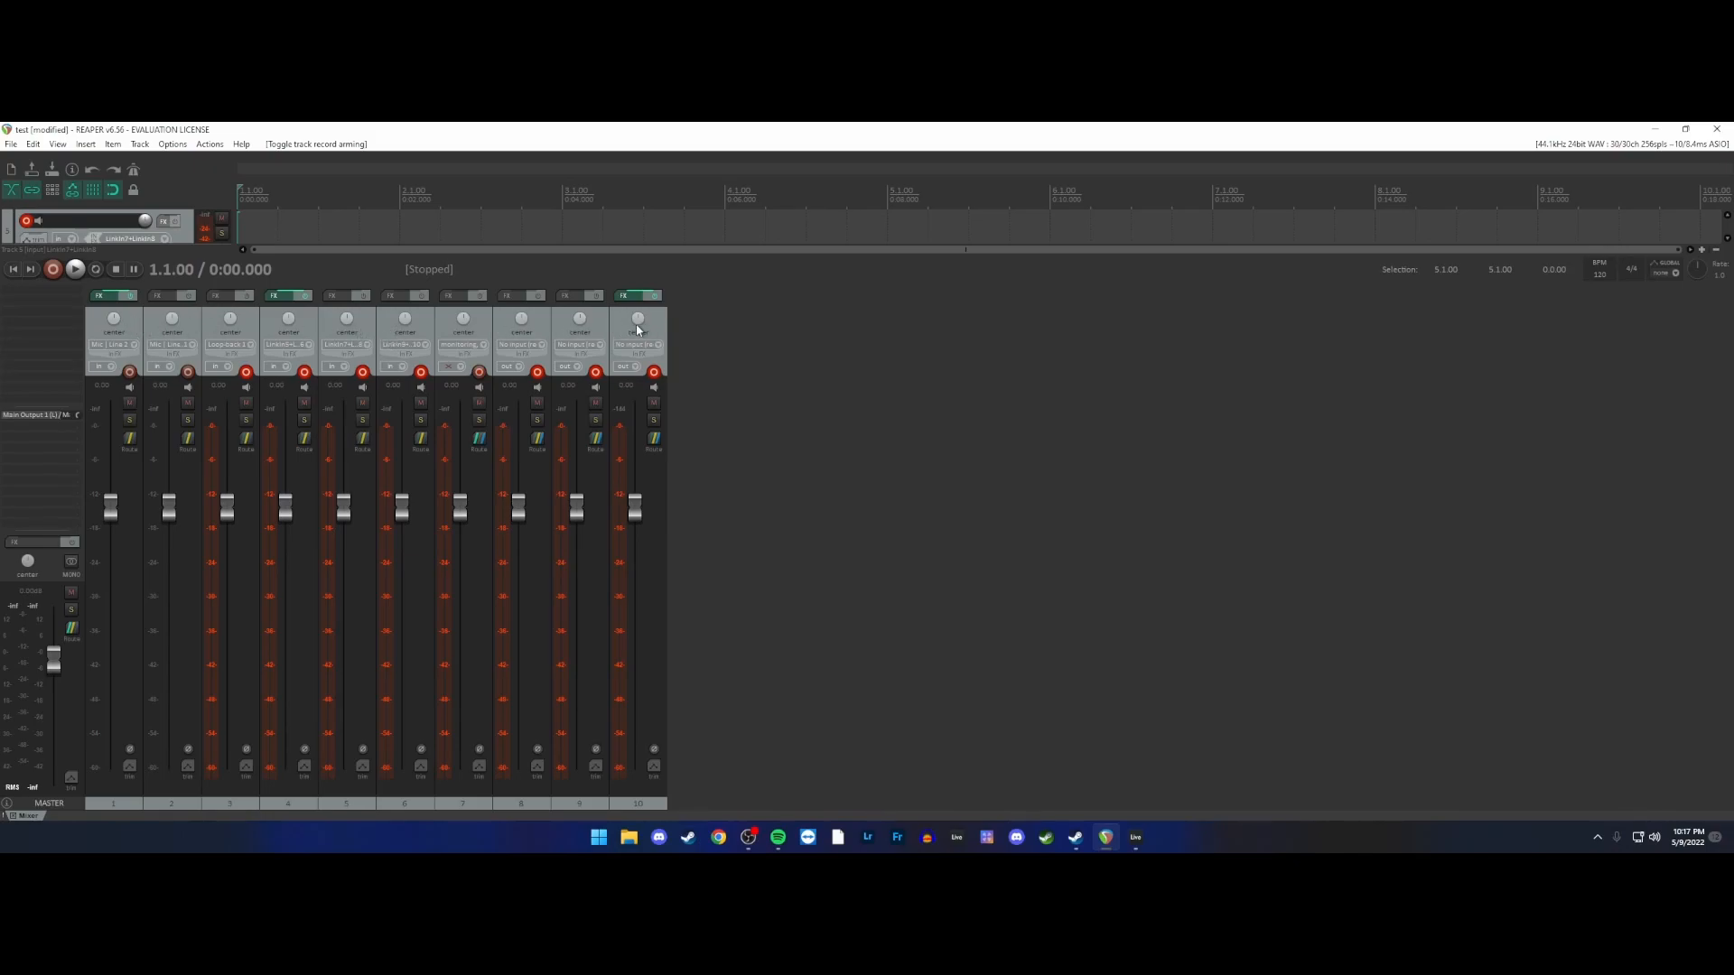
{"action": "mouse_move", "coordinate": [499, 328]}
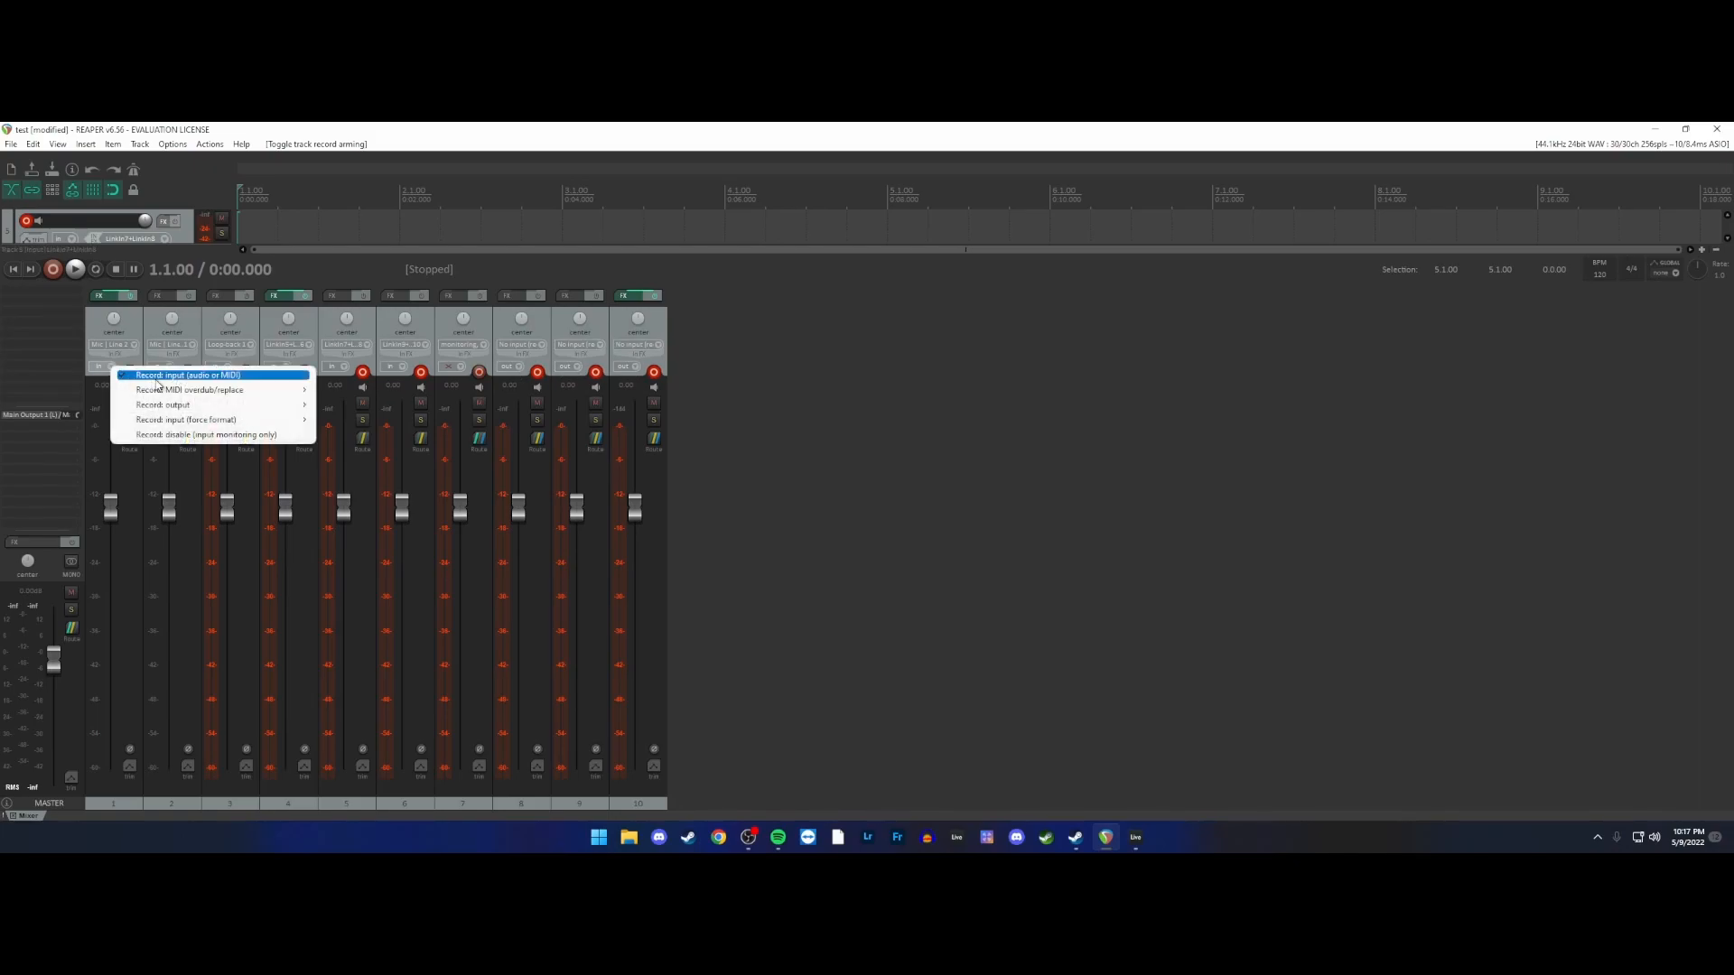
- Set track 1 to record its input and a later track to record its stereo output
{"action": "left_click", "coordinate": [195, 373]}
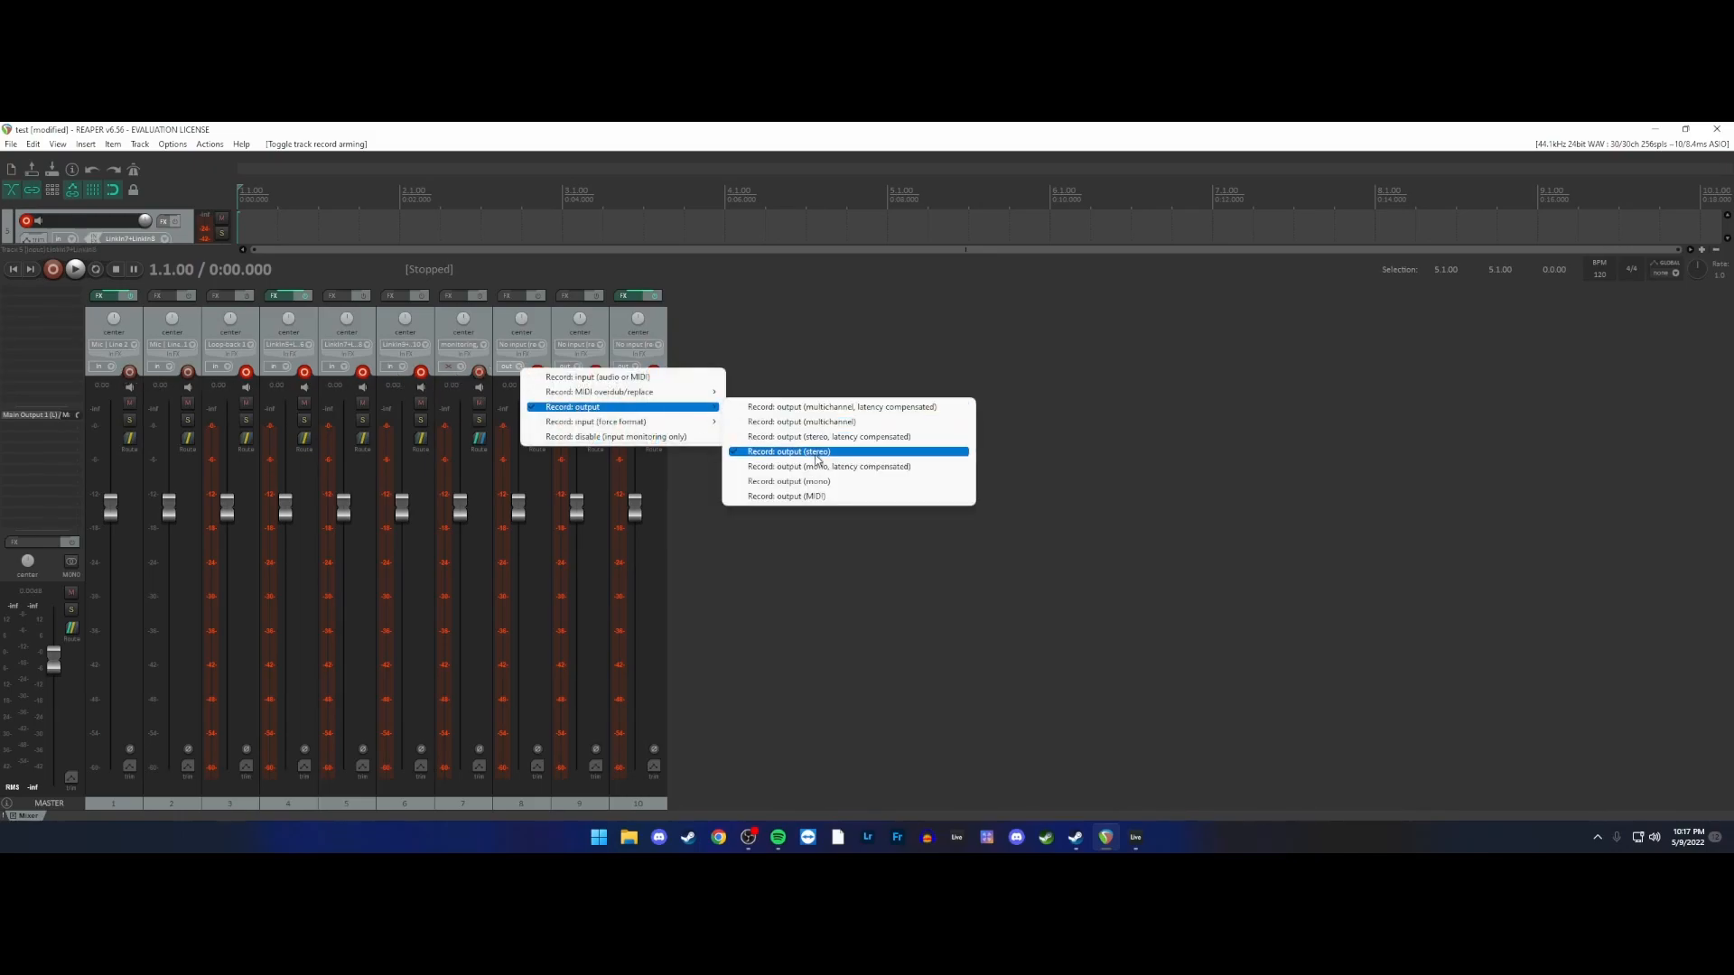
{"action": "left_click", "coordinate": [798, 451]}
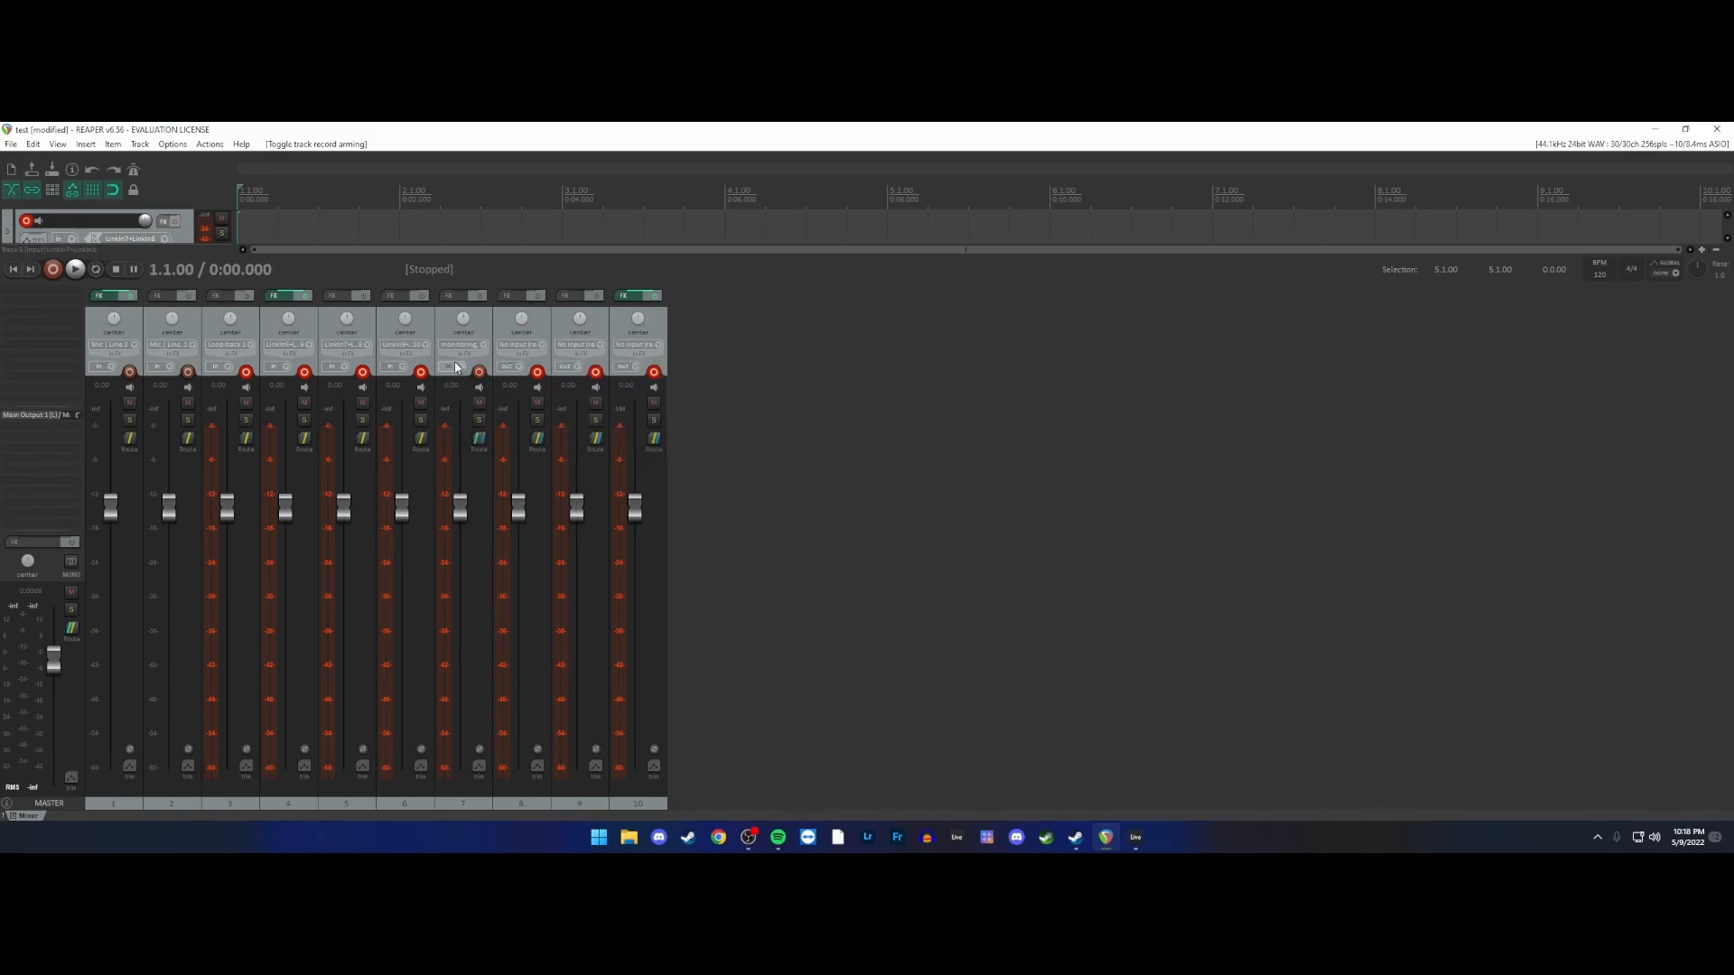
{"action": "left_click", "coordinate": [477, 443]}
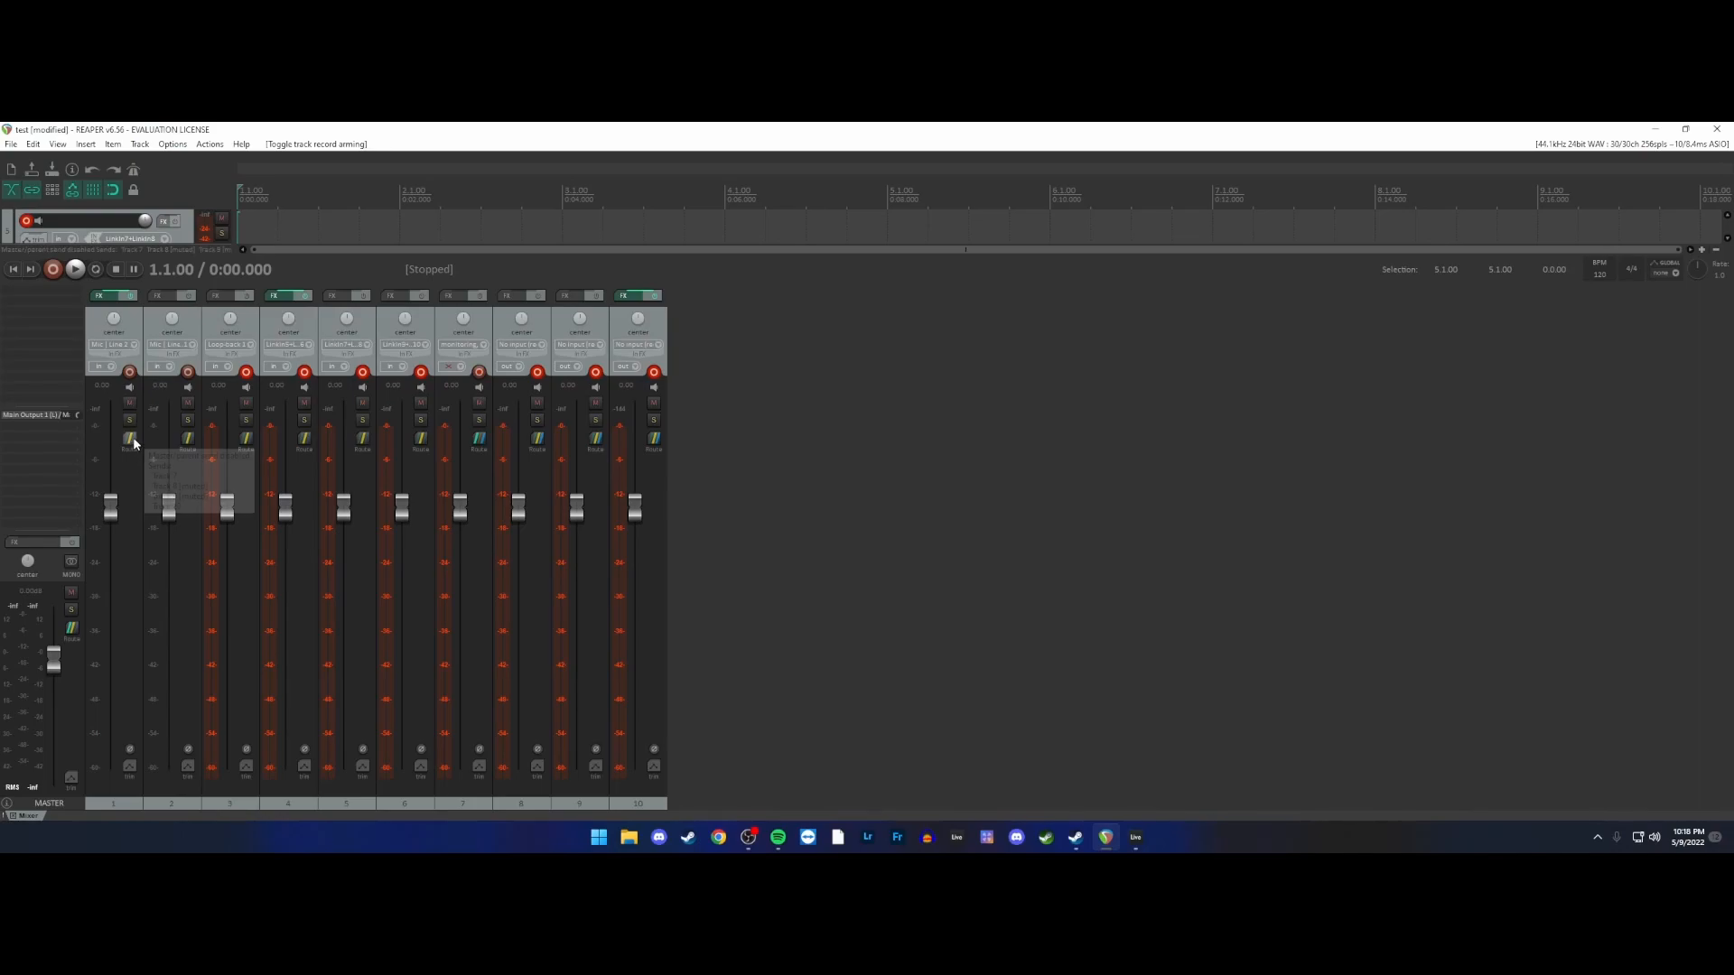
- Add a send from track 1 to a later return track in its routing window
{"action": "left_click", "coordinate": [126, 448]}
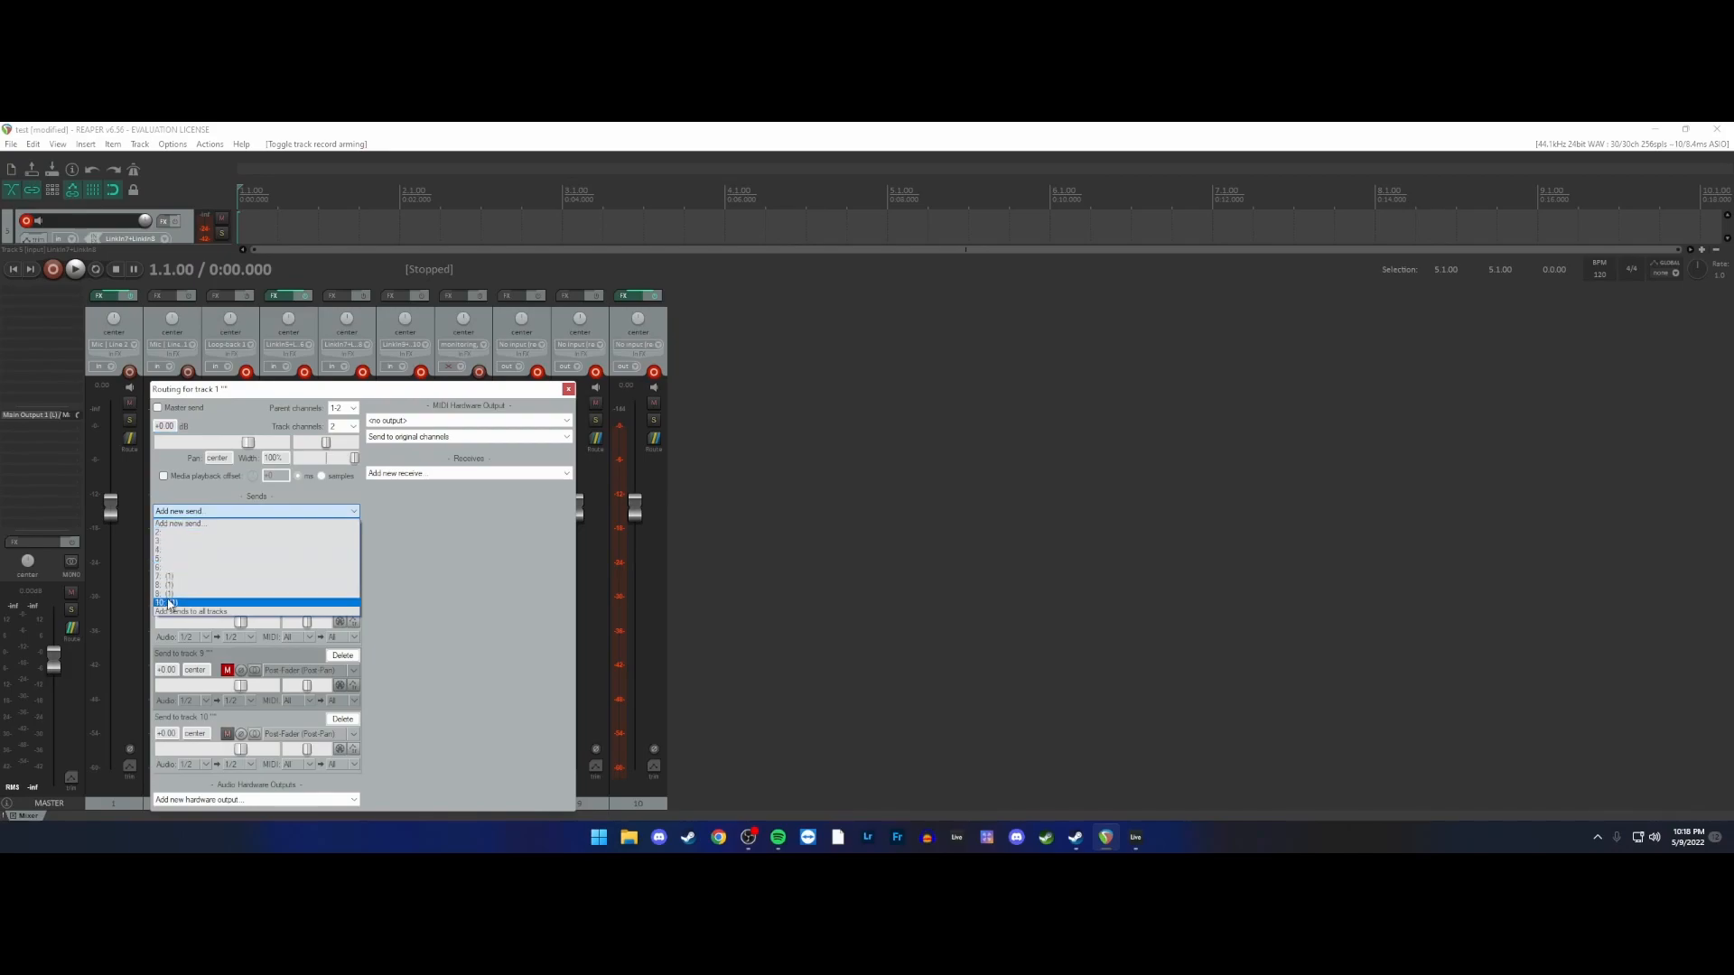
{"action": "left_click", "coordinate": [568, 389]}
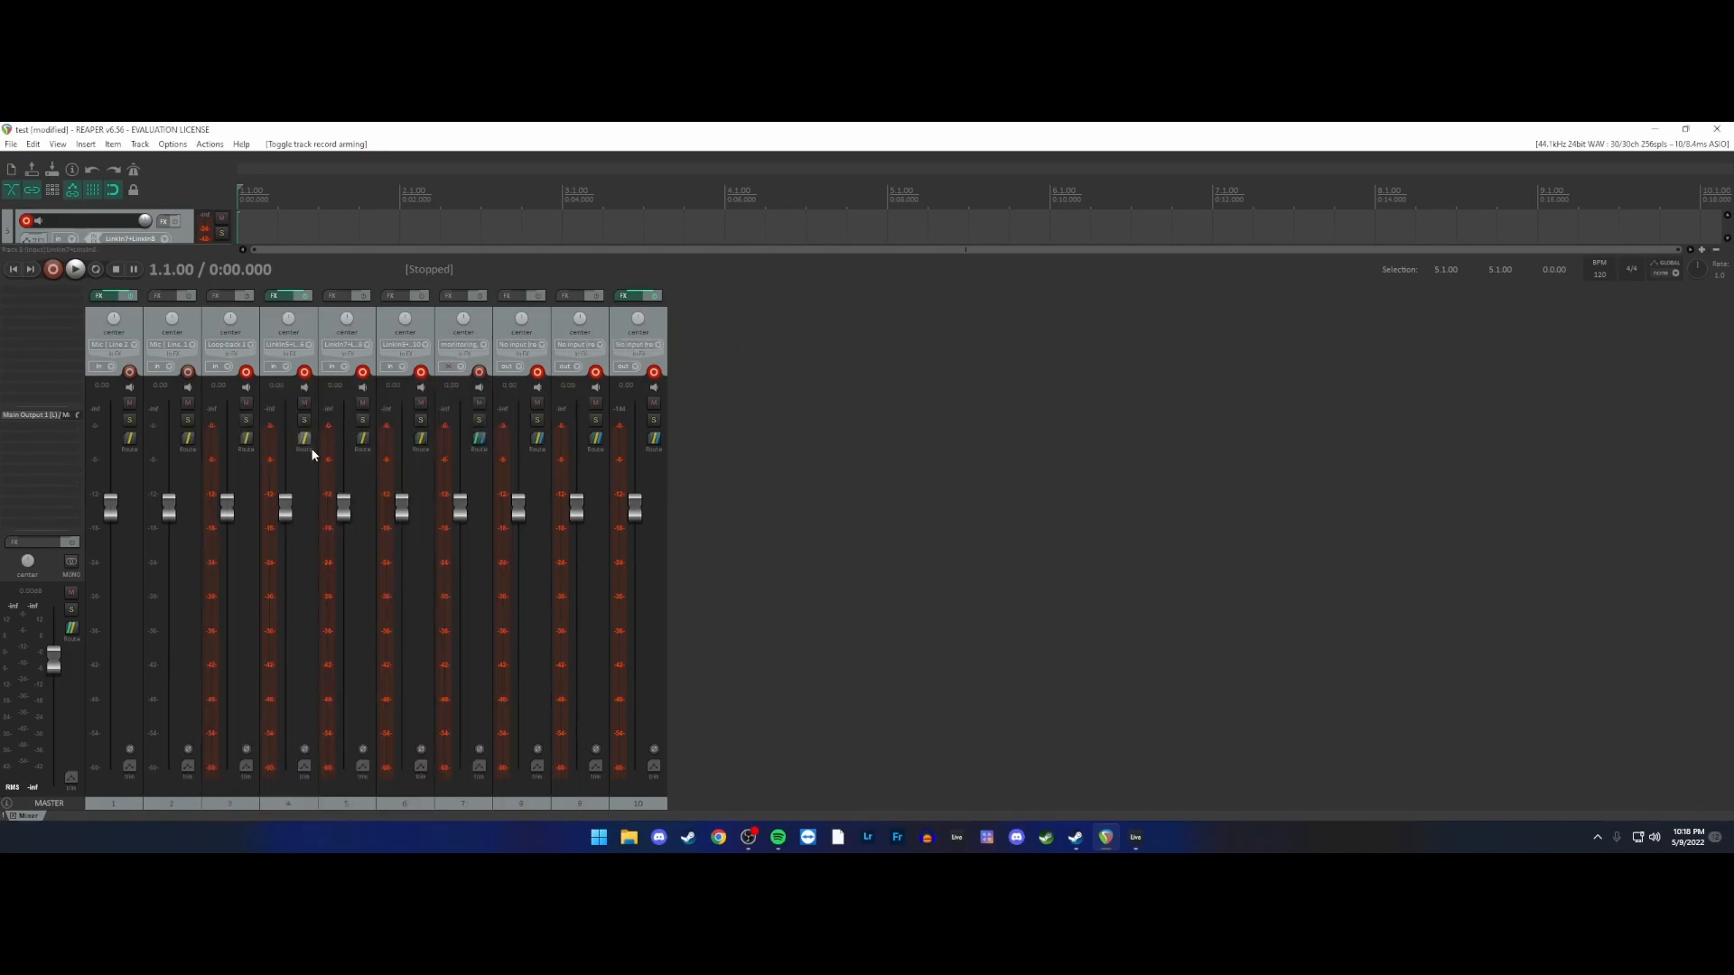
- Review a return track's receives and hardware outputs in its routing window
{"action": "left_click", "coordinate": [304, 448]}
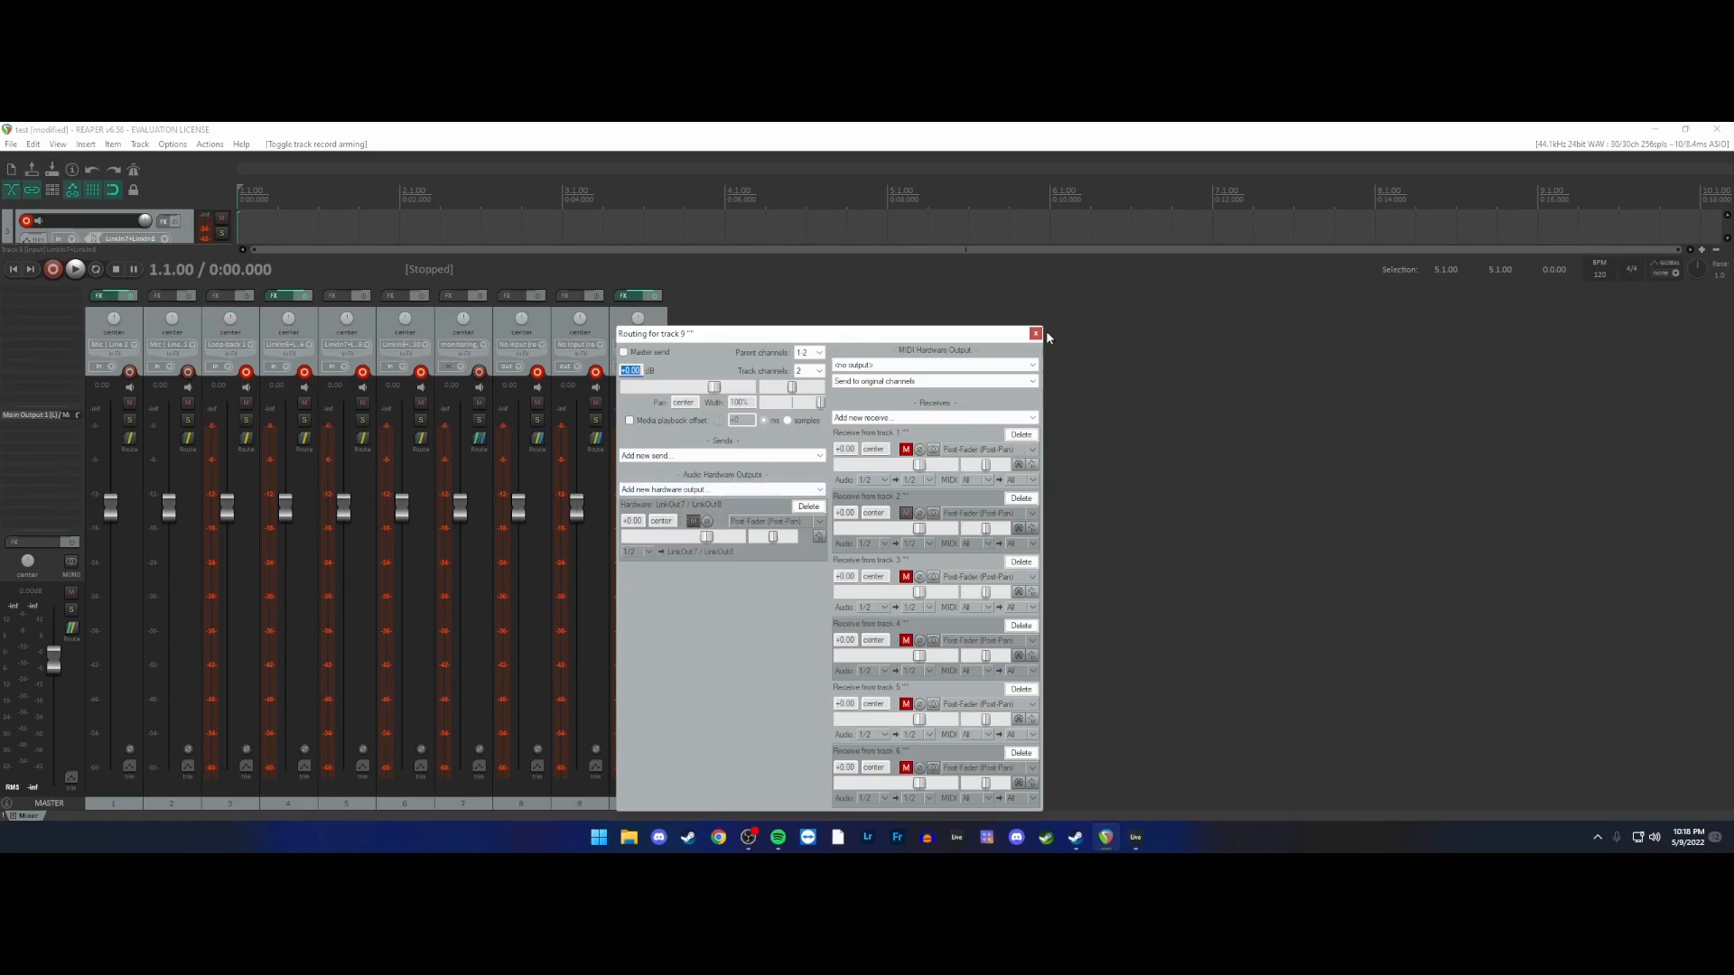
{"action": "left_click", "coordinate": [1035, 332]}
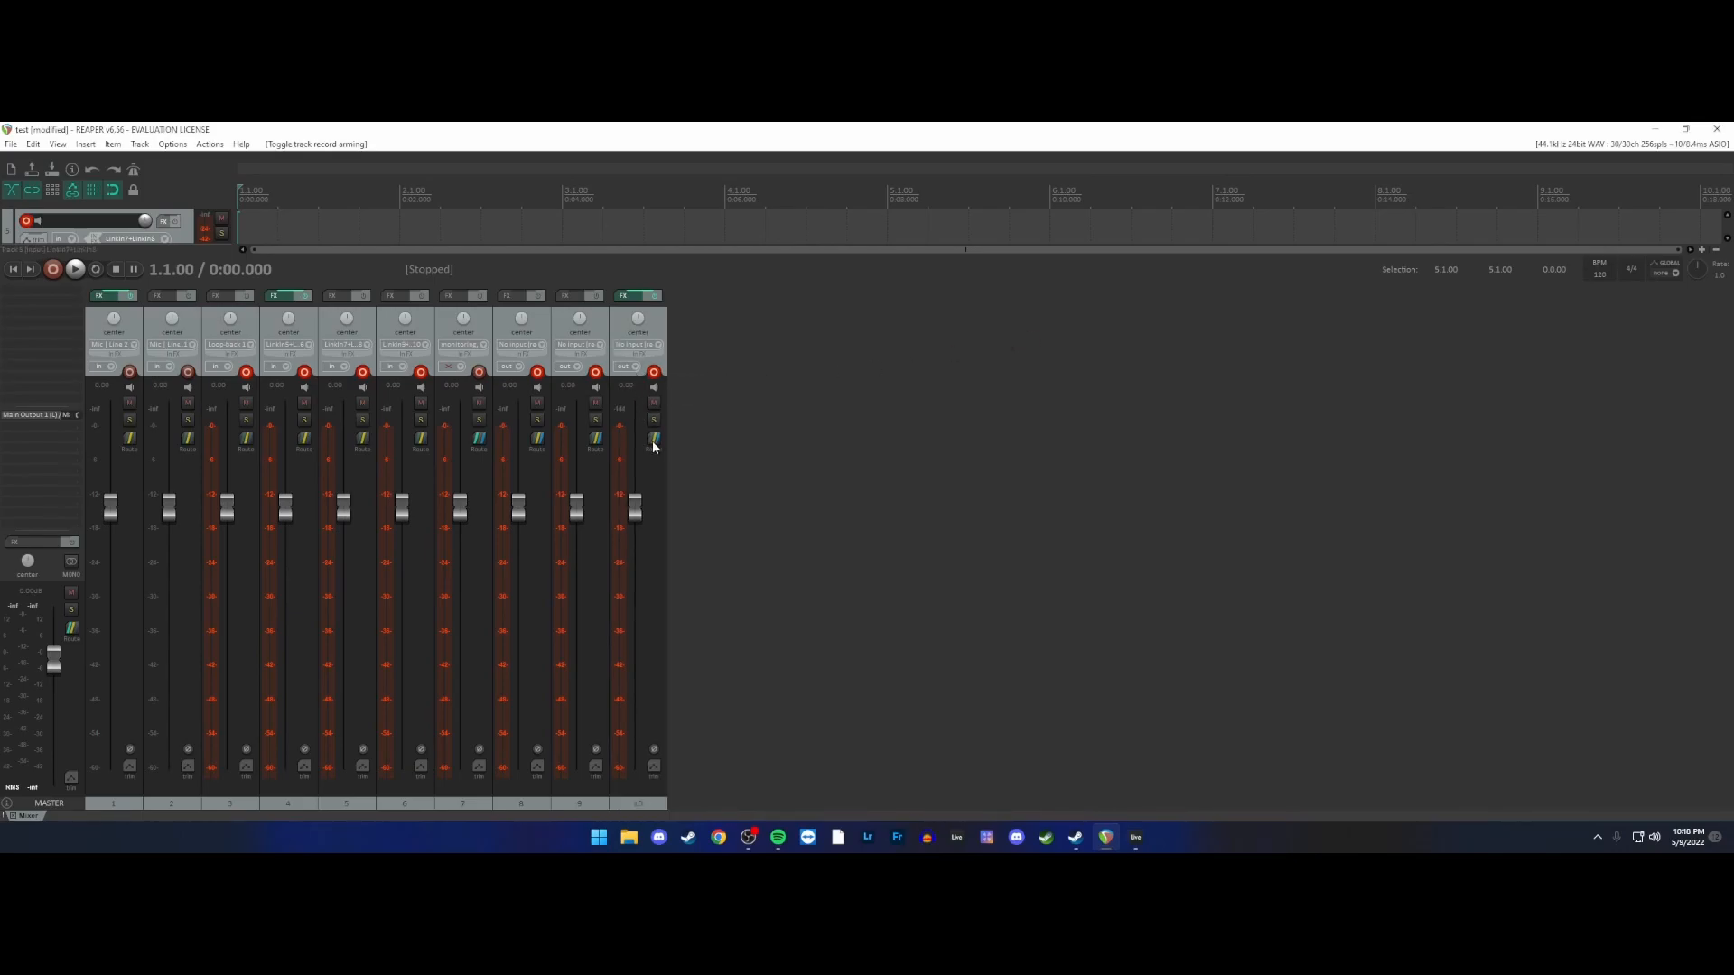
- Add a hardware output to track 10 from its routing window
{"action": "left_click", "coordinate": [652, 441]}
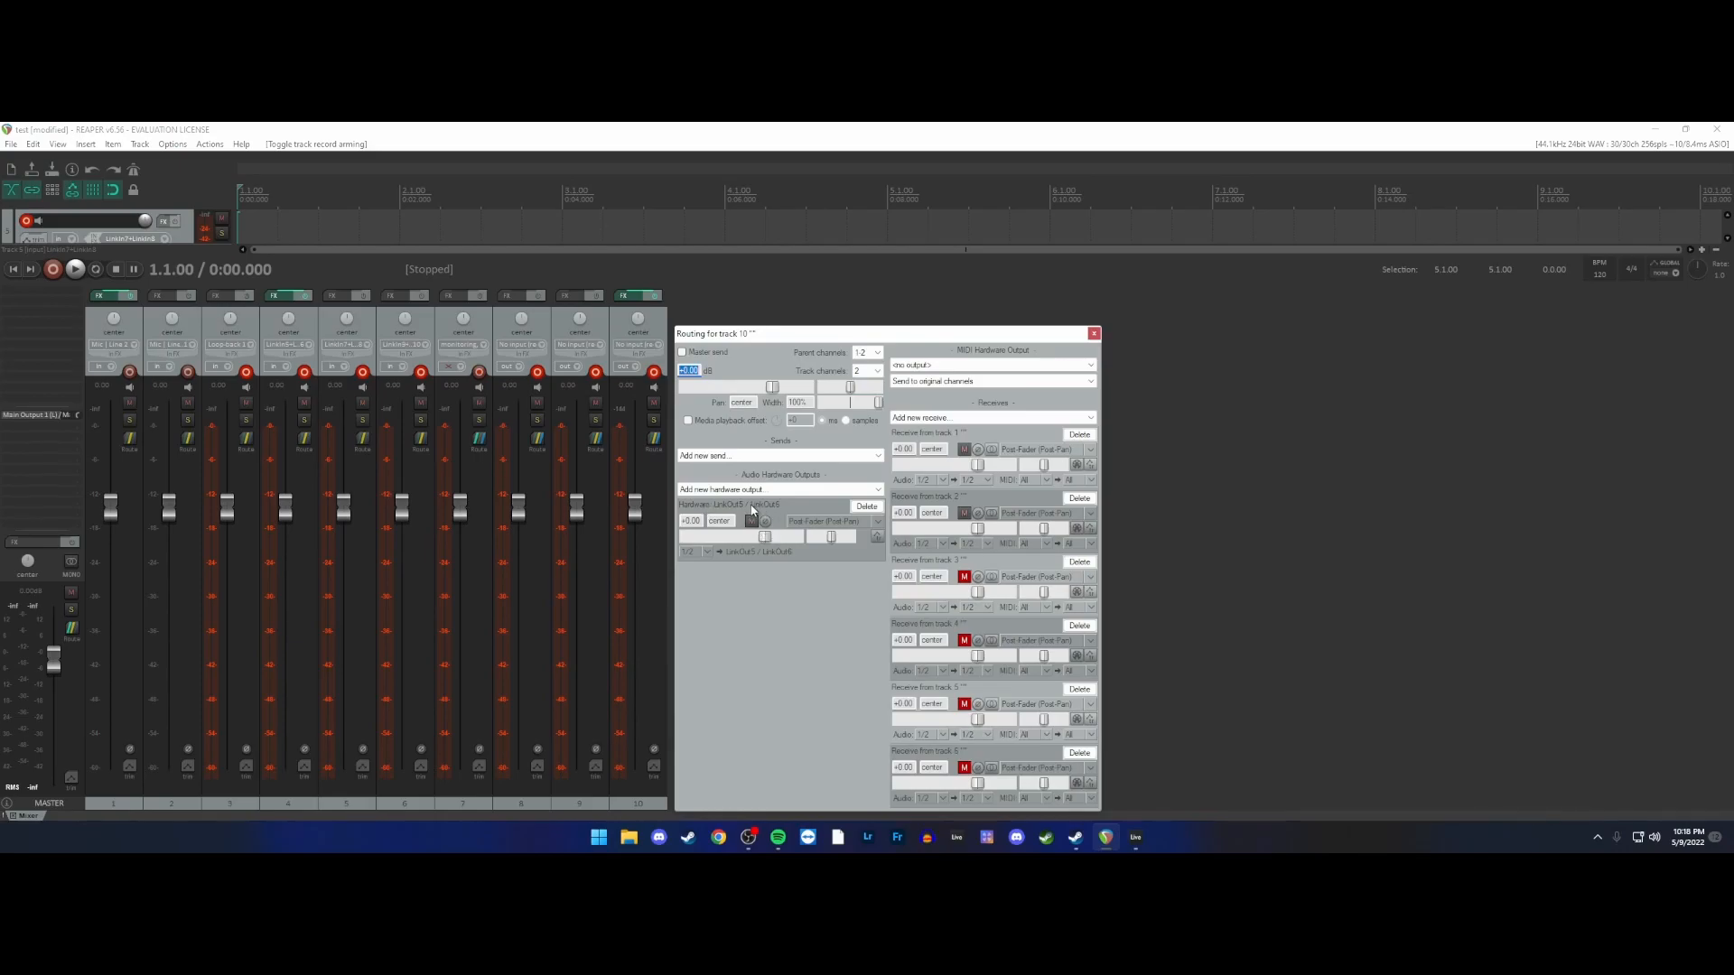
{"action": "left_click", "coordinate": [780, 489]}
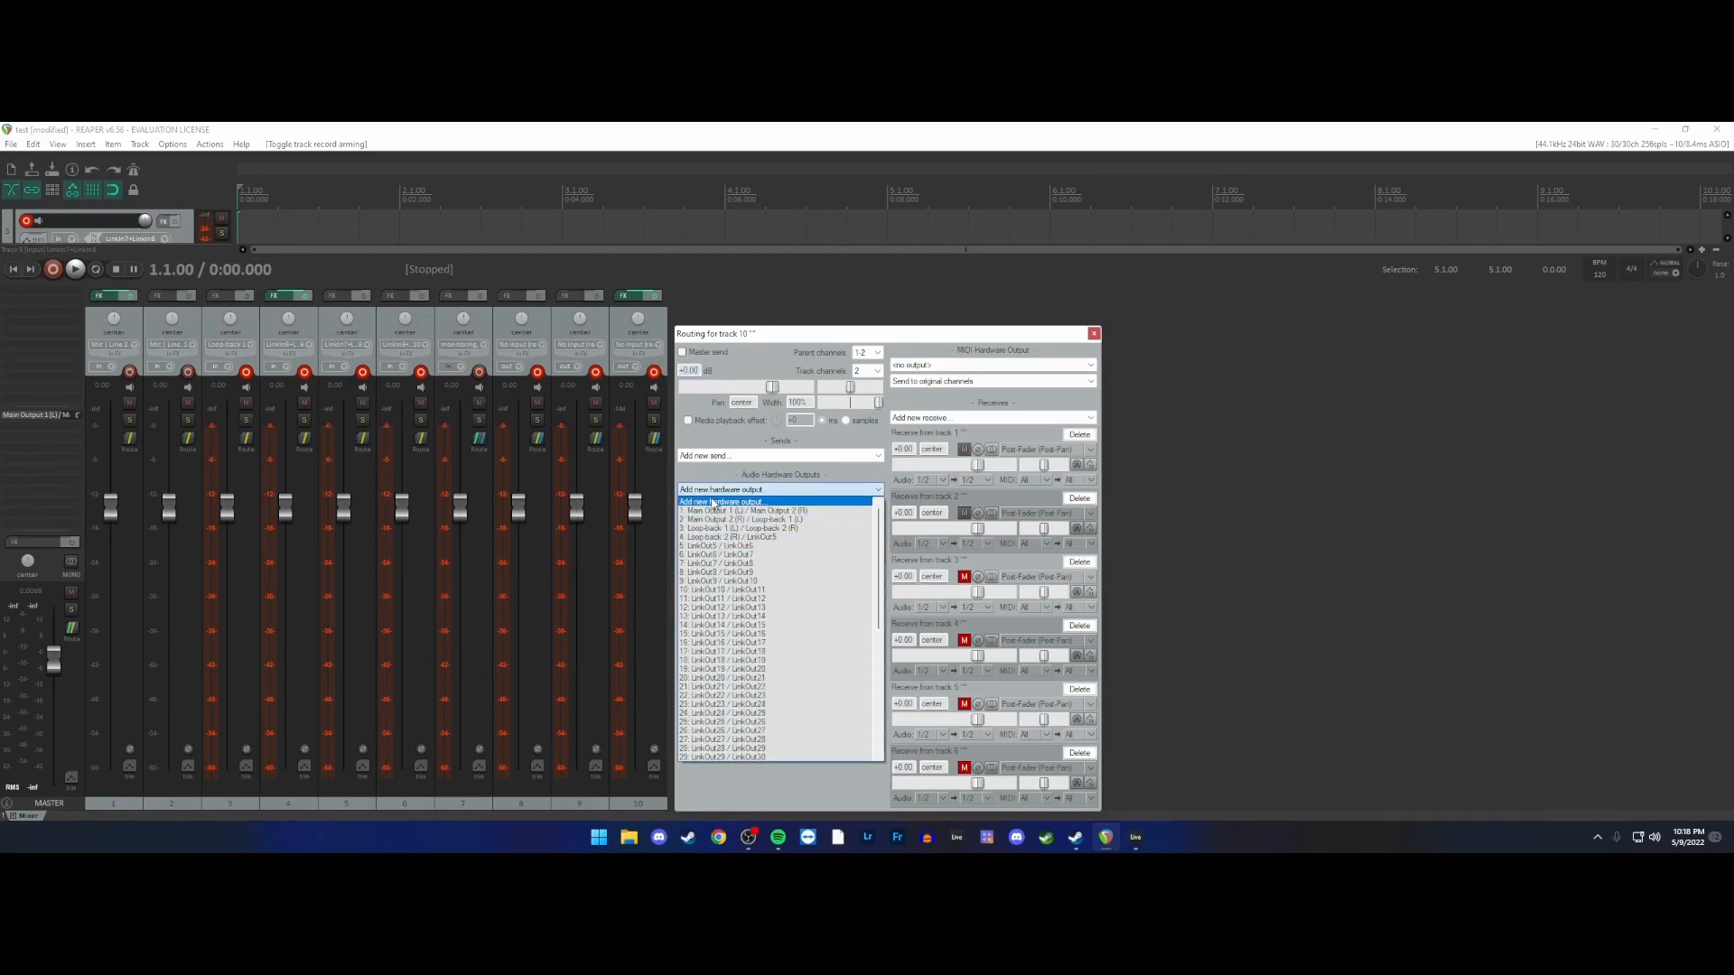
{"action": "left_click", "coordinate": [1095, 332]}
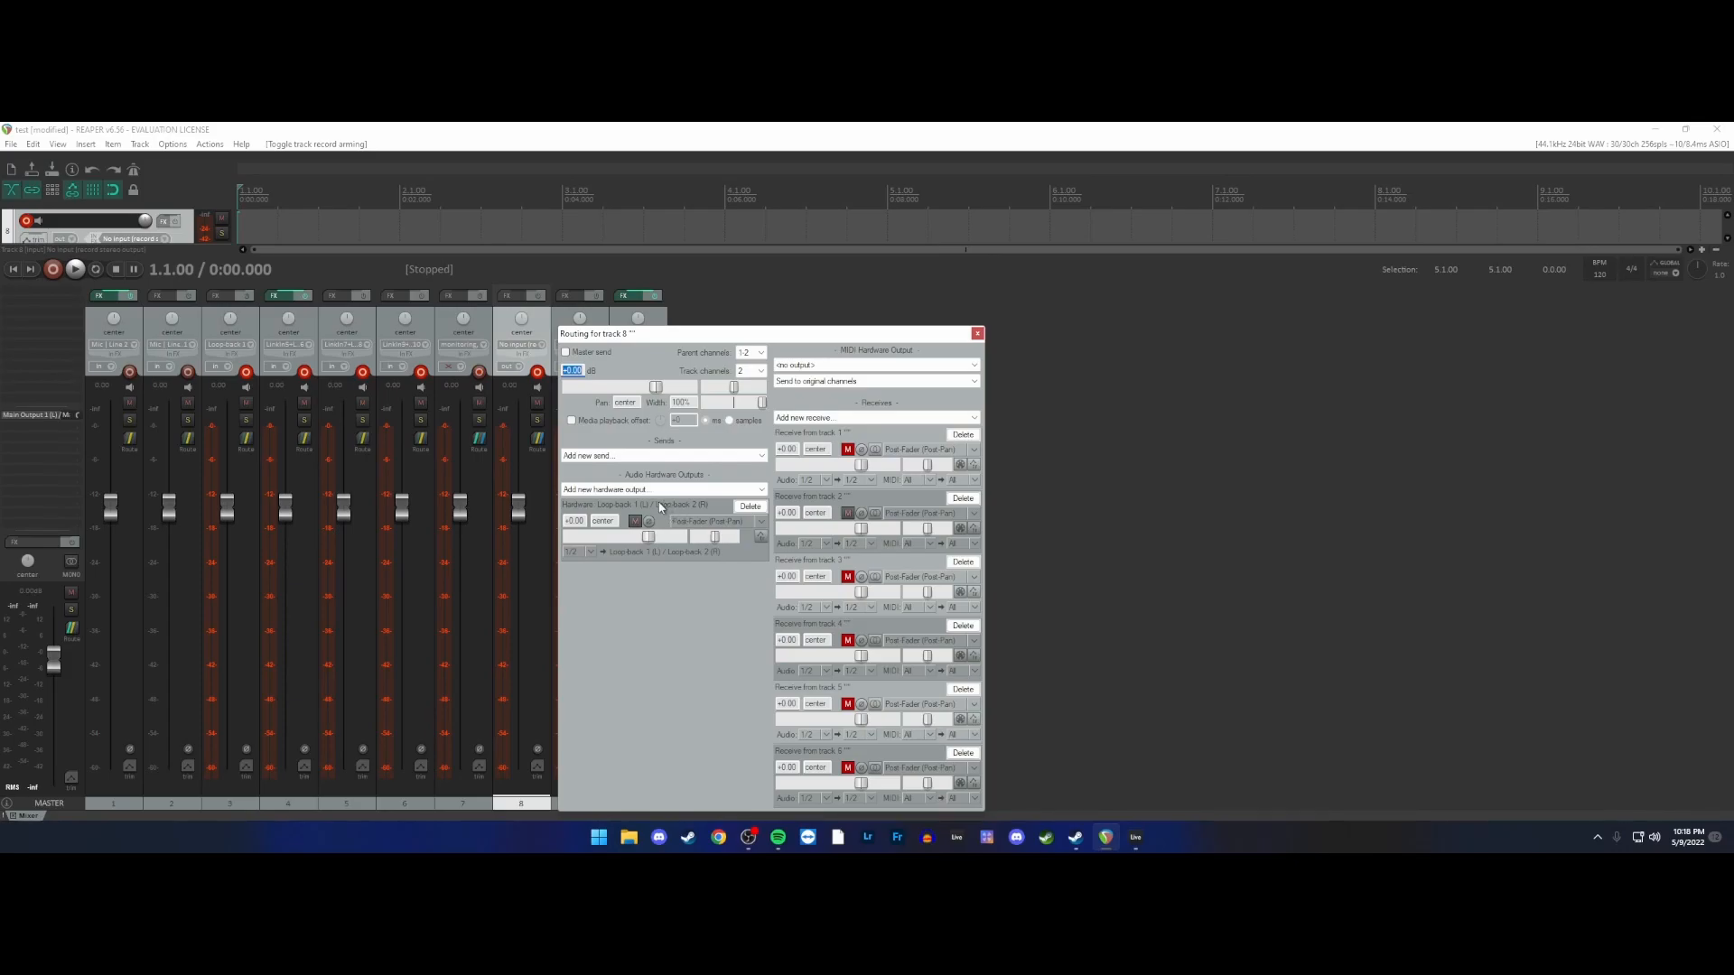
{"action": "left_click", "coordinate": [975, 332]}
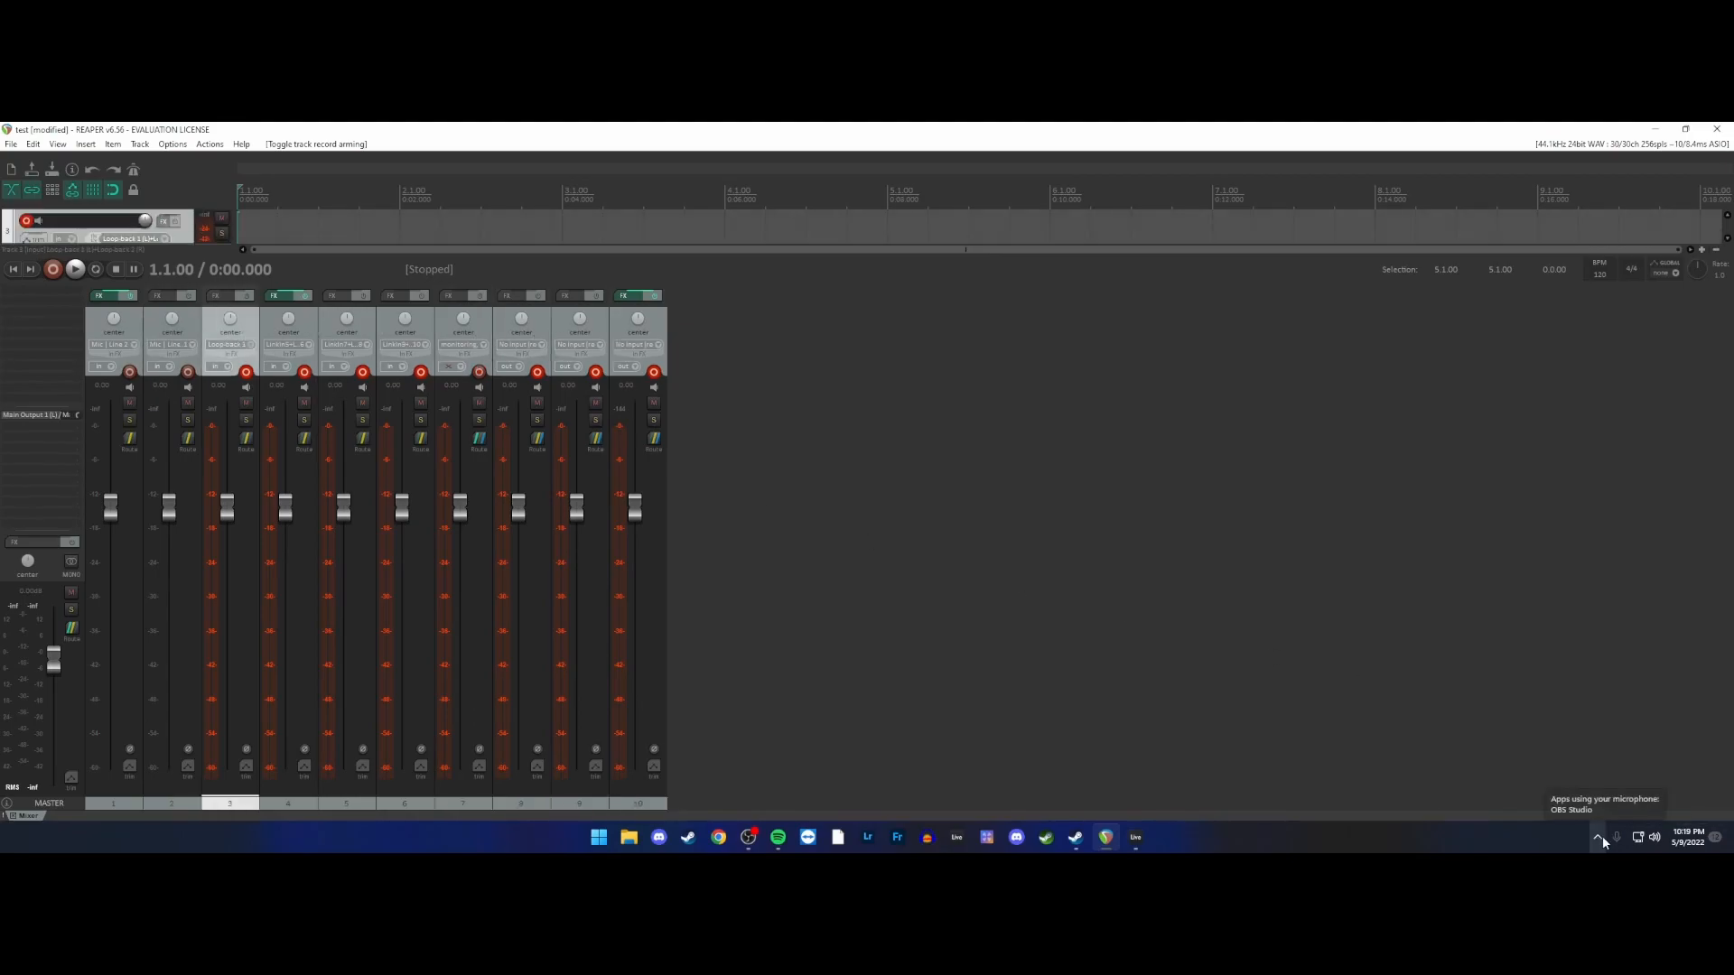
- Bring up track 1's effects chain listing its plugins
{"action": "left_click", "coordinate": [1597, 838]}
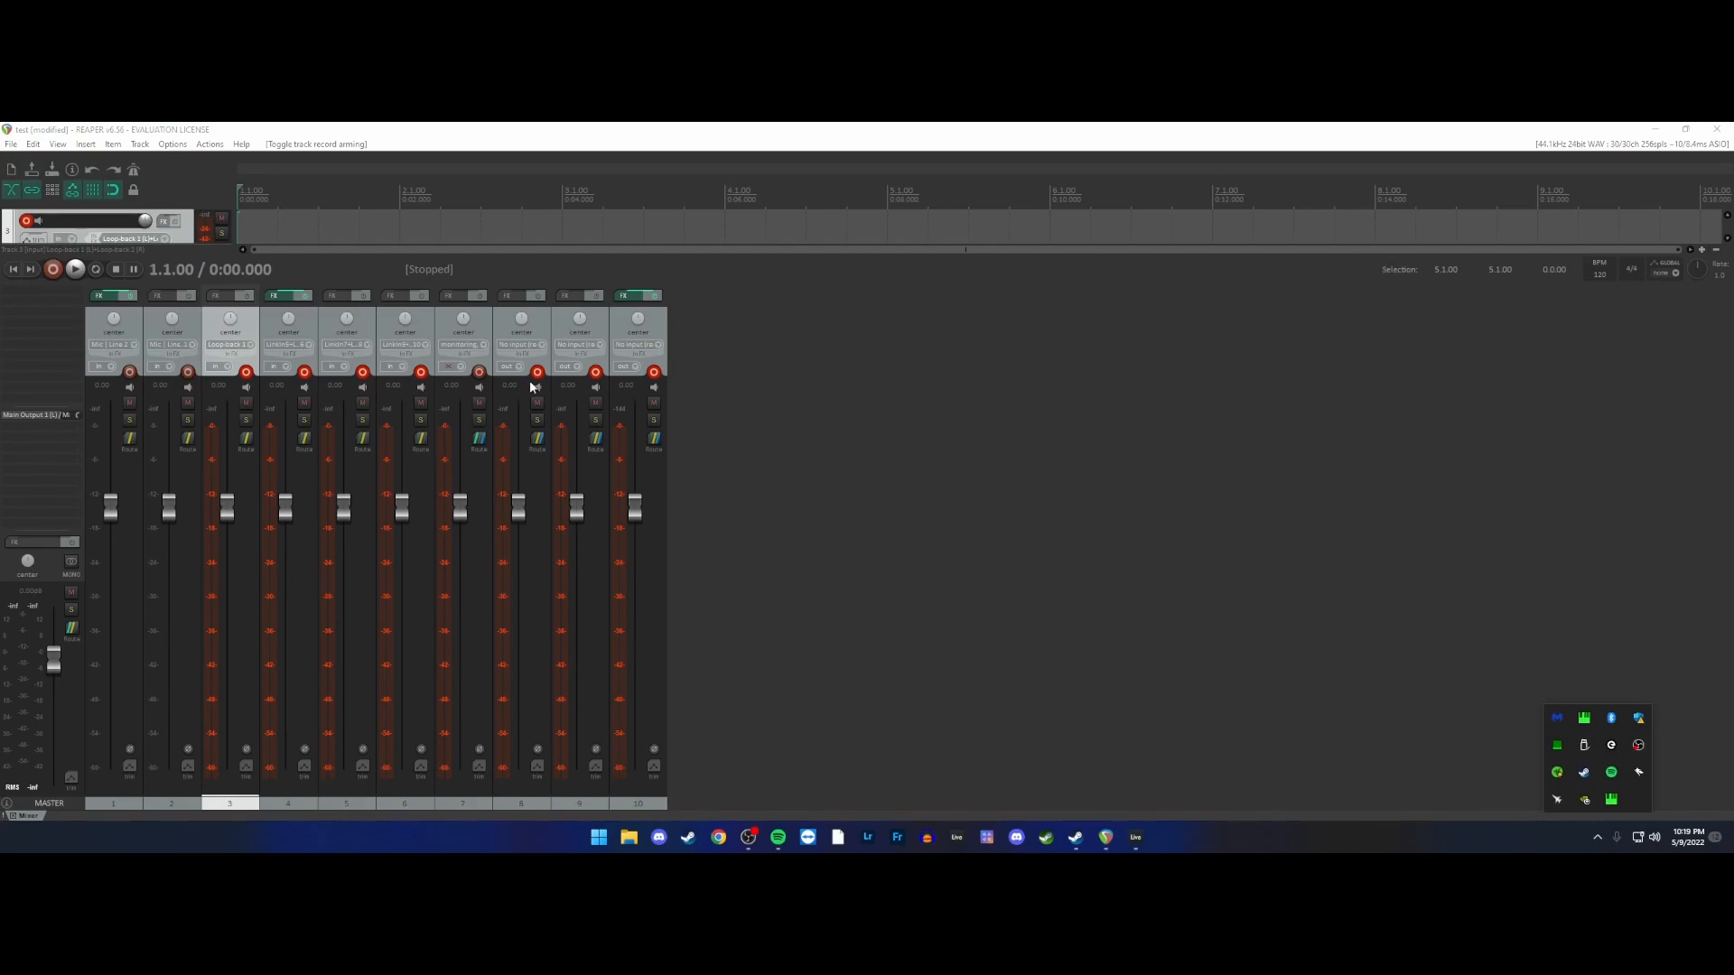
{"action": "left_click", "coordinate": [103, 296]}
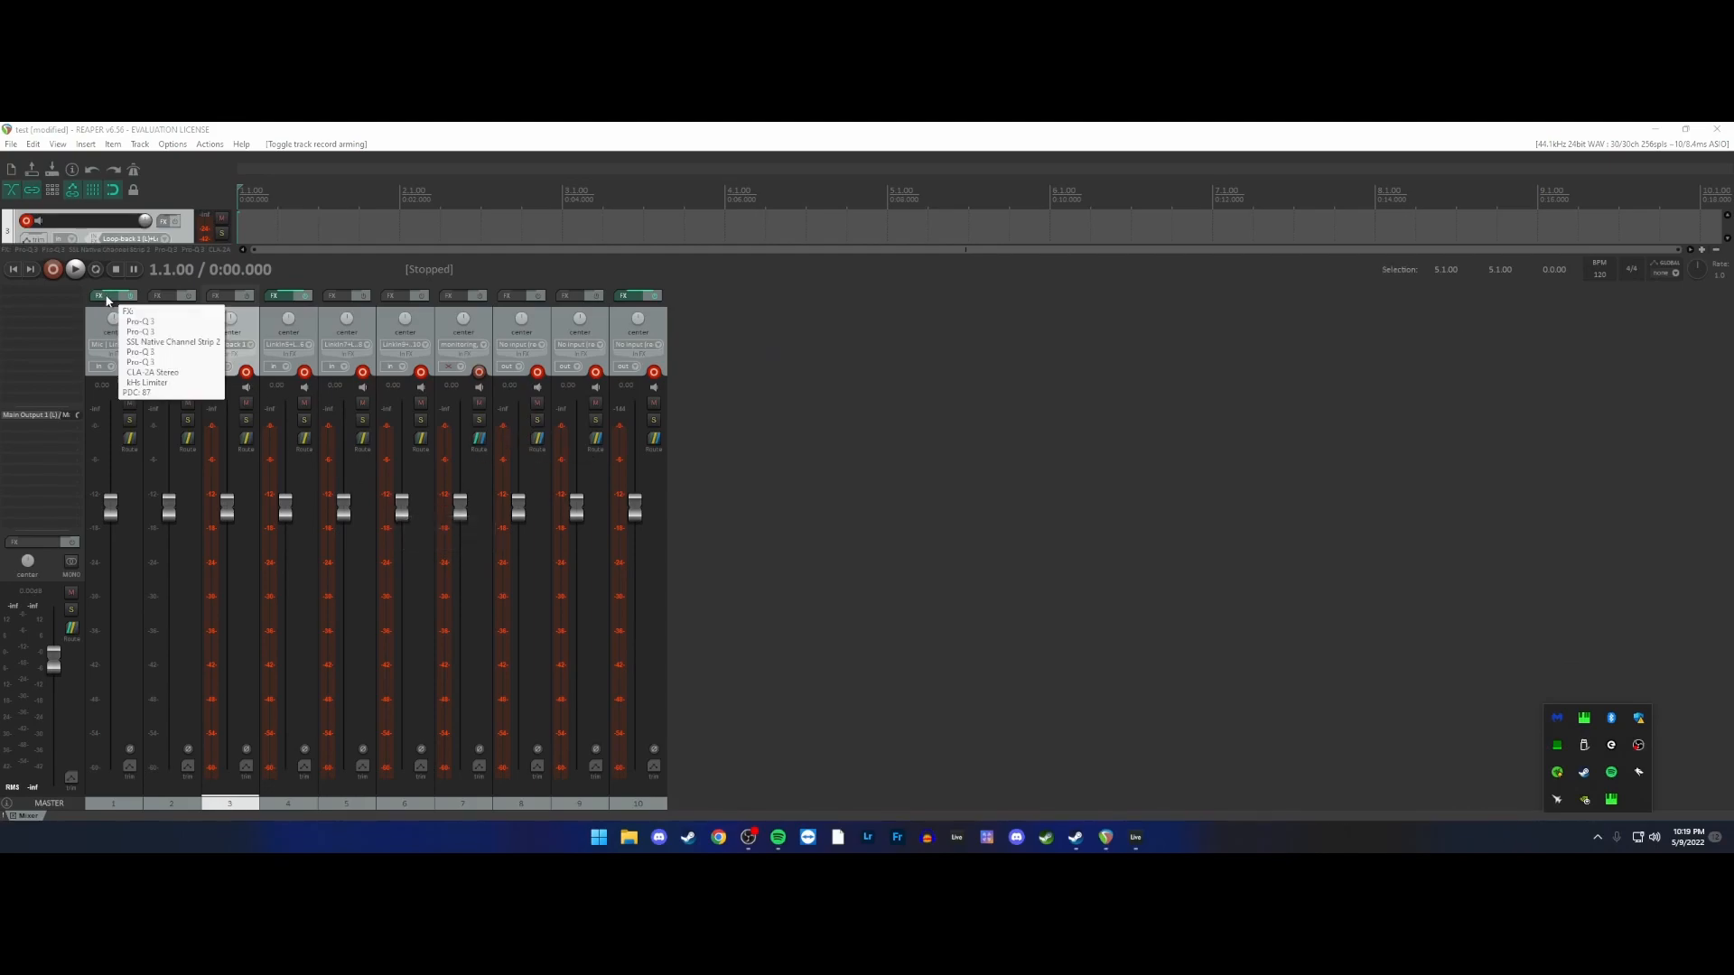
{"action": "left_click", "coordinate": [101, 296]}
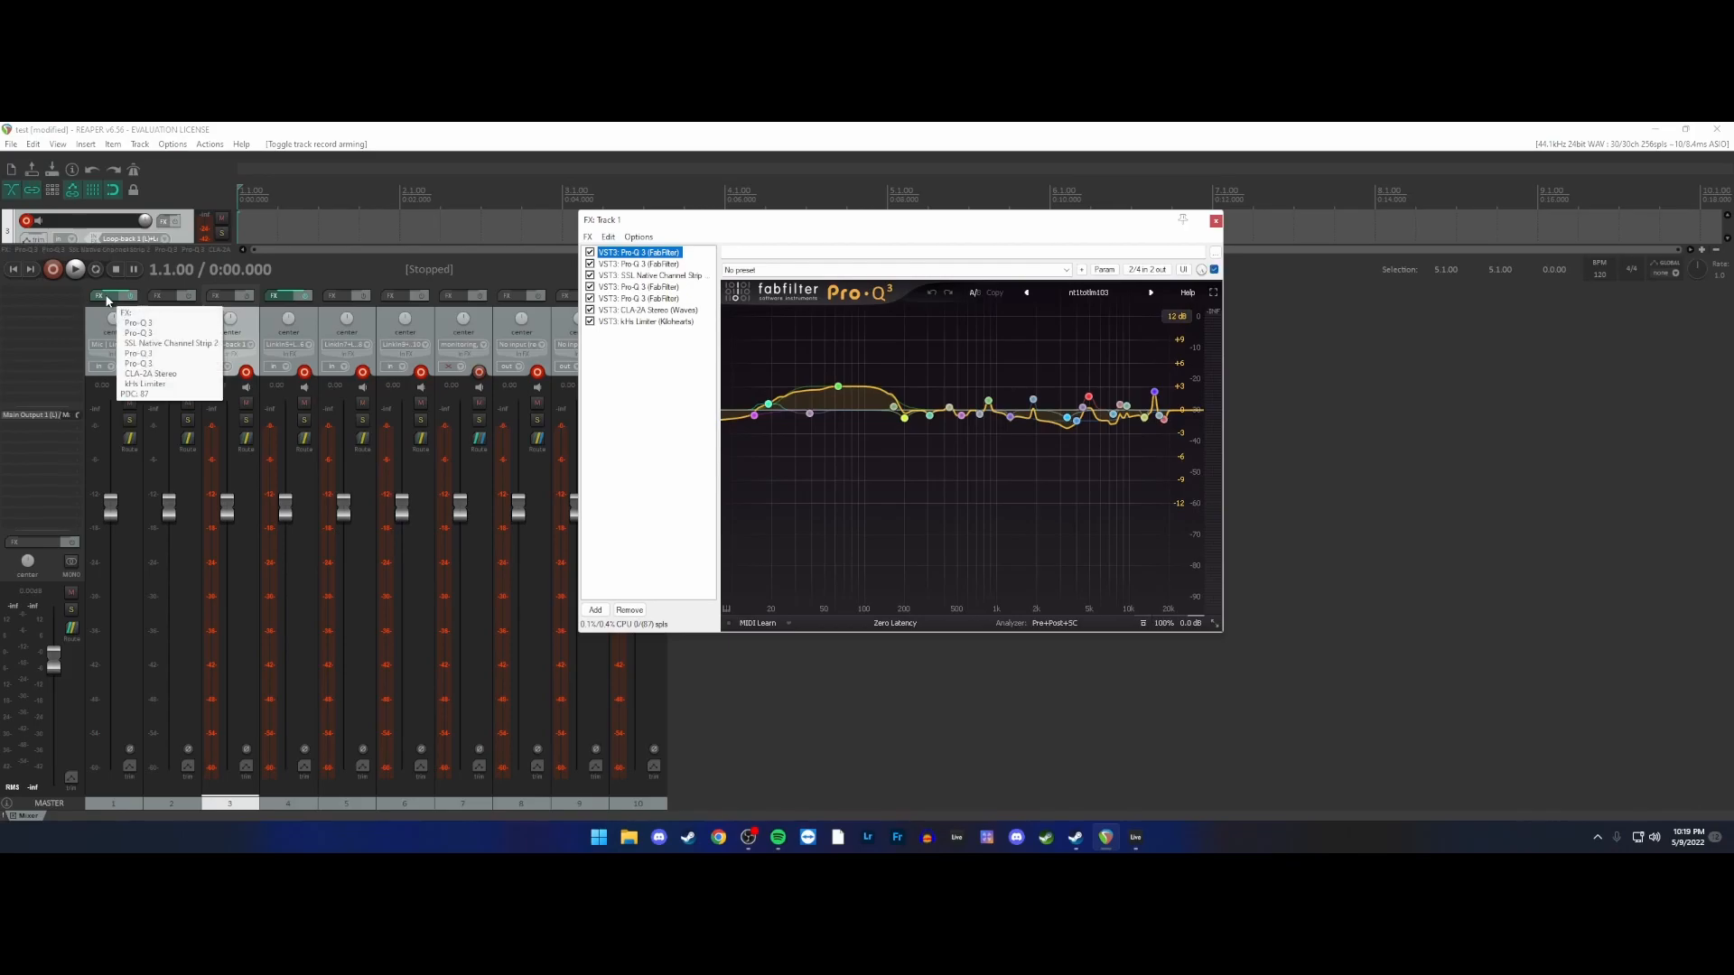
- Step through the Pro-Q 3 equaliser instances in track 1's chain
{"action": "left_click", "coordinate": [760, 275]}
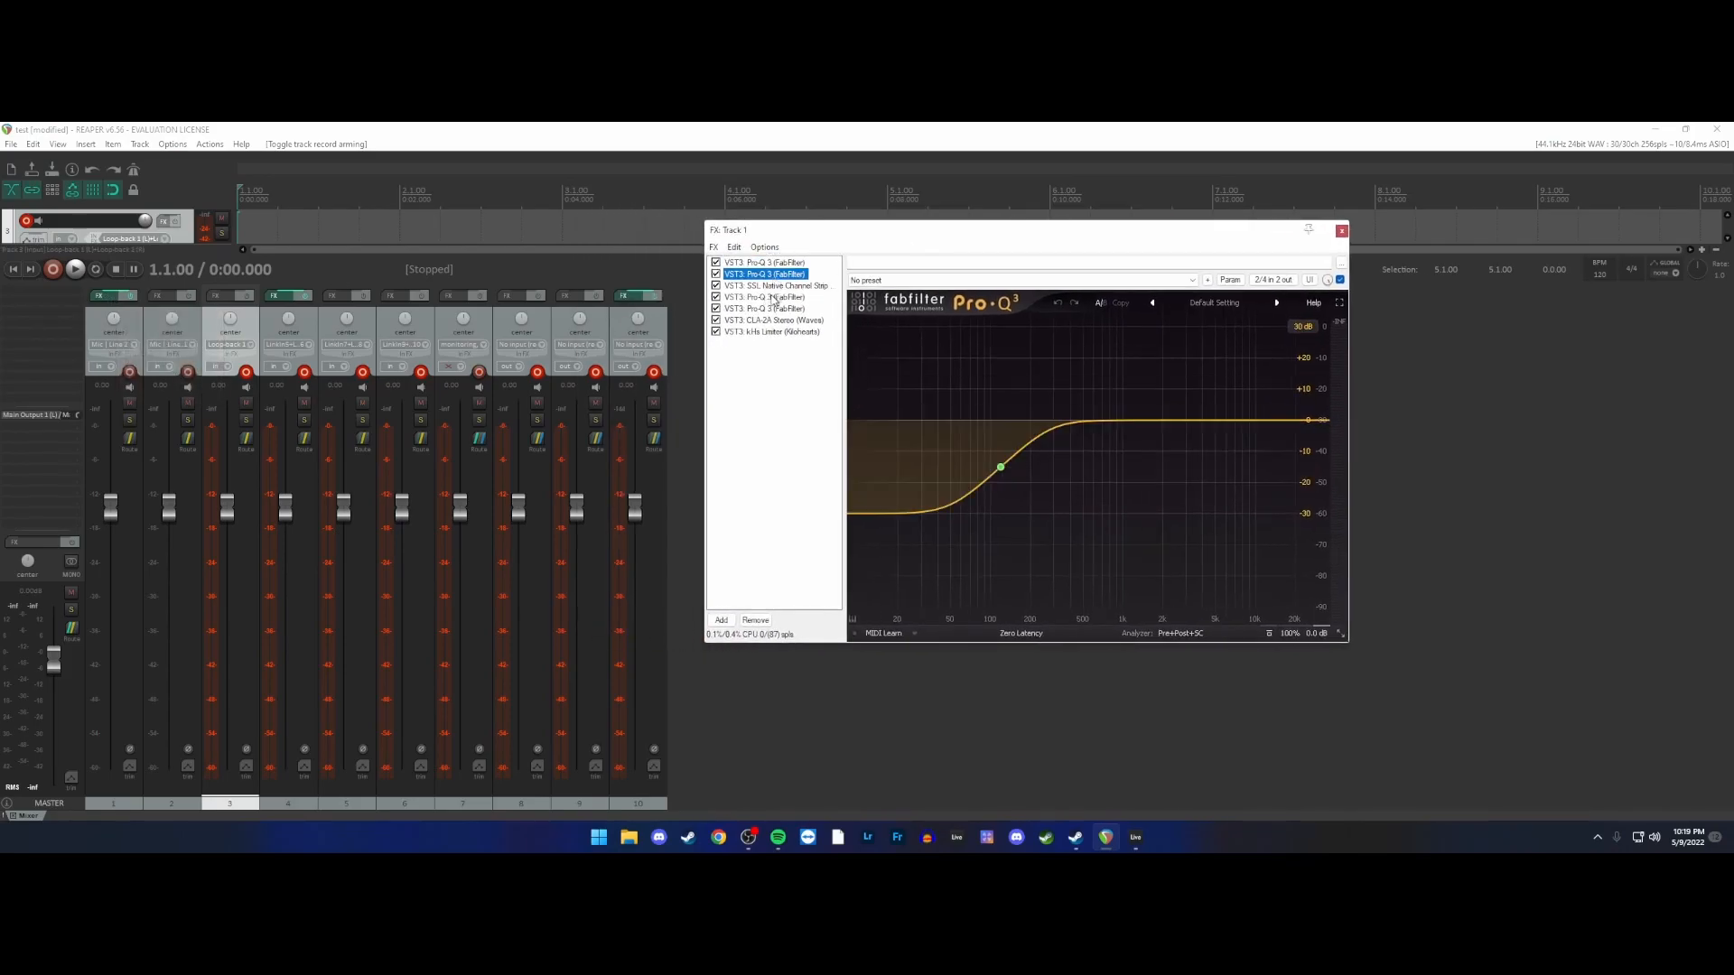
{"action": "left_click", "coordinate": [763, 262]}
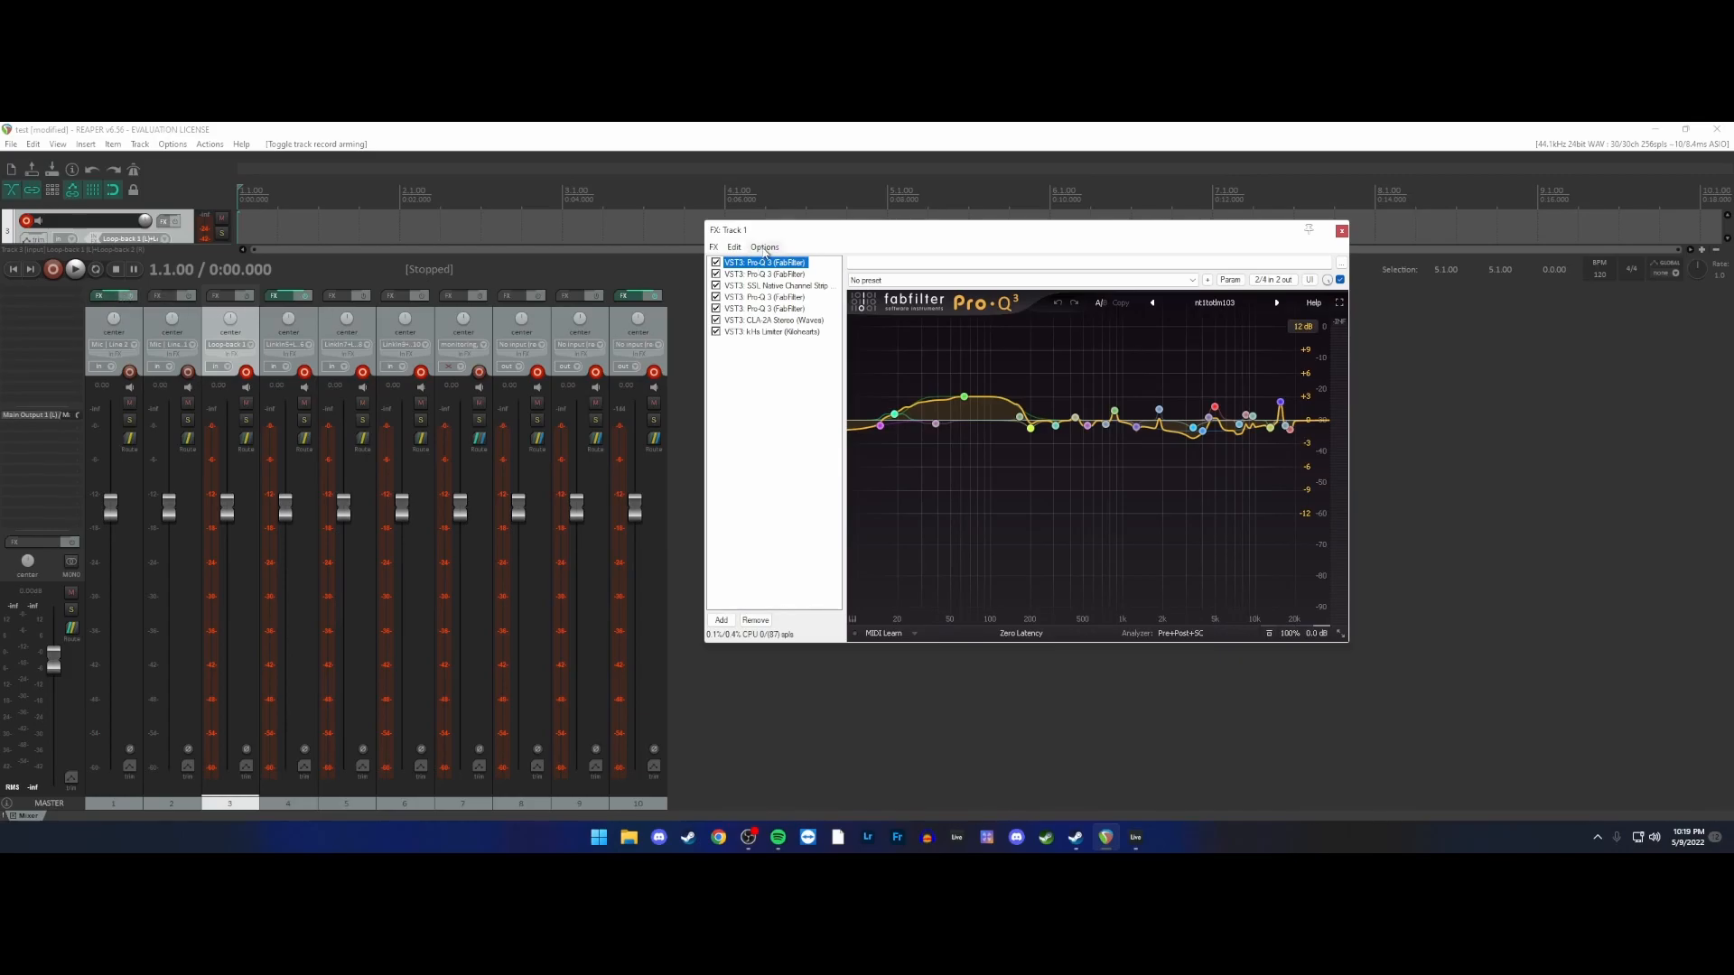
{"action": "left_click", "coordinate": [764, 245]}
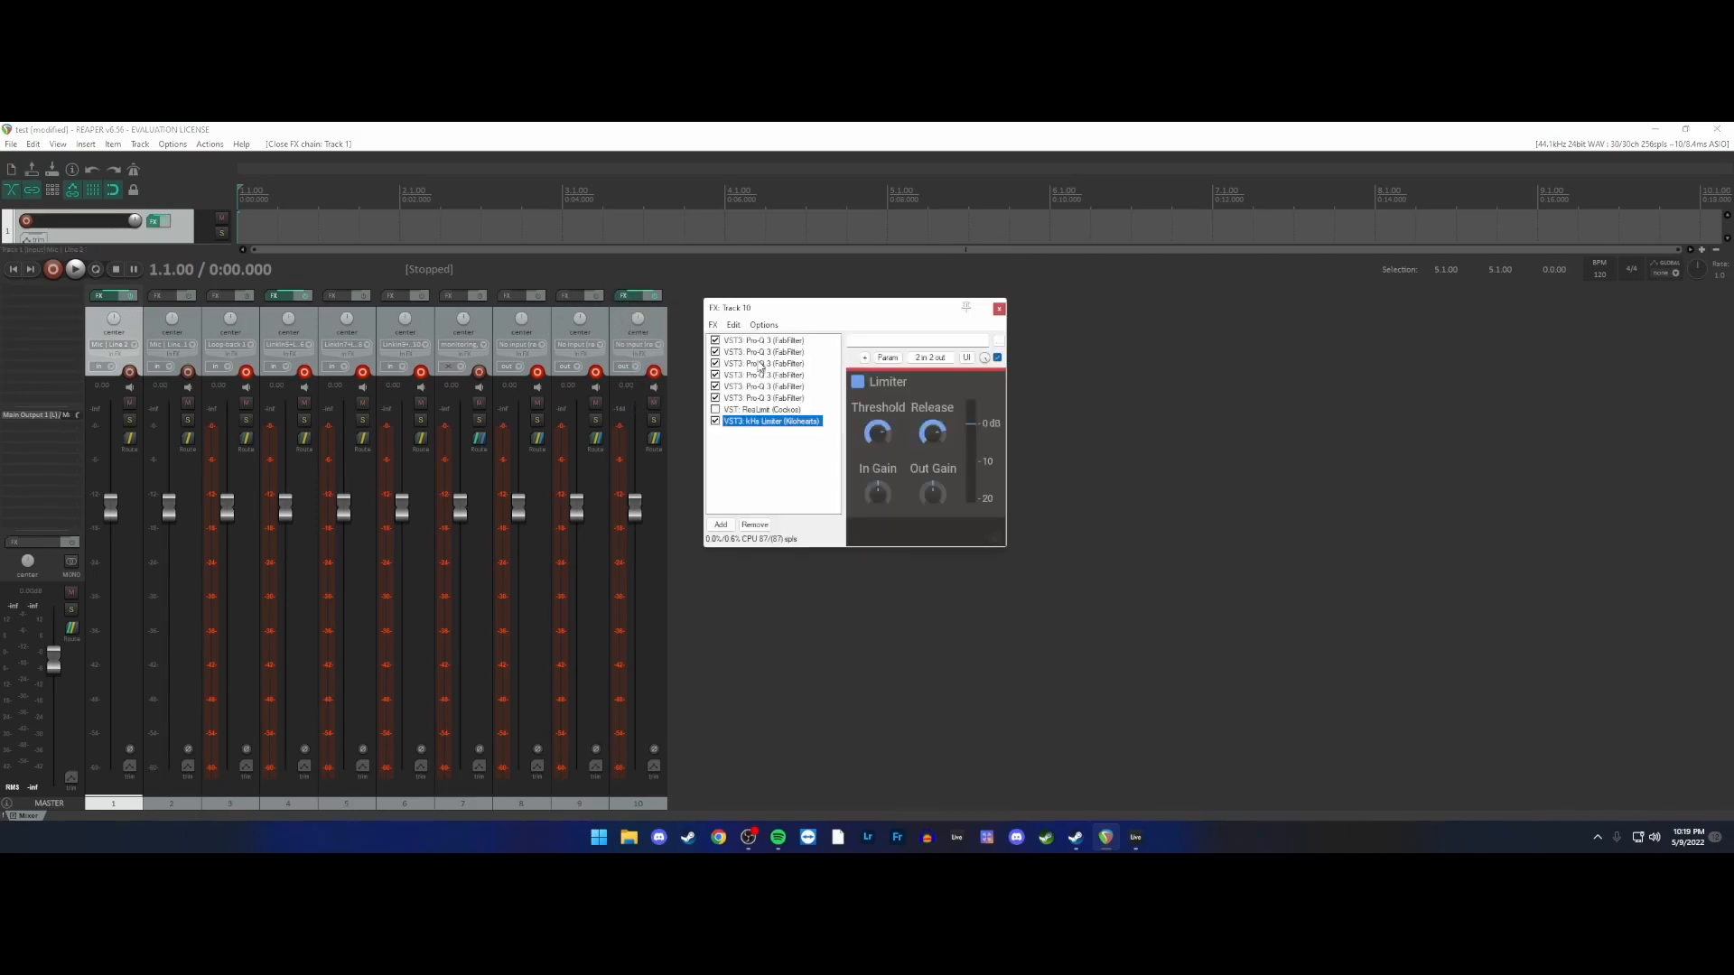
{"action": "left_click", "coordinate": [999, 307]}
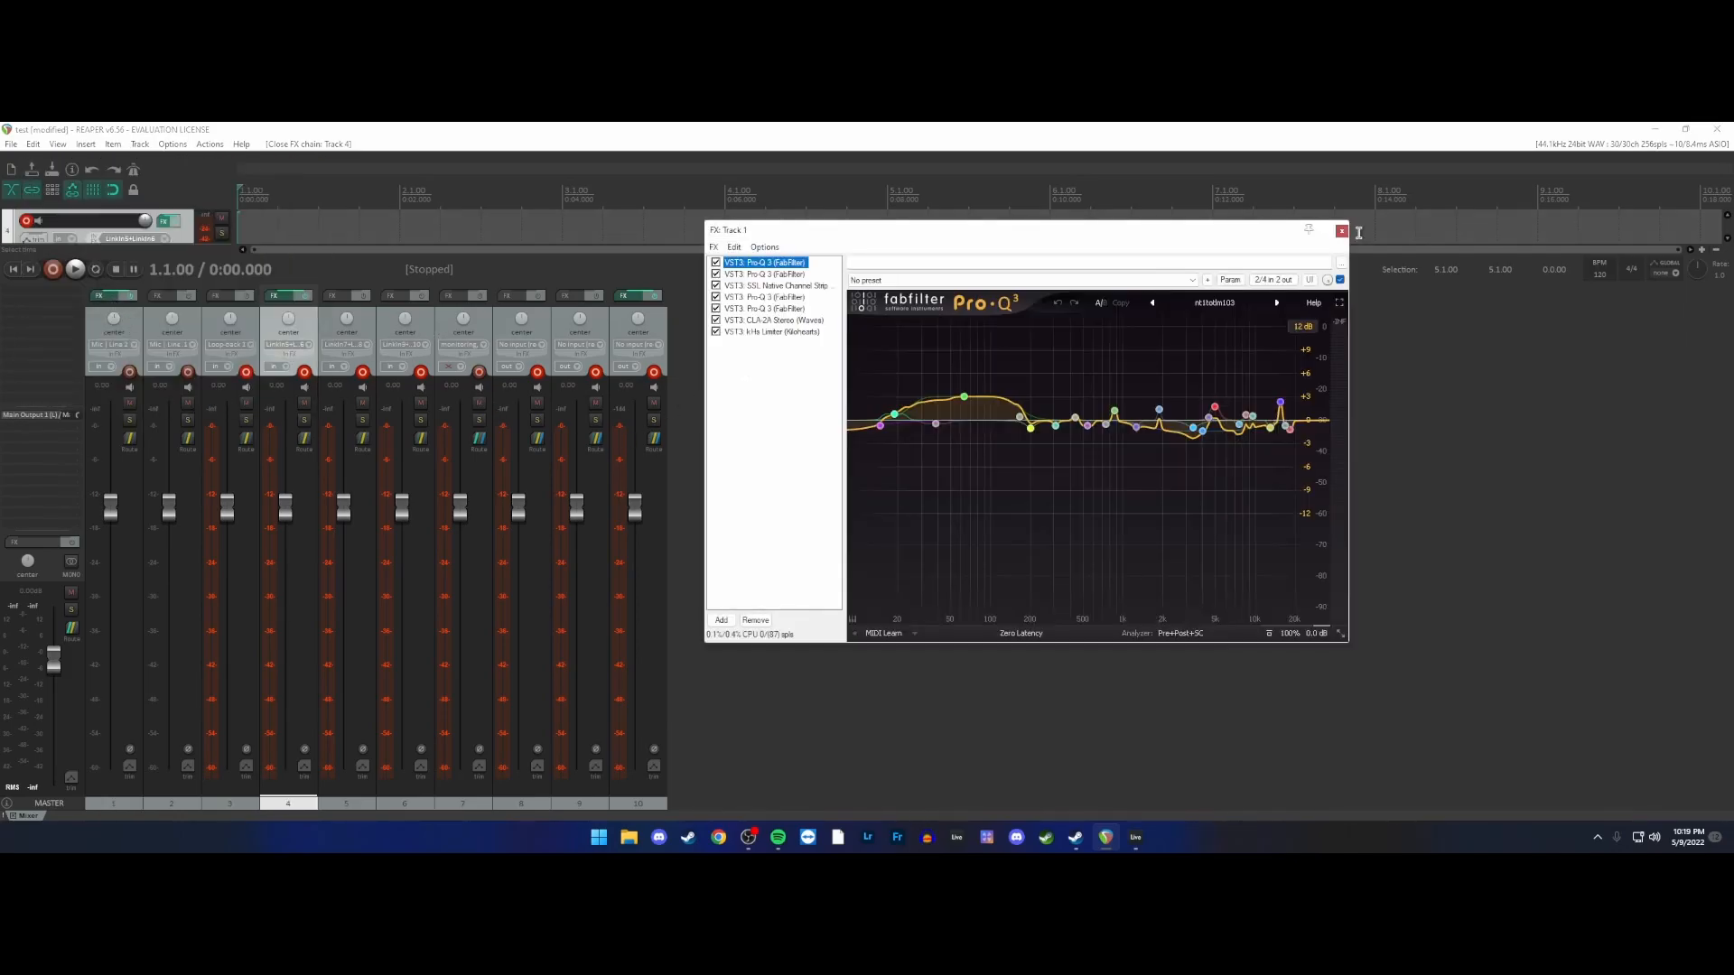
- Review the chain PDC mode of track 10's effects chain, then close the FX windows
{"action": "left_click", "coordinate": [1340, 231]}
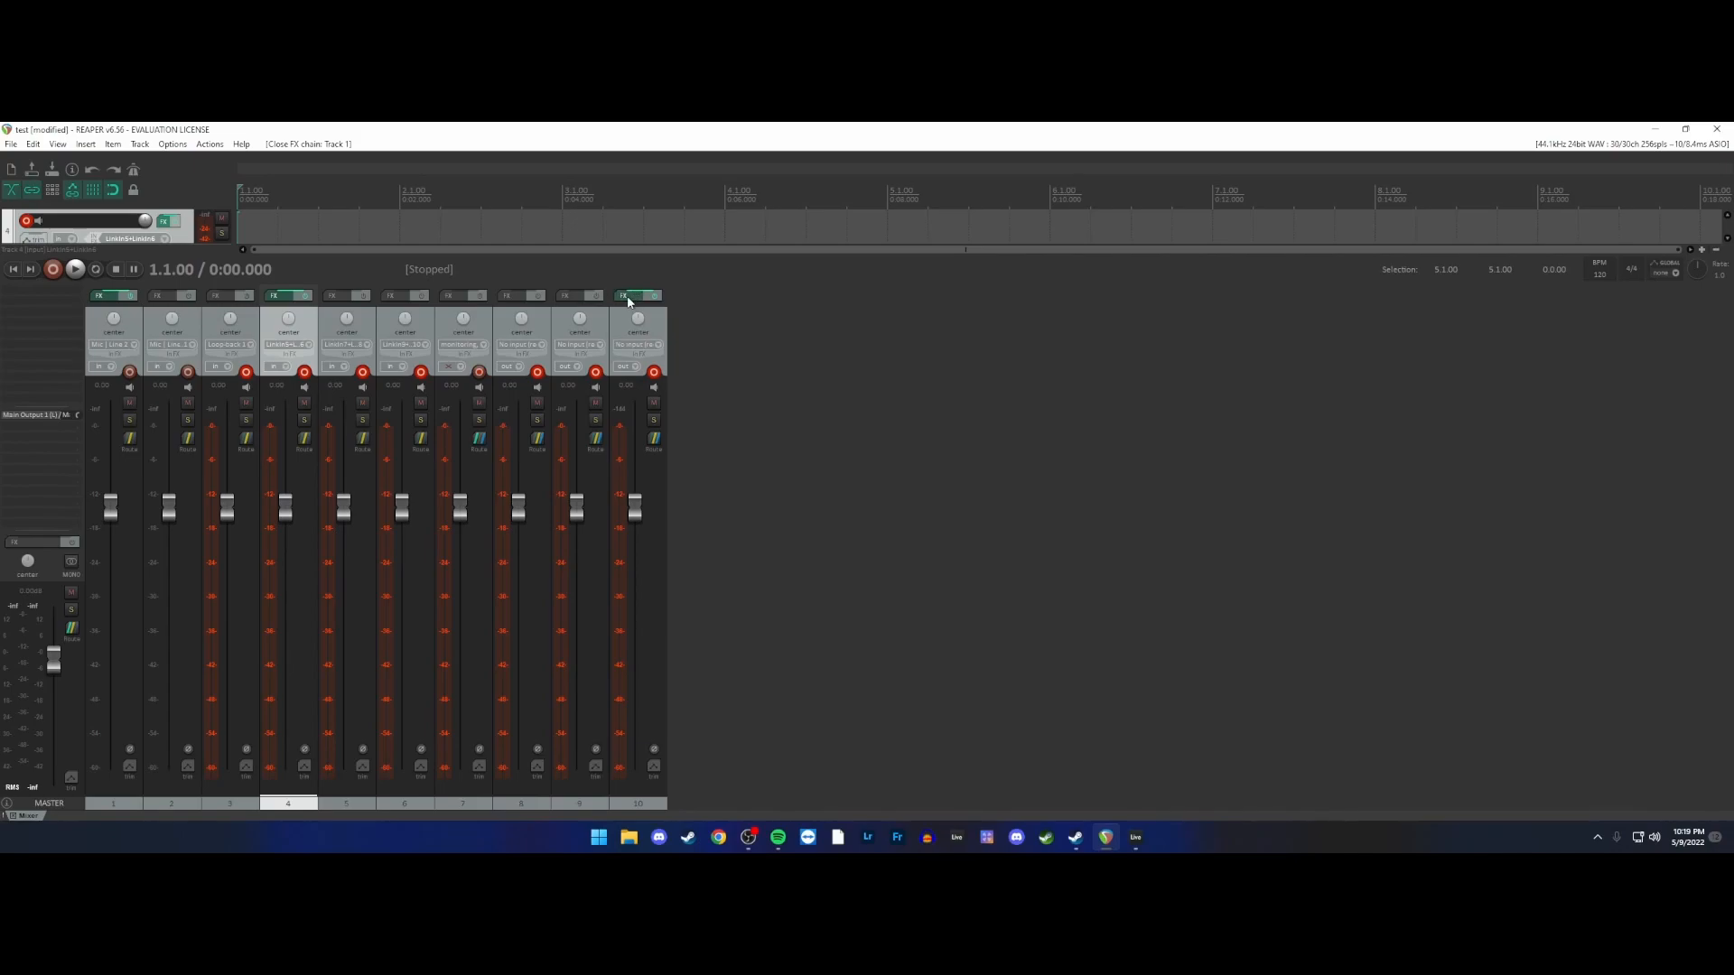
{"action": "left_click", "coordinate": [625, 296]}
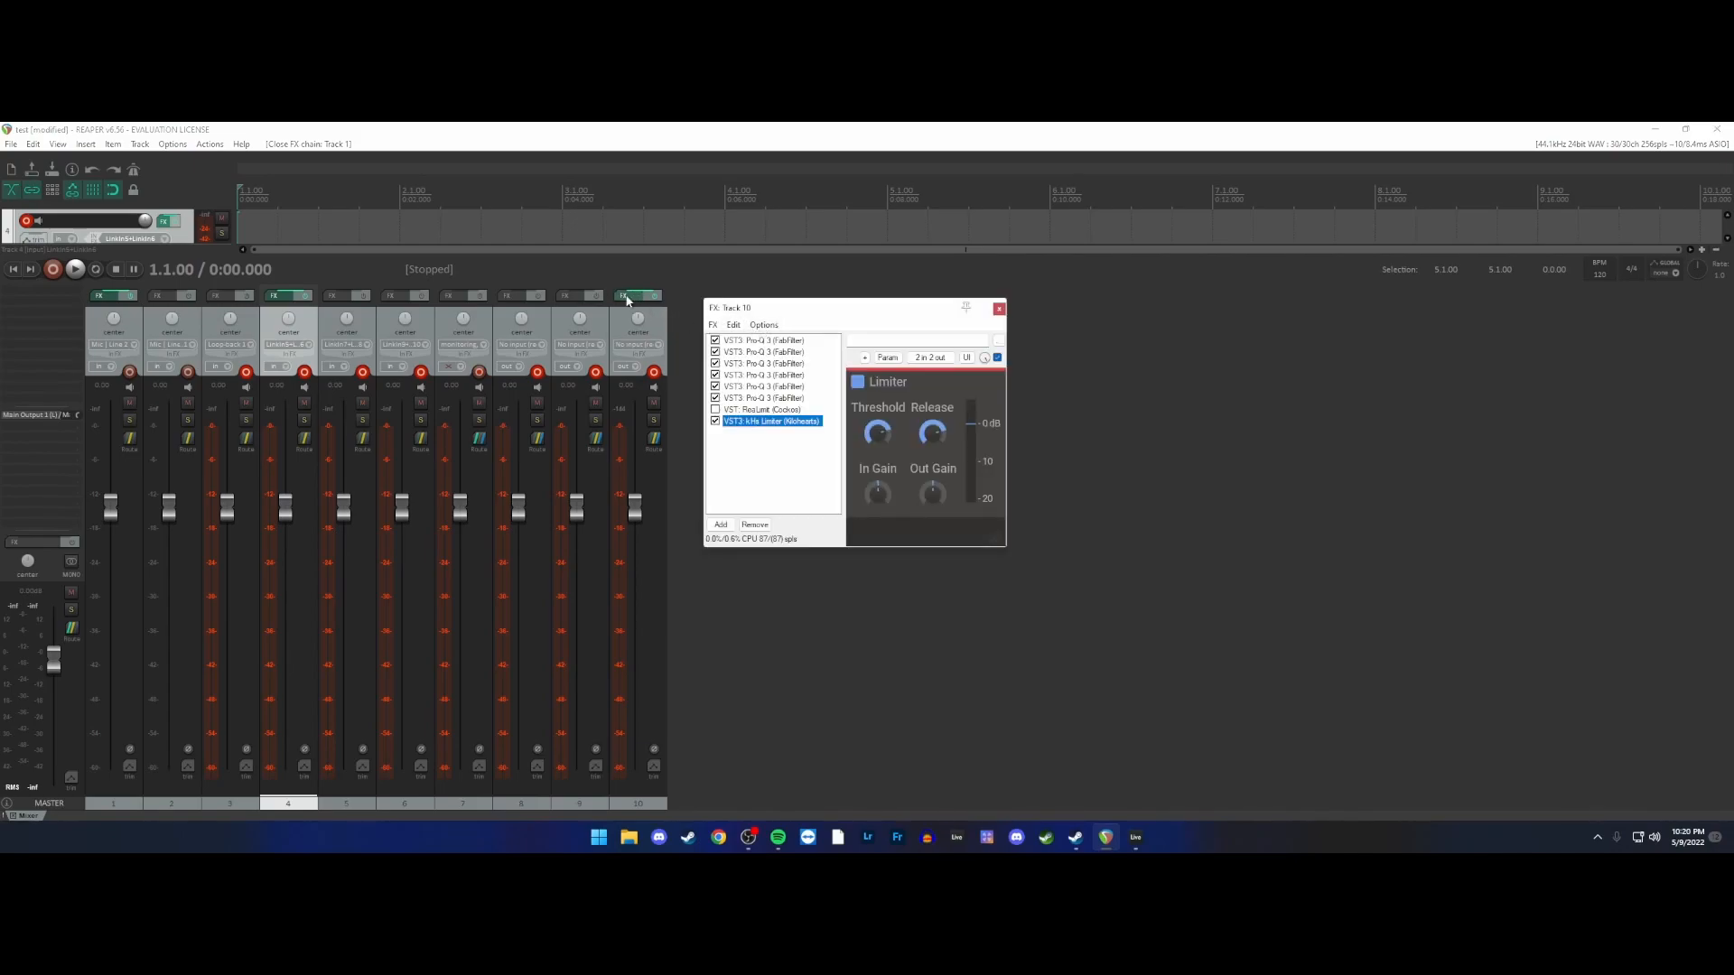
{"action": "left_click", "coordinate": [762, 325]}
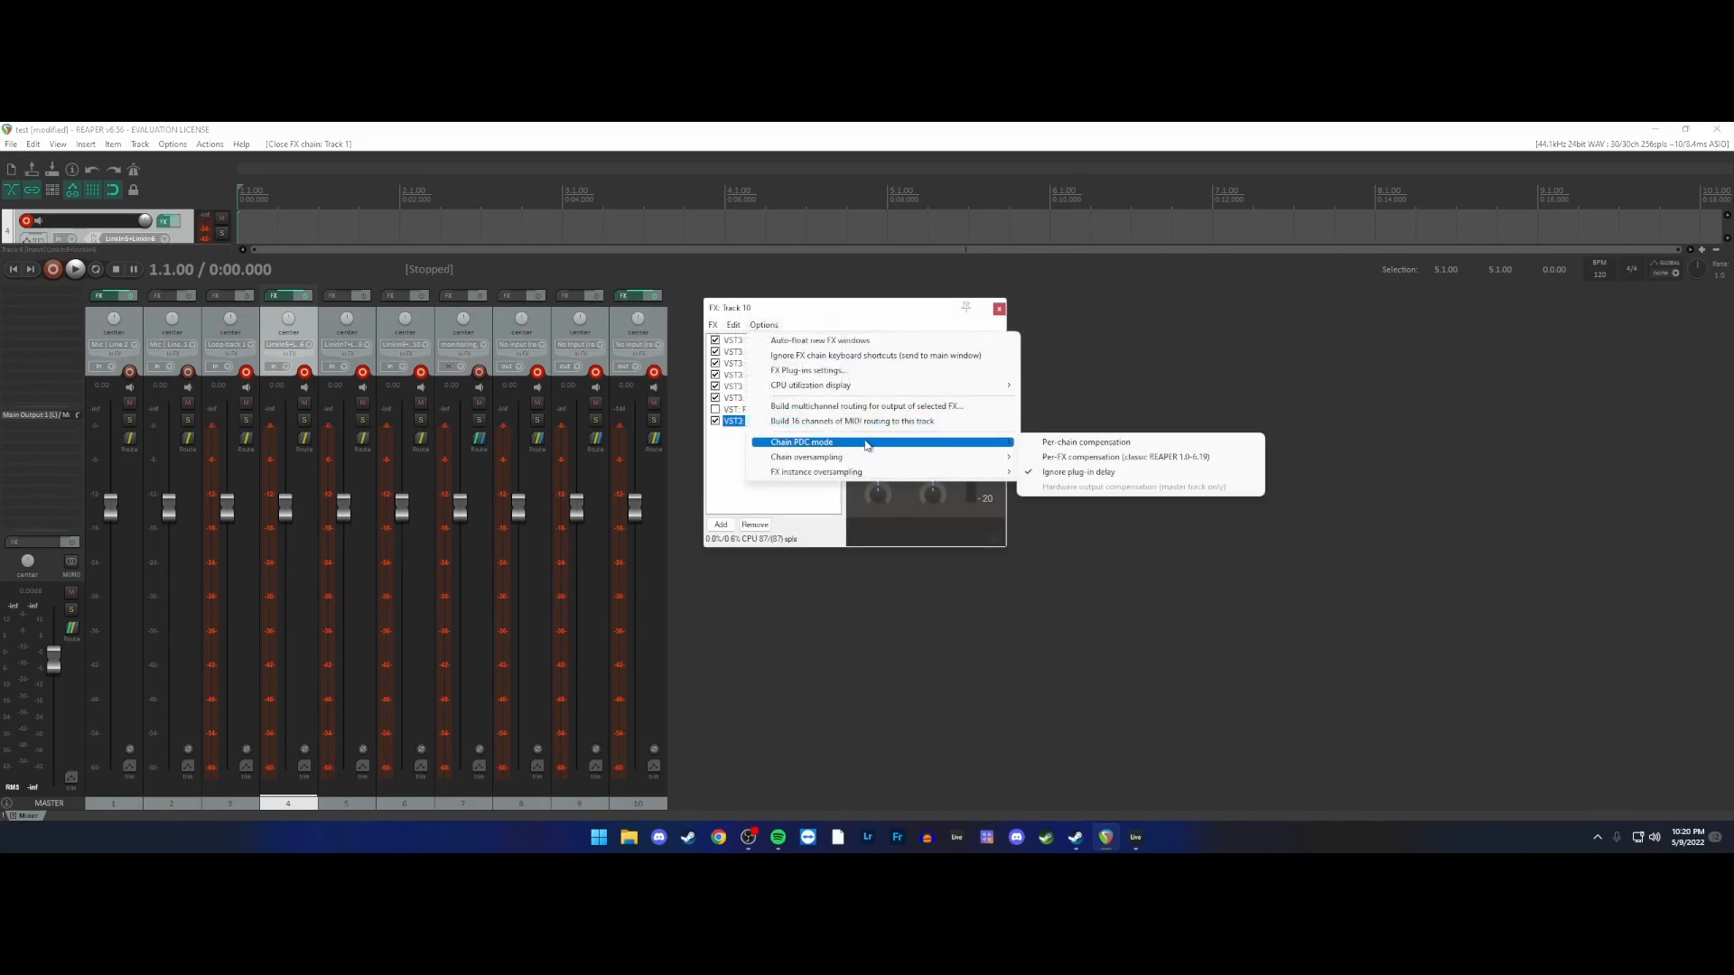
{"action": "left_click", "coordinate": [998, 307]}
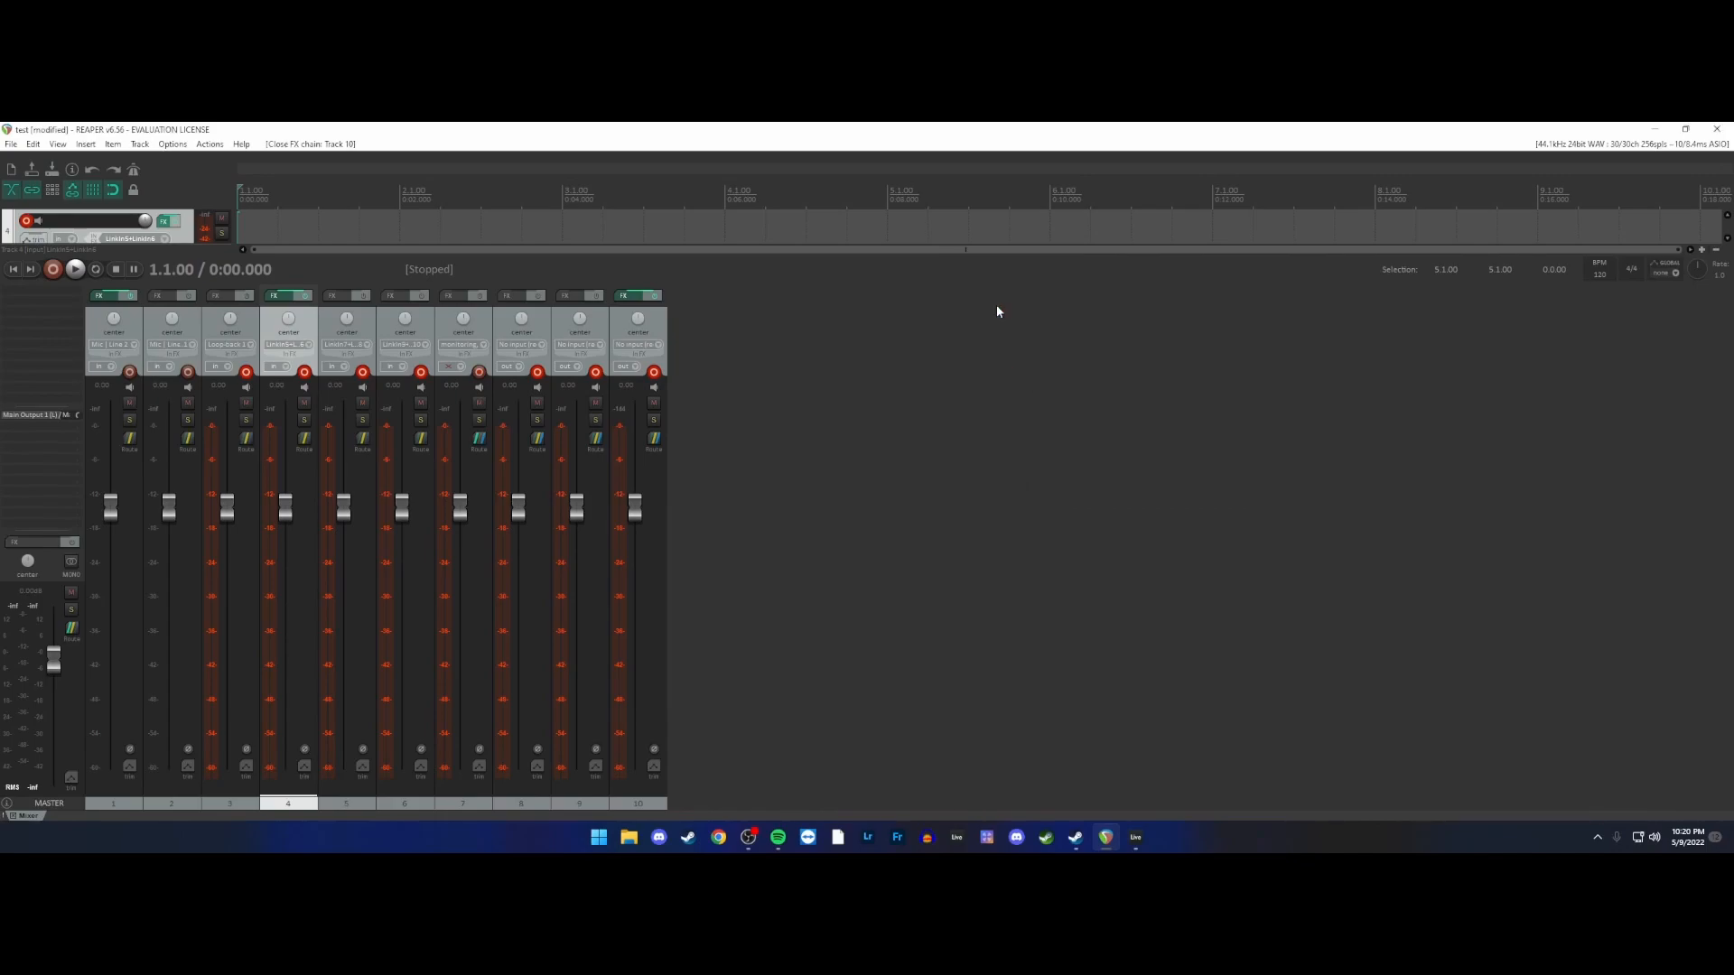
{"action": "mouse_move", "coordinate": [954, 305]}
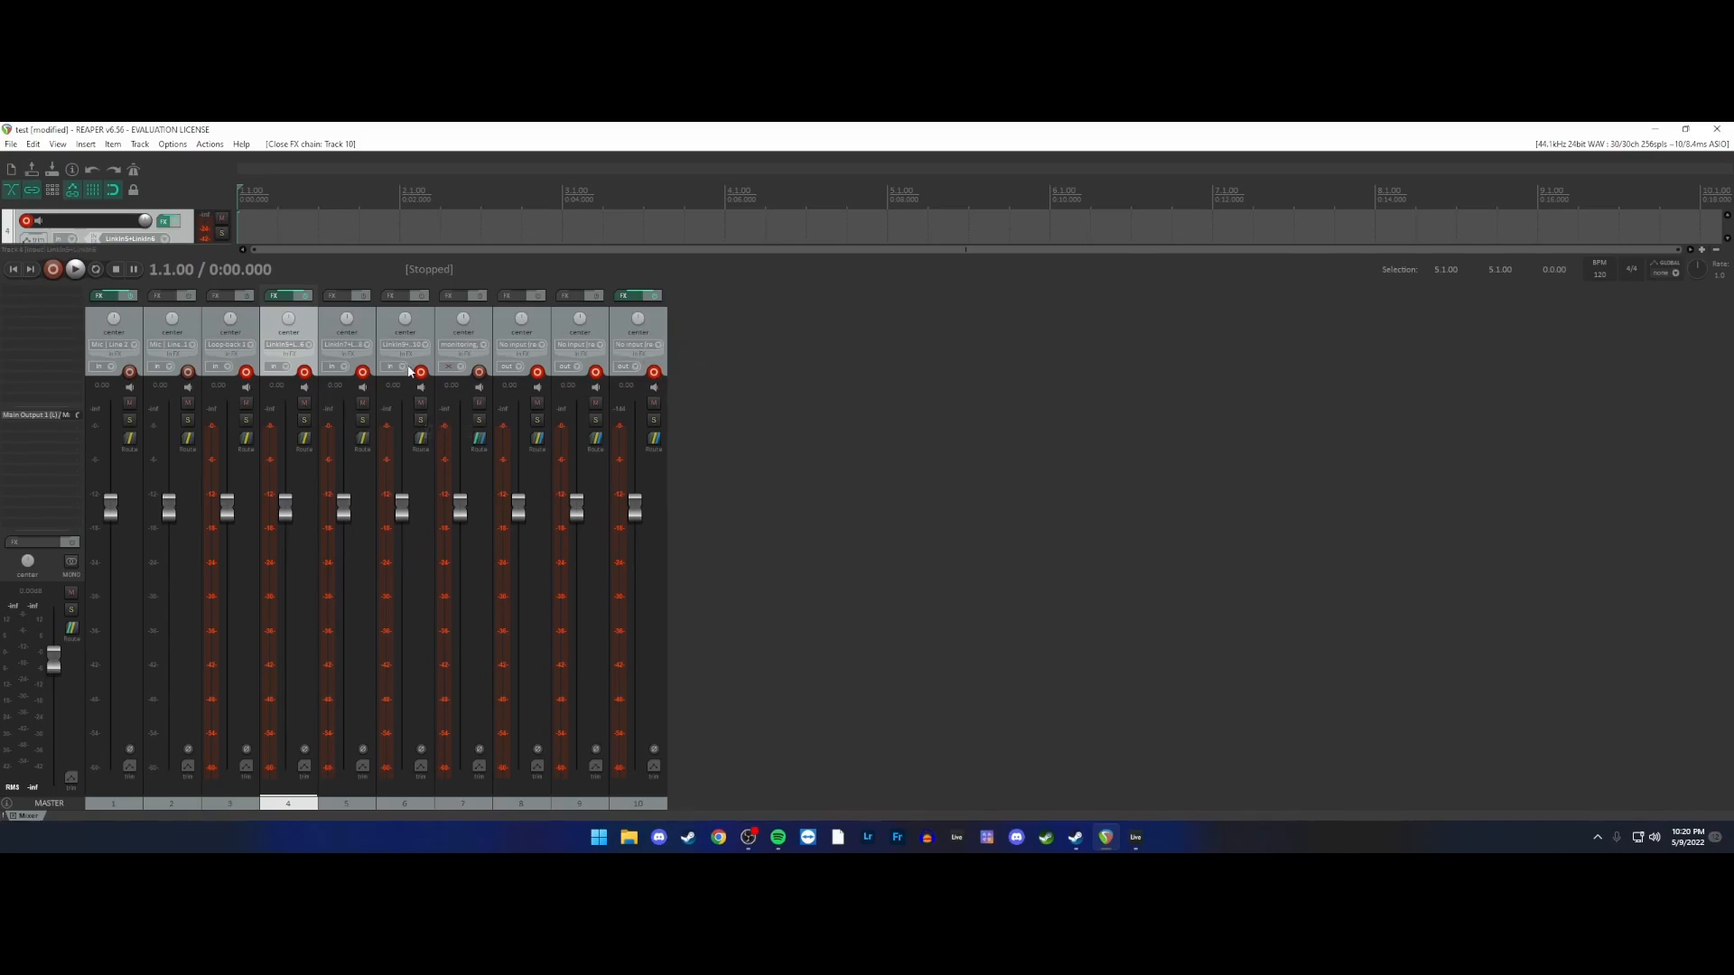
{"action": "mouse_move", "coordinate": [632, 383]}
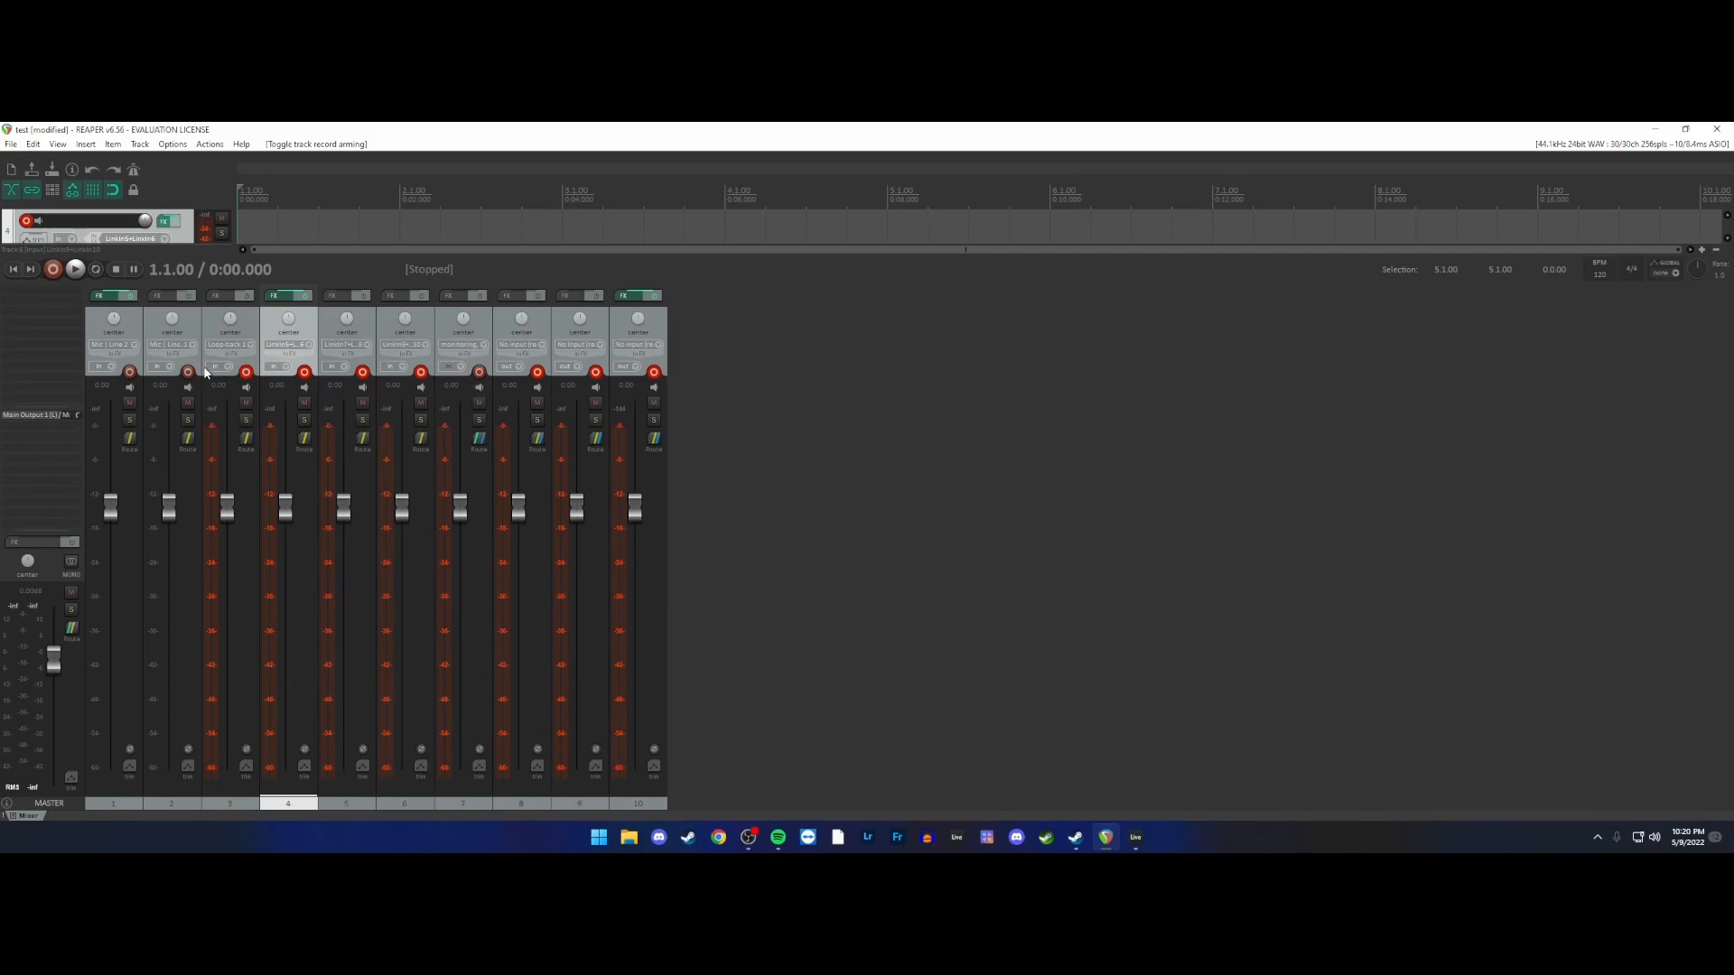
{"action": "mouse_move", "coordinate": [200, 397]}
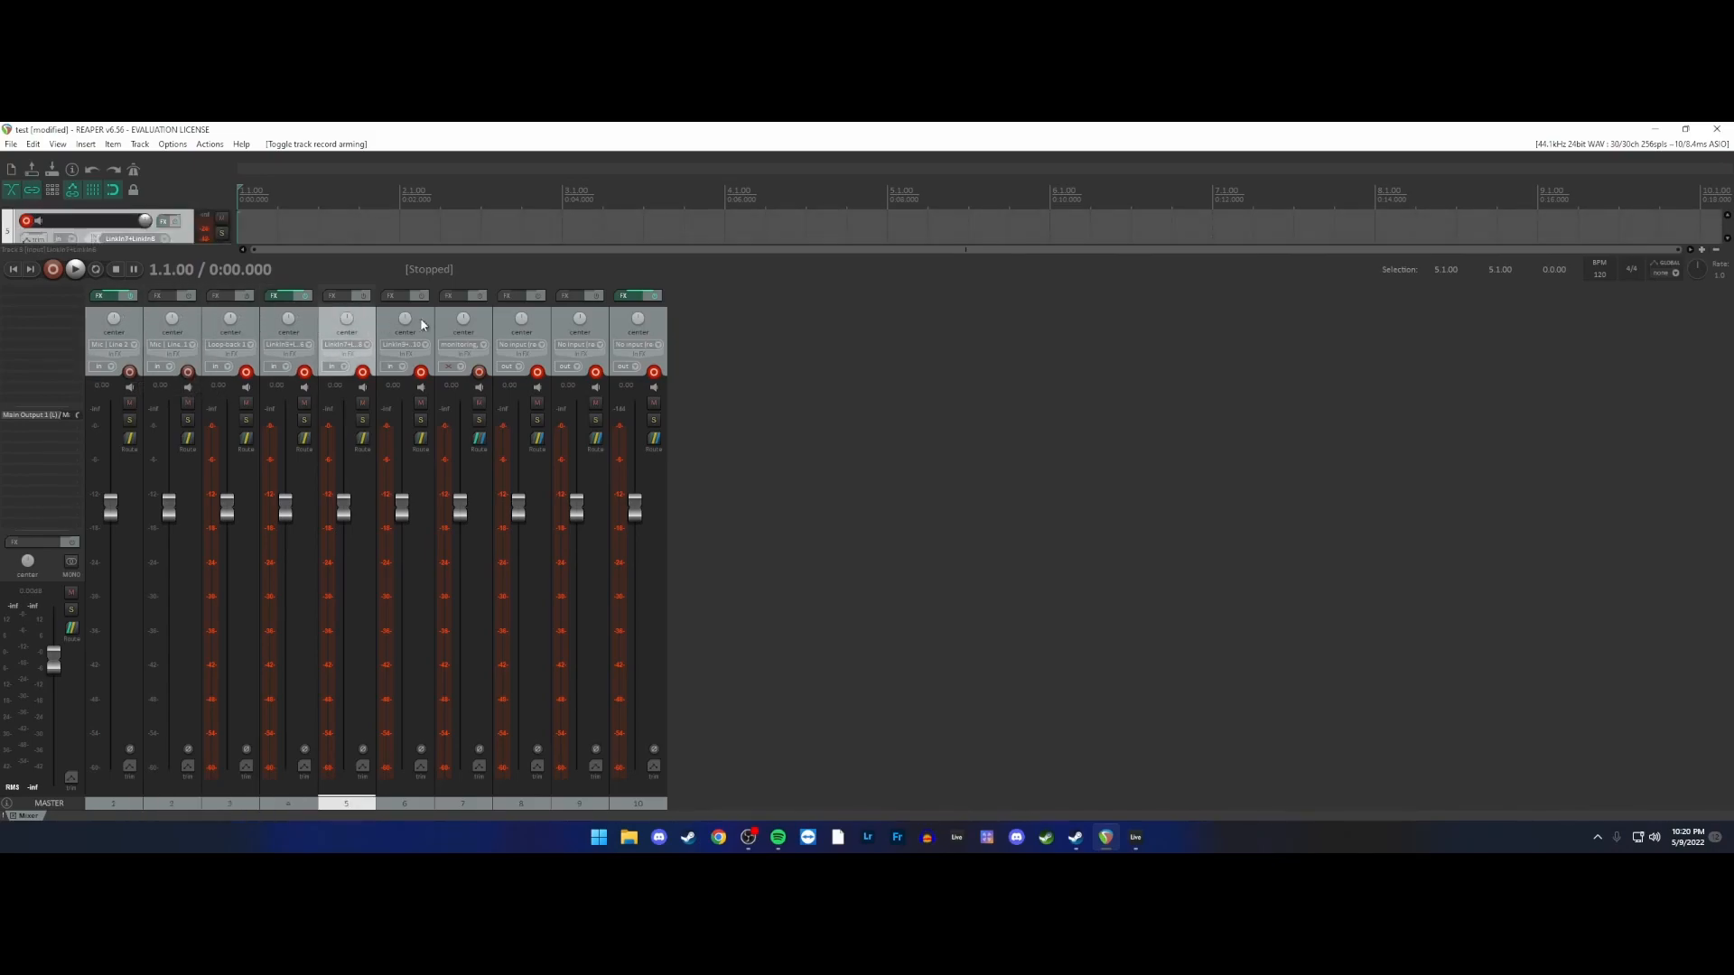
{"action": "left_click", "coordinate": [636, 332]}
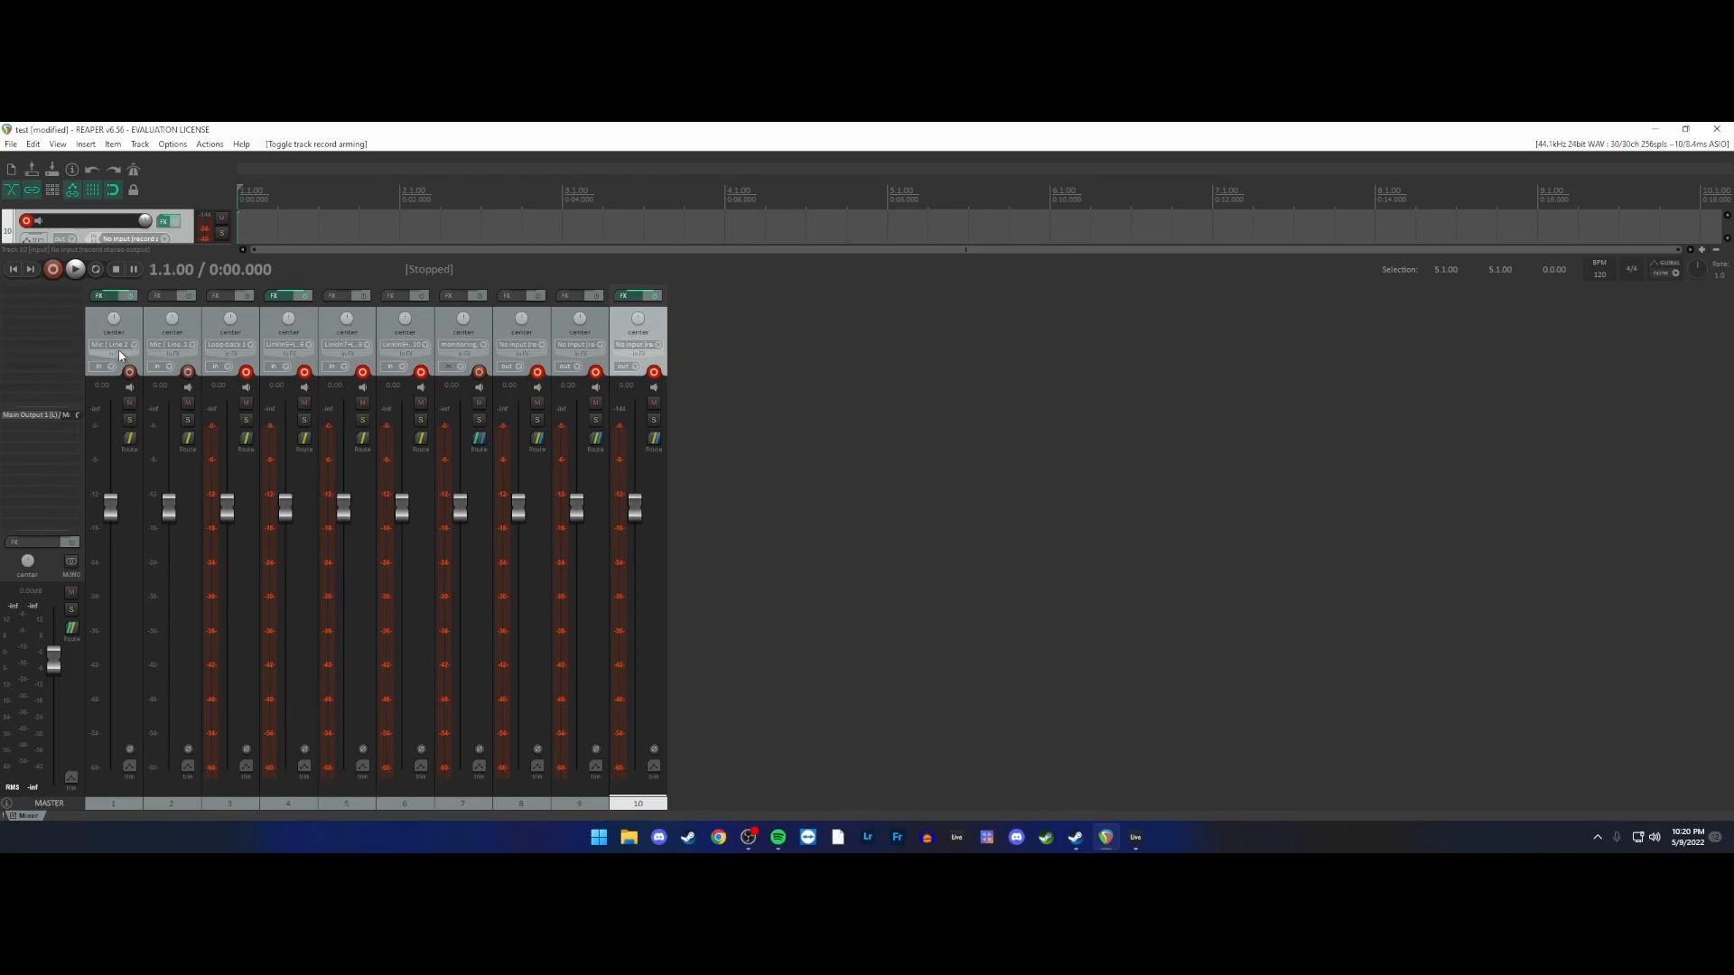
{"action": "mouse_move", "coordinate": [668, 349]}
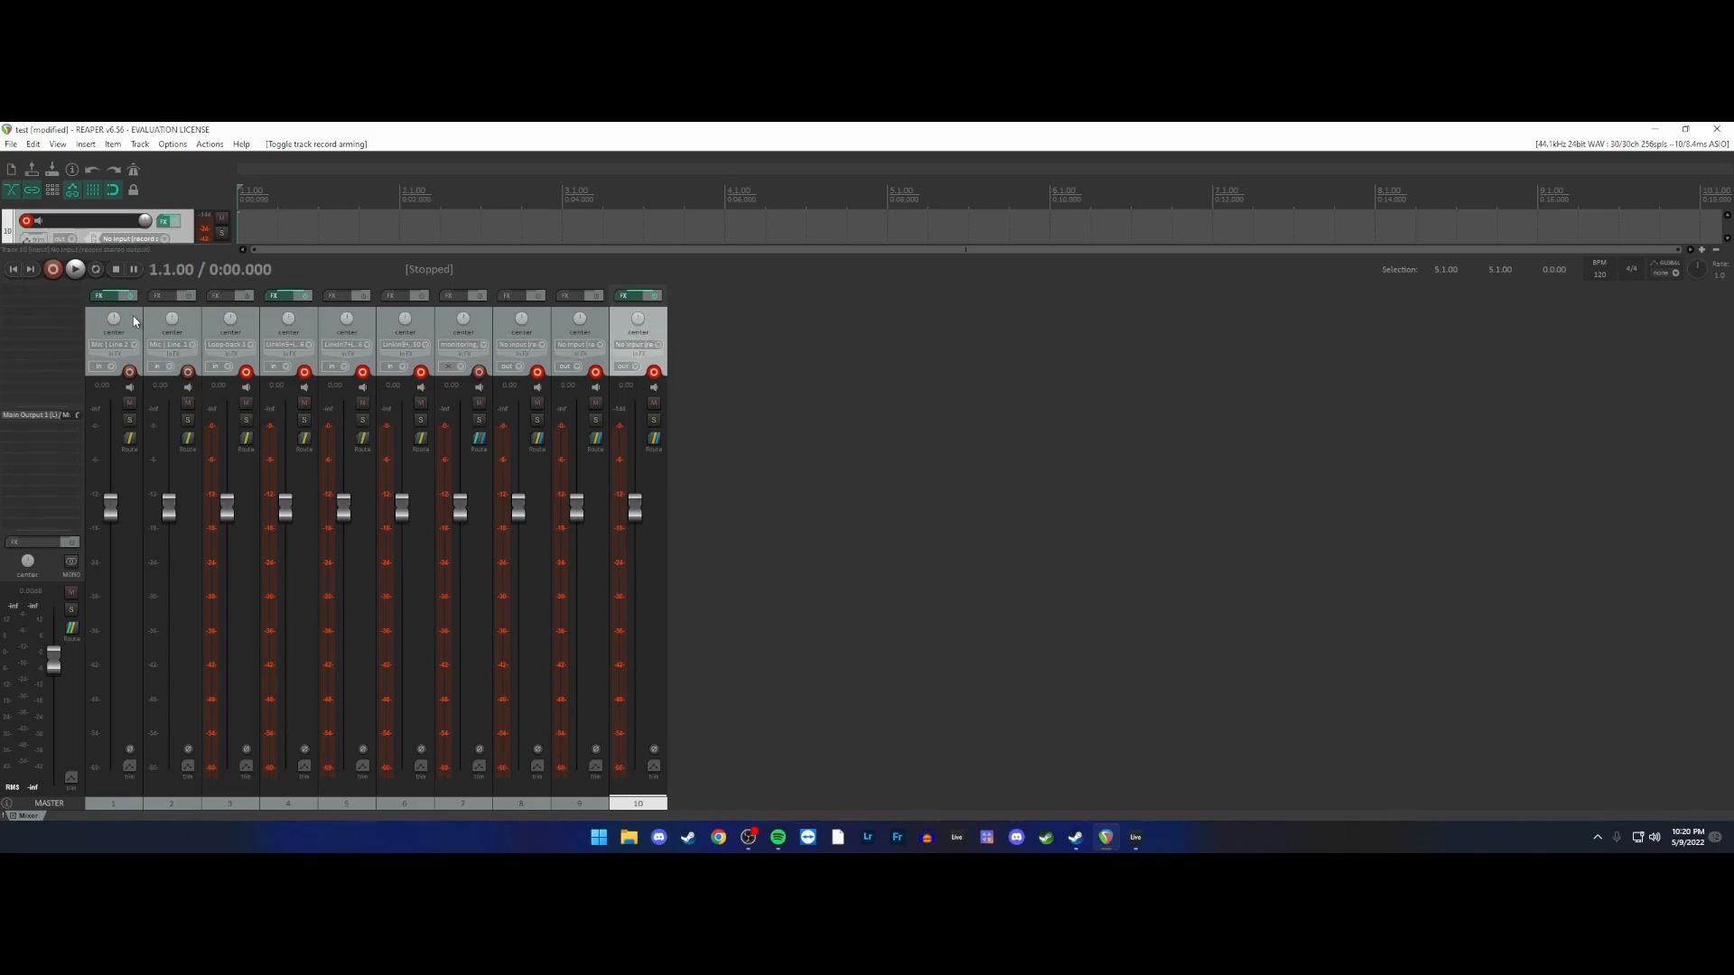
{"action": "left_click", "coordinate": [112, 320]}
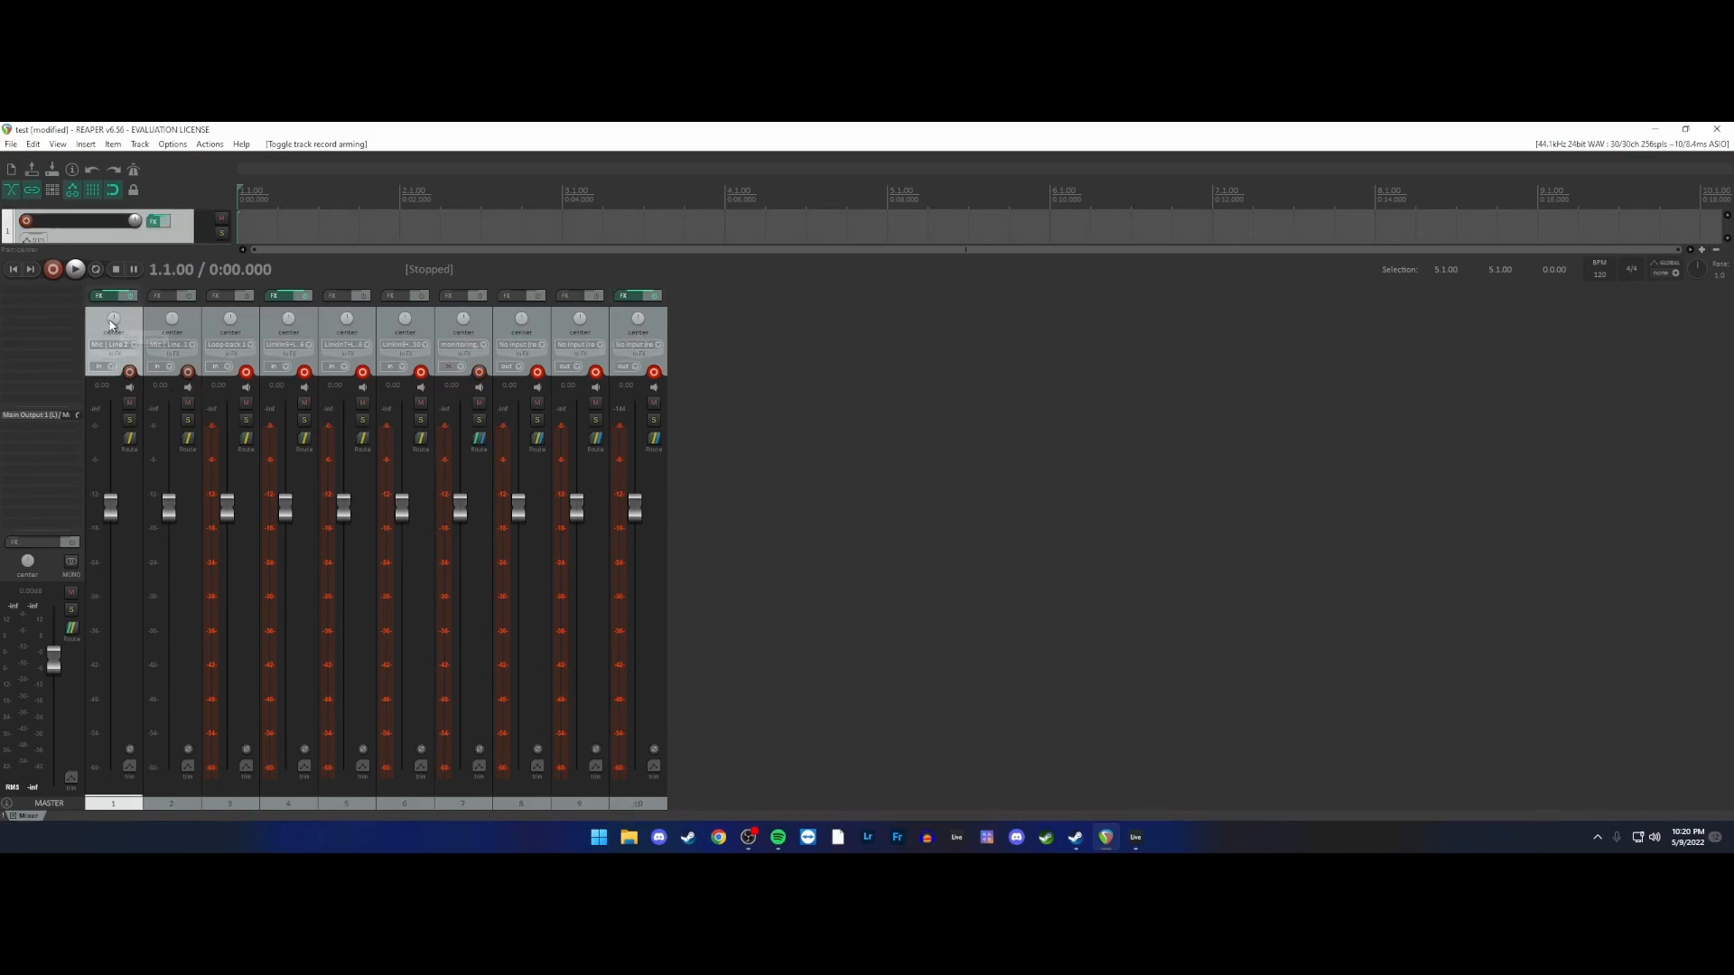
{"action": "mouse_move", "coordinate": [112, 322]}
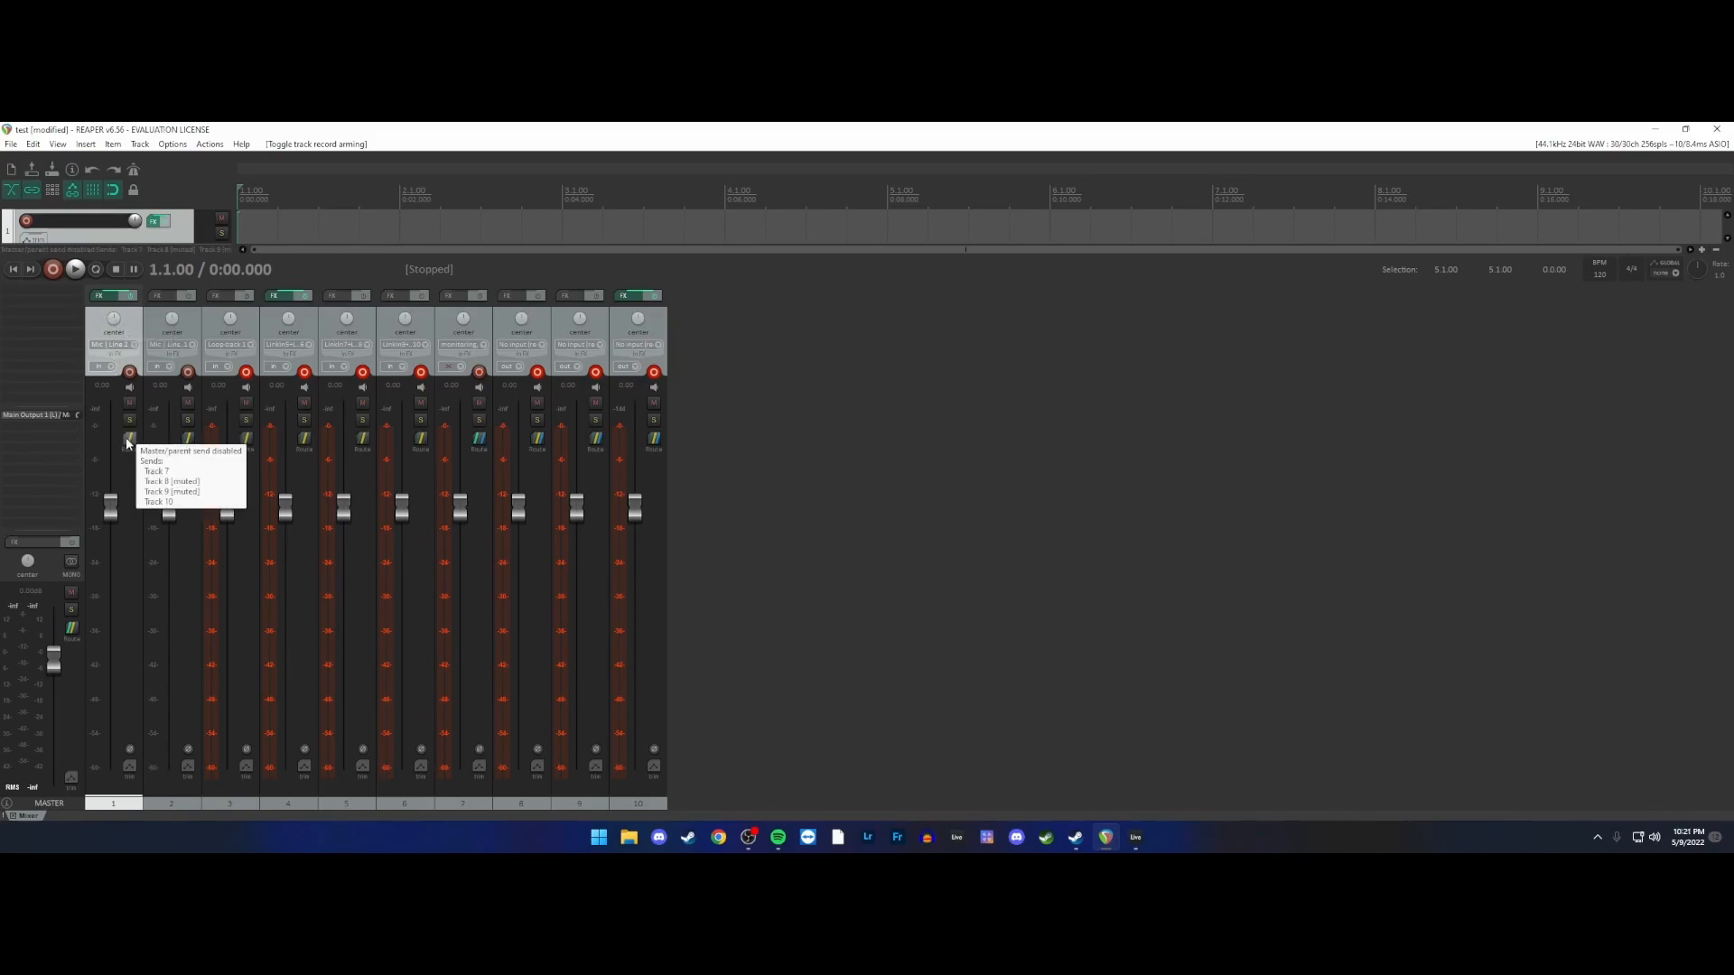
- Adjust track 1's send level to track 7, then bring Ableton Live forward
{"action": "left_click", "coordinate": [126, 437]}
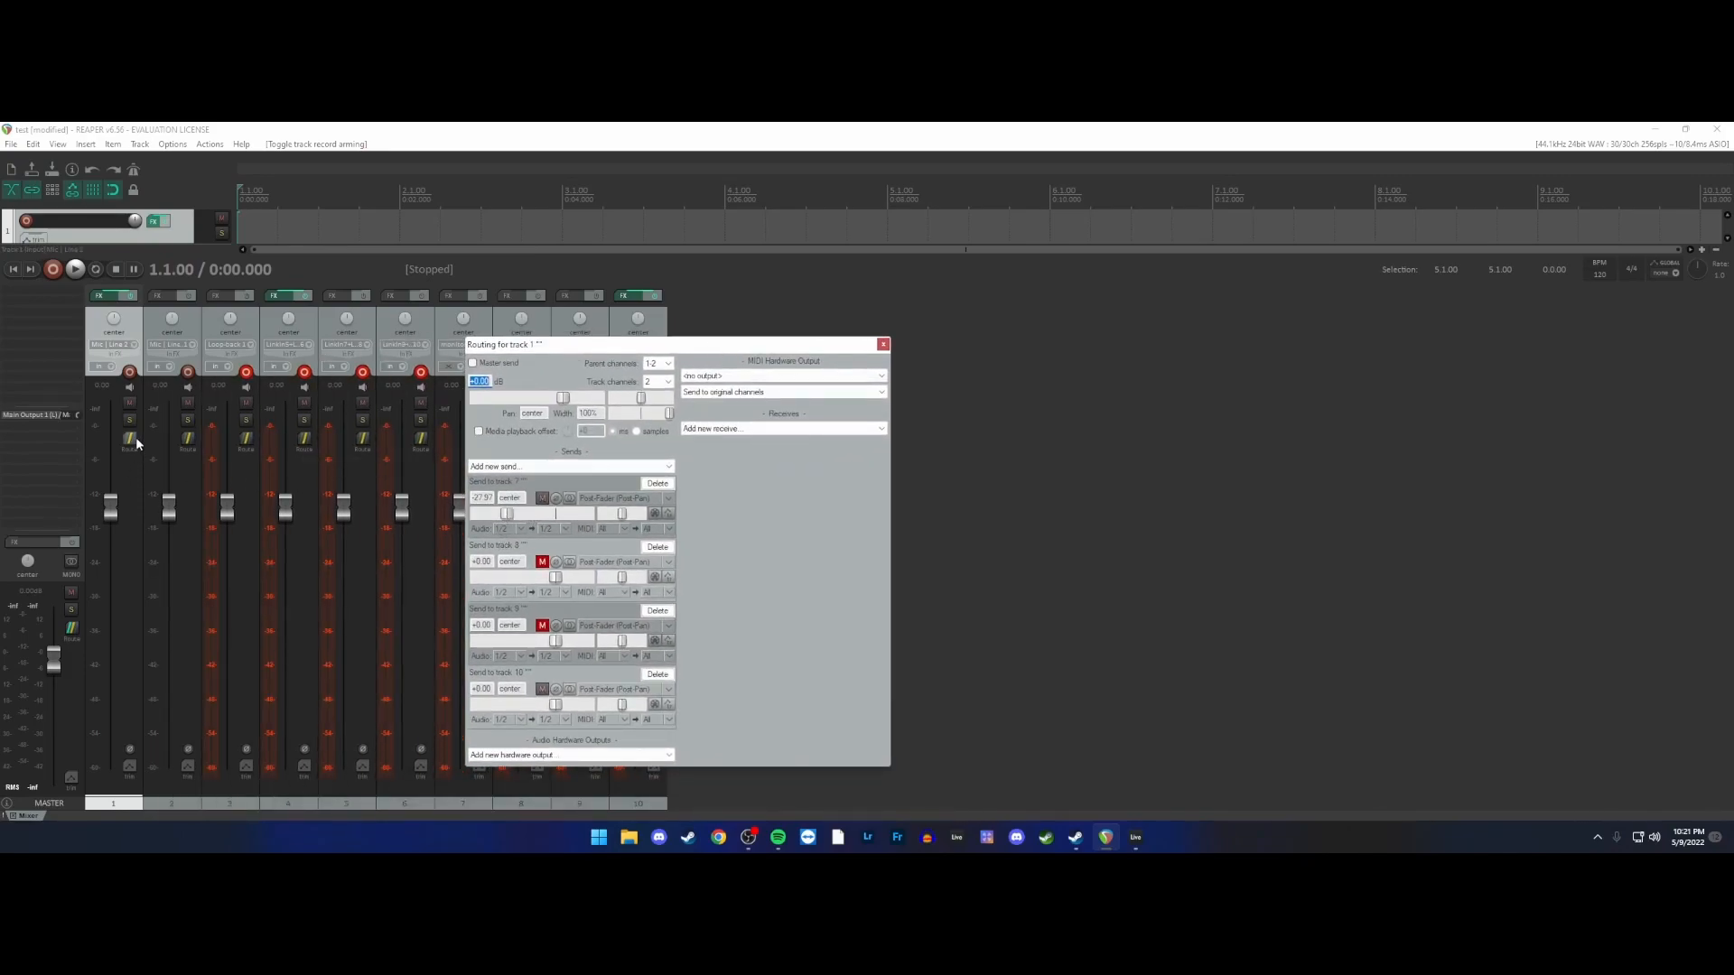
{"action": "left_click_drag", "start_coordinate": [553, 511], "coordinate": [509, 511]}
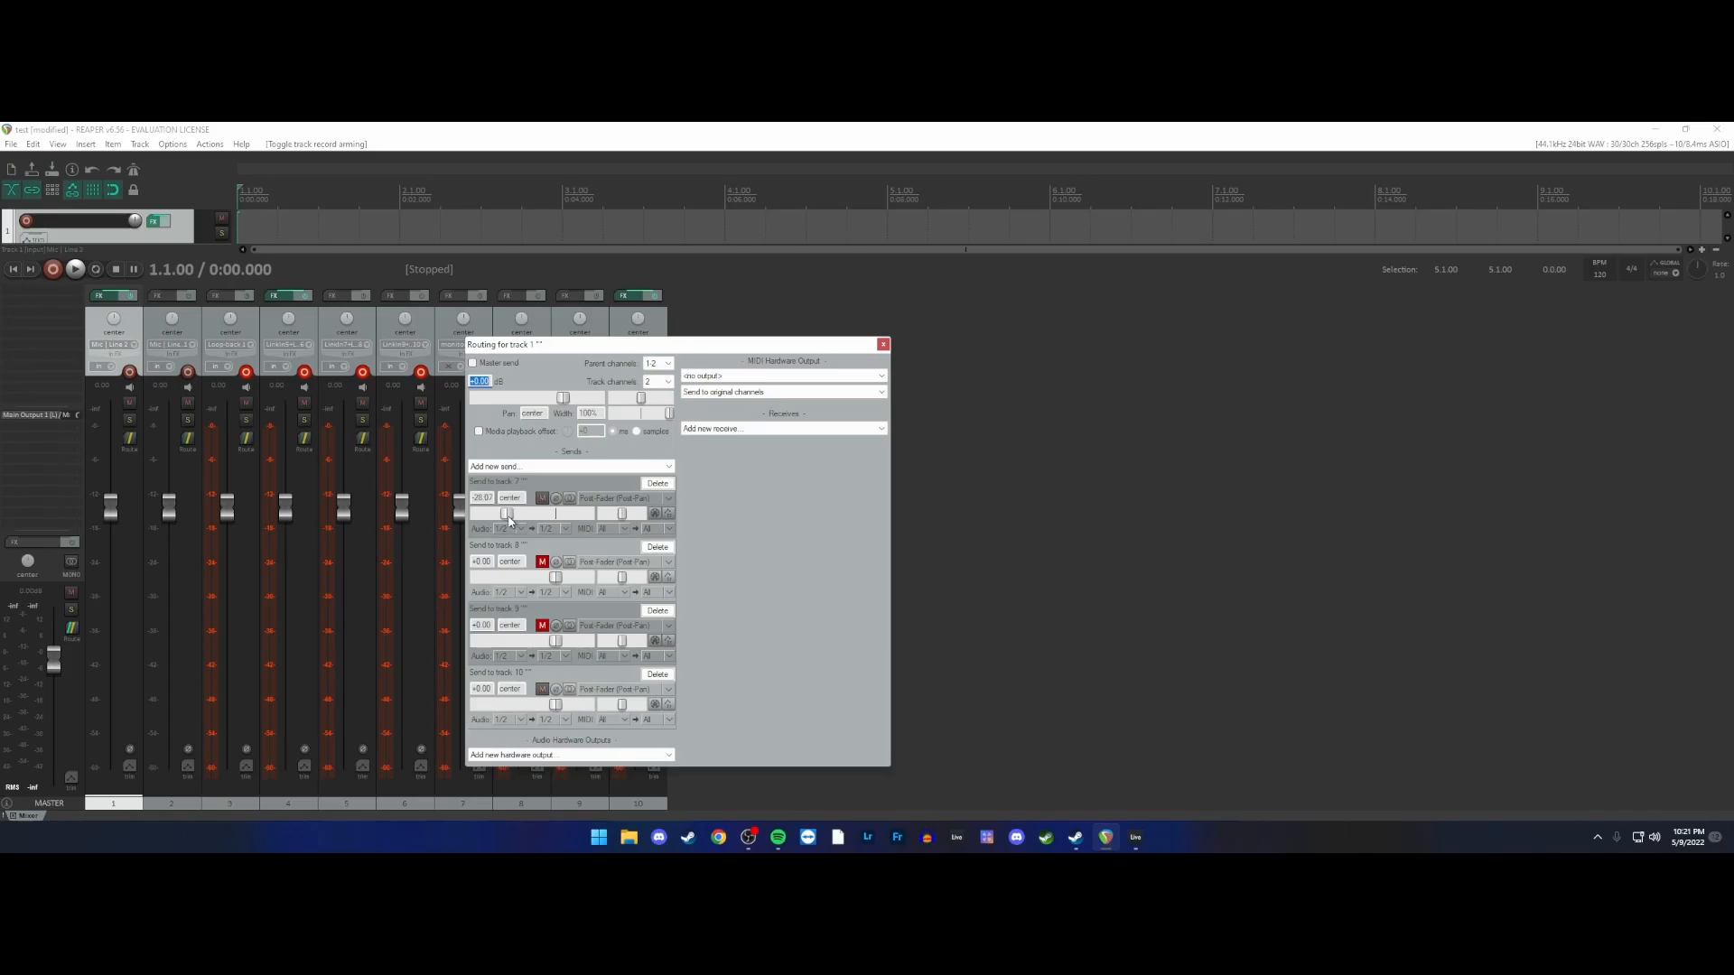
{"action": "left_click", "coordinate": [881, 343]}
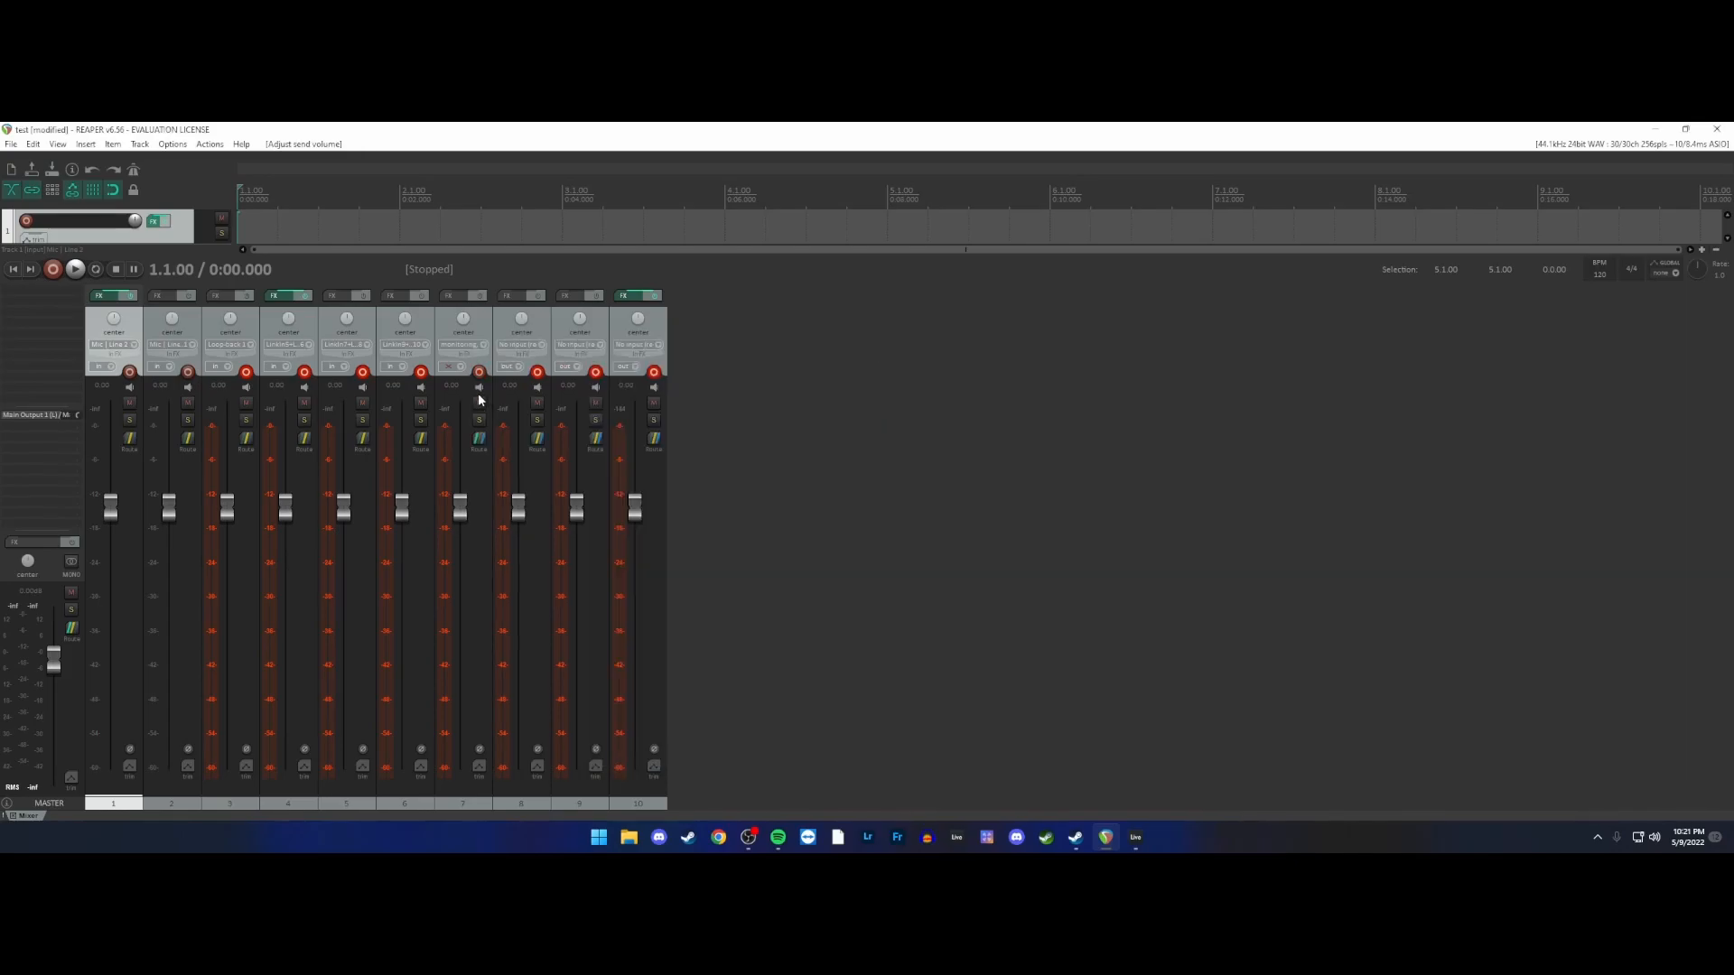
{"action": "left_click", "coordinate": [1134, 838]}
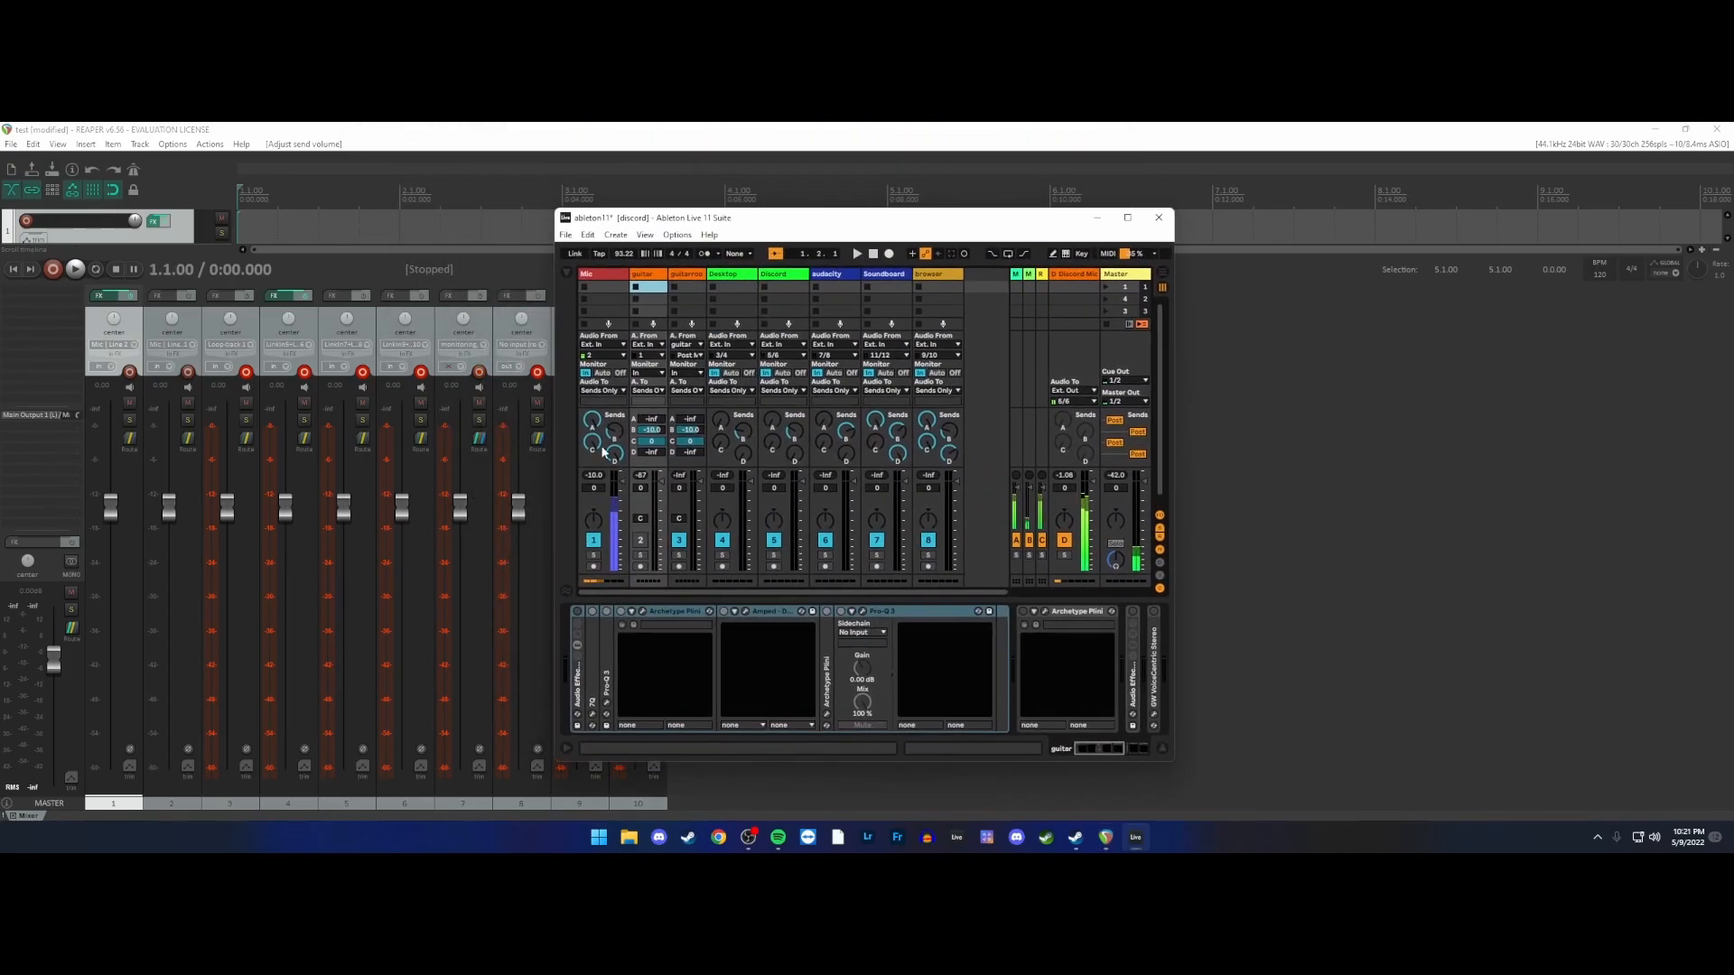